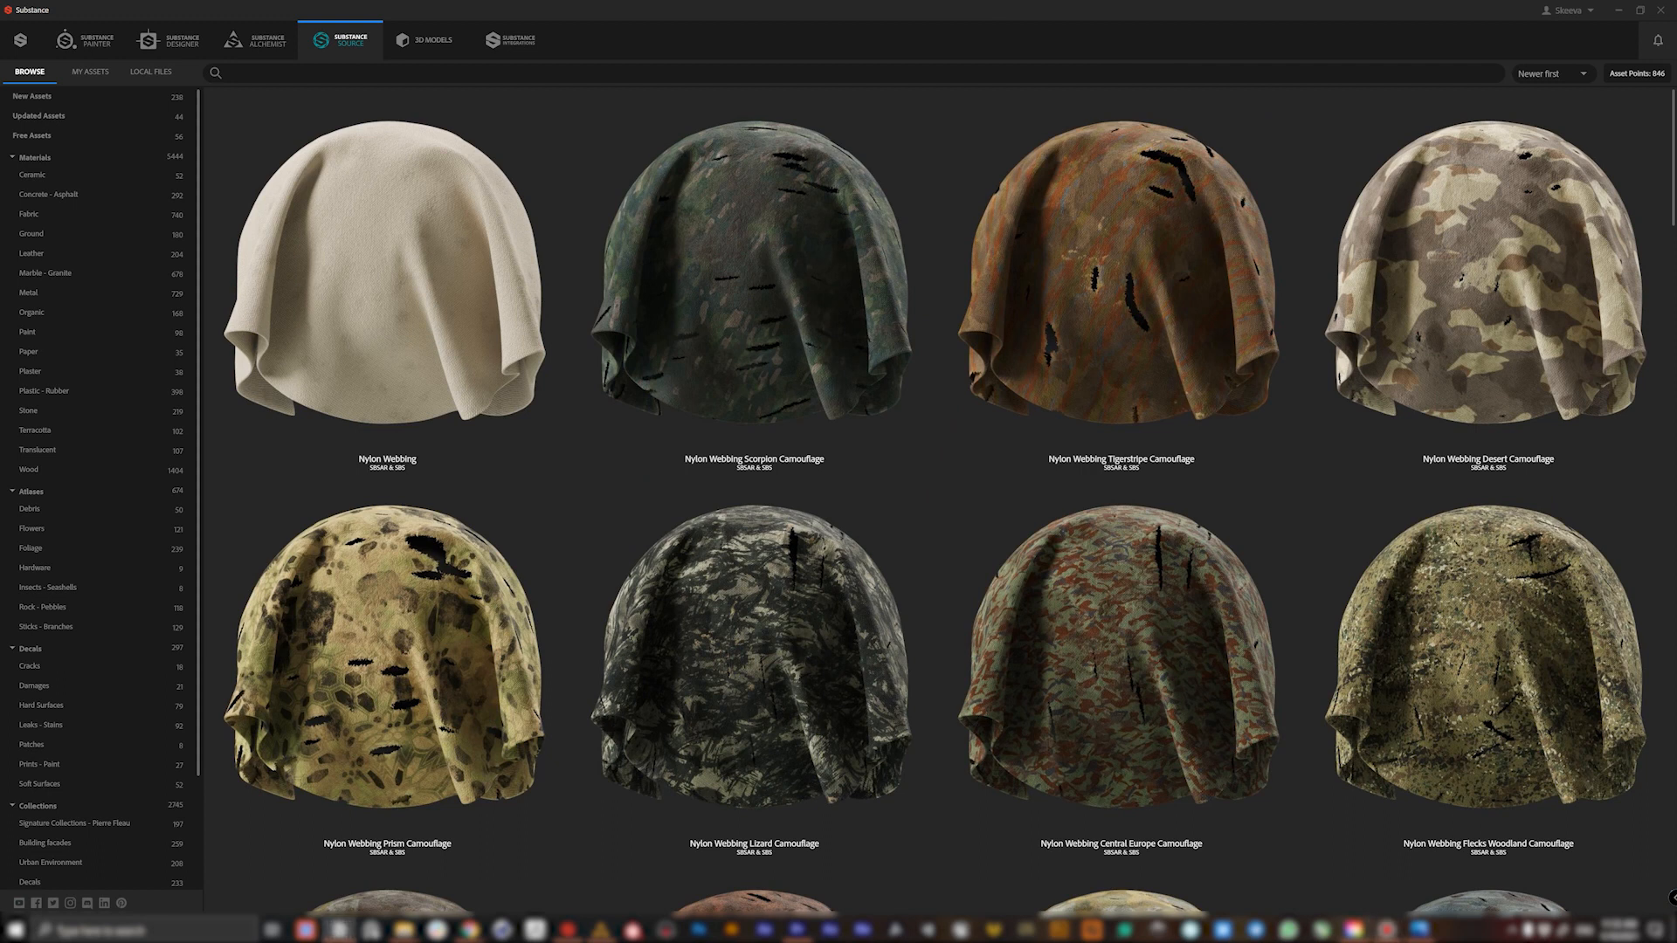
mouse_move(988, 164)
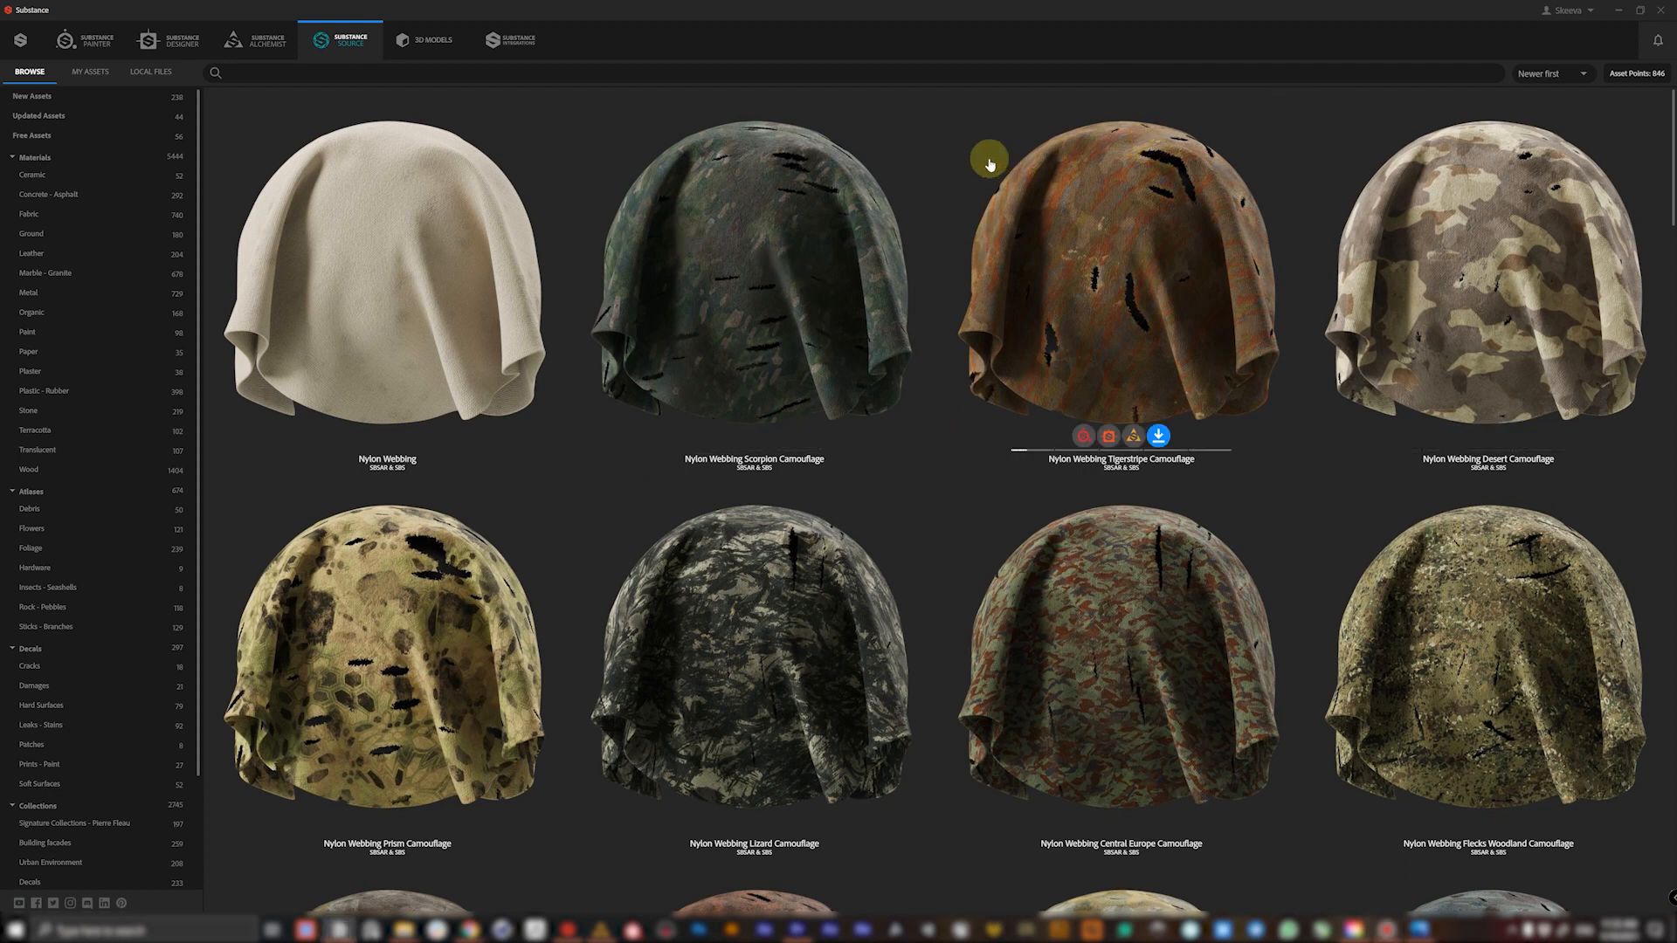
mouse_move(827, 199)
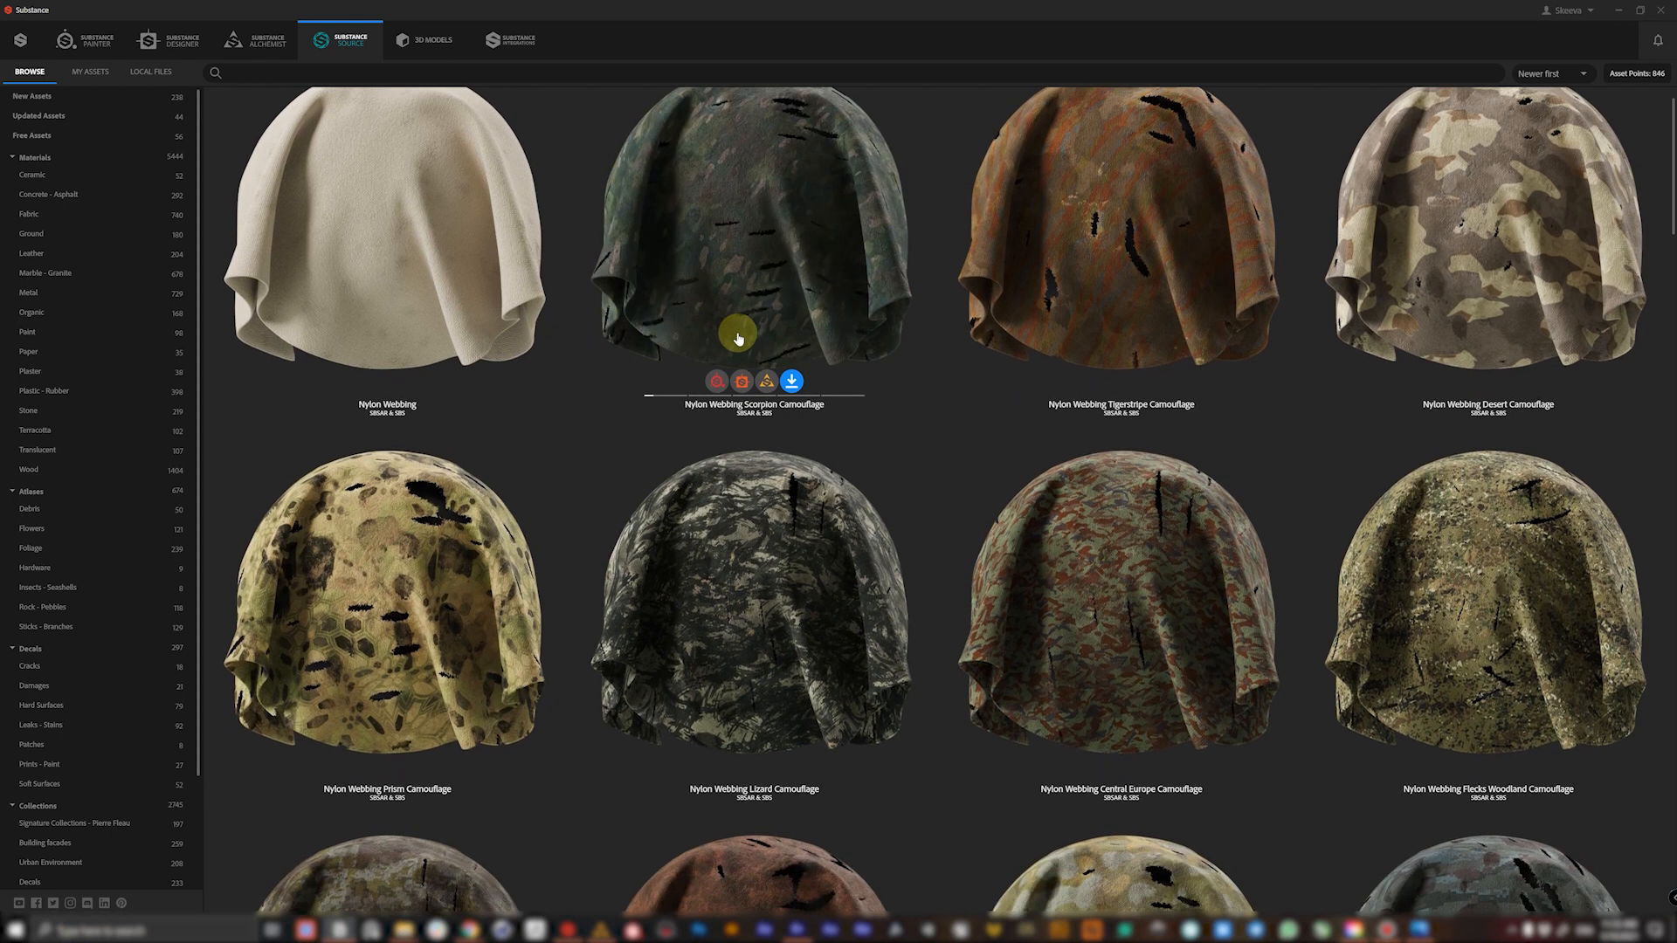
- Filter the library to the Fabric materials category after scrolling the full grid
scroll(down, 3)
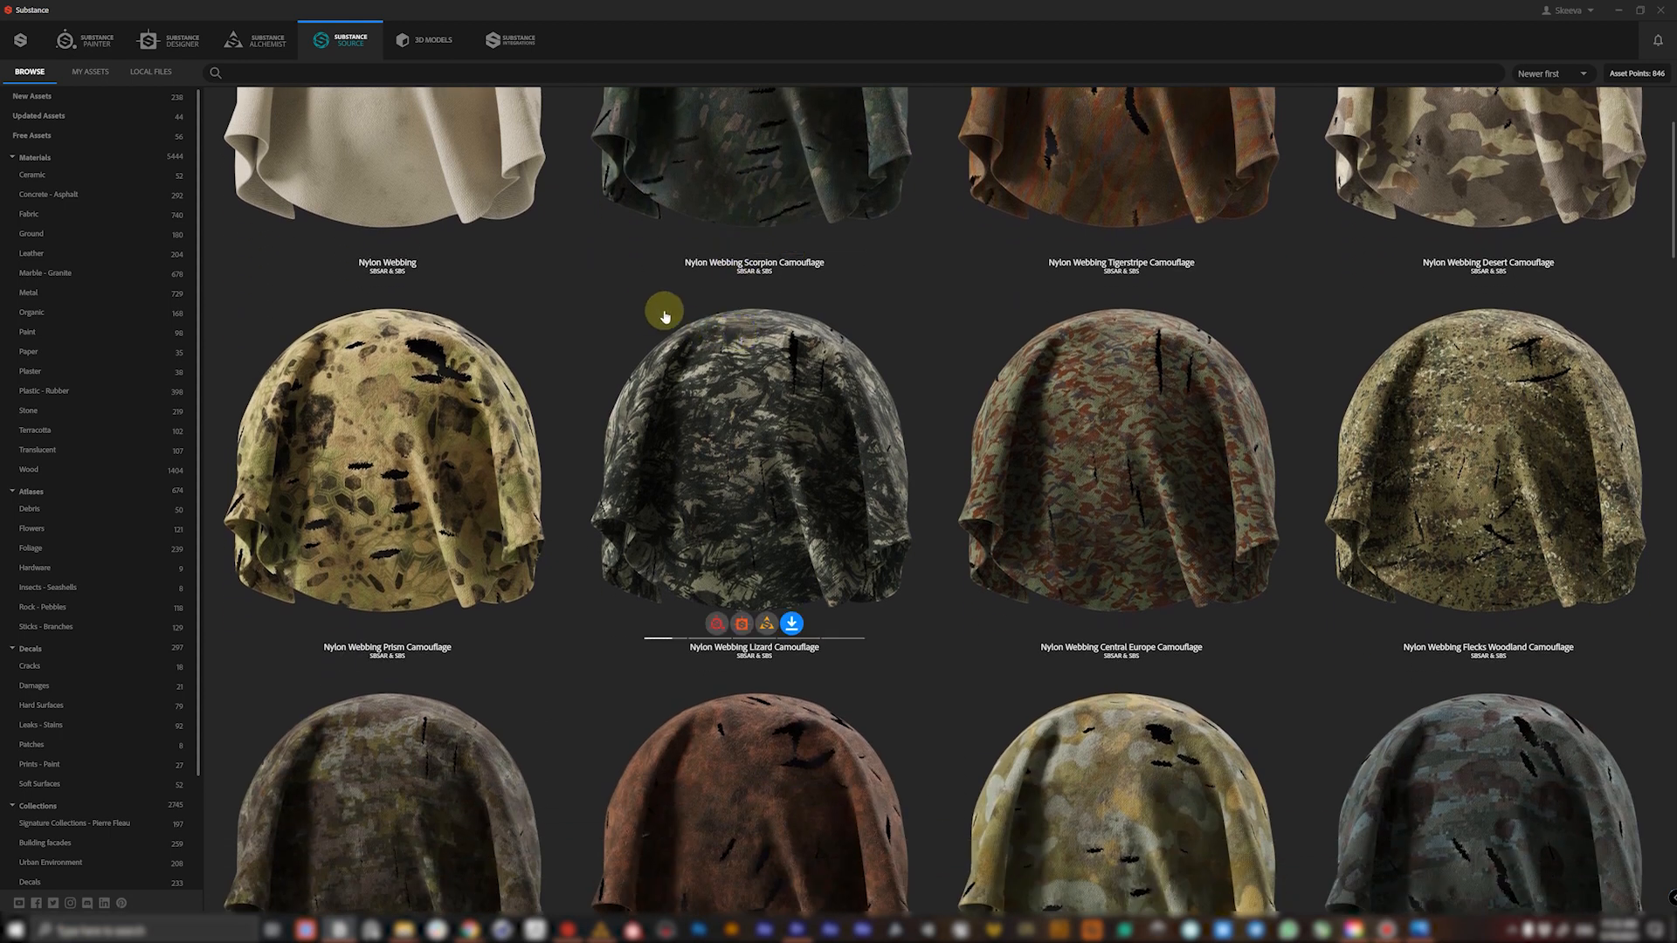
mouse_move(527, 254)
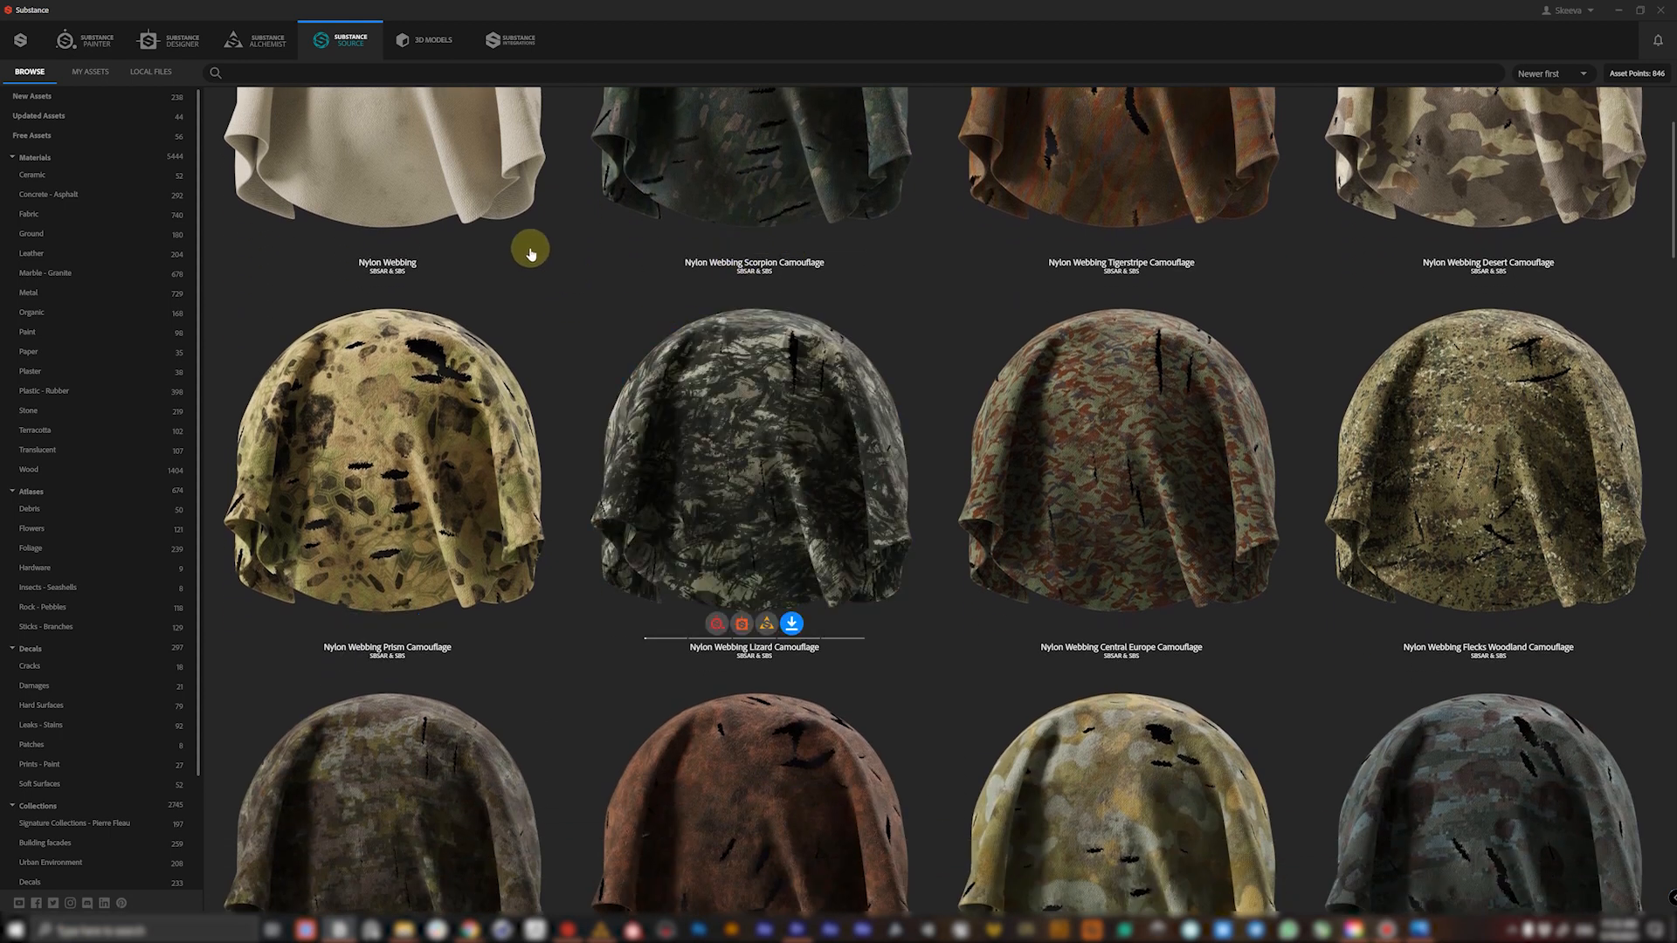
mouse_move(161, 163)
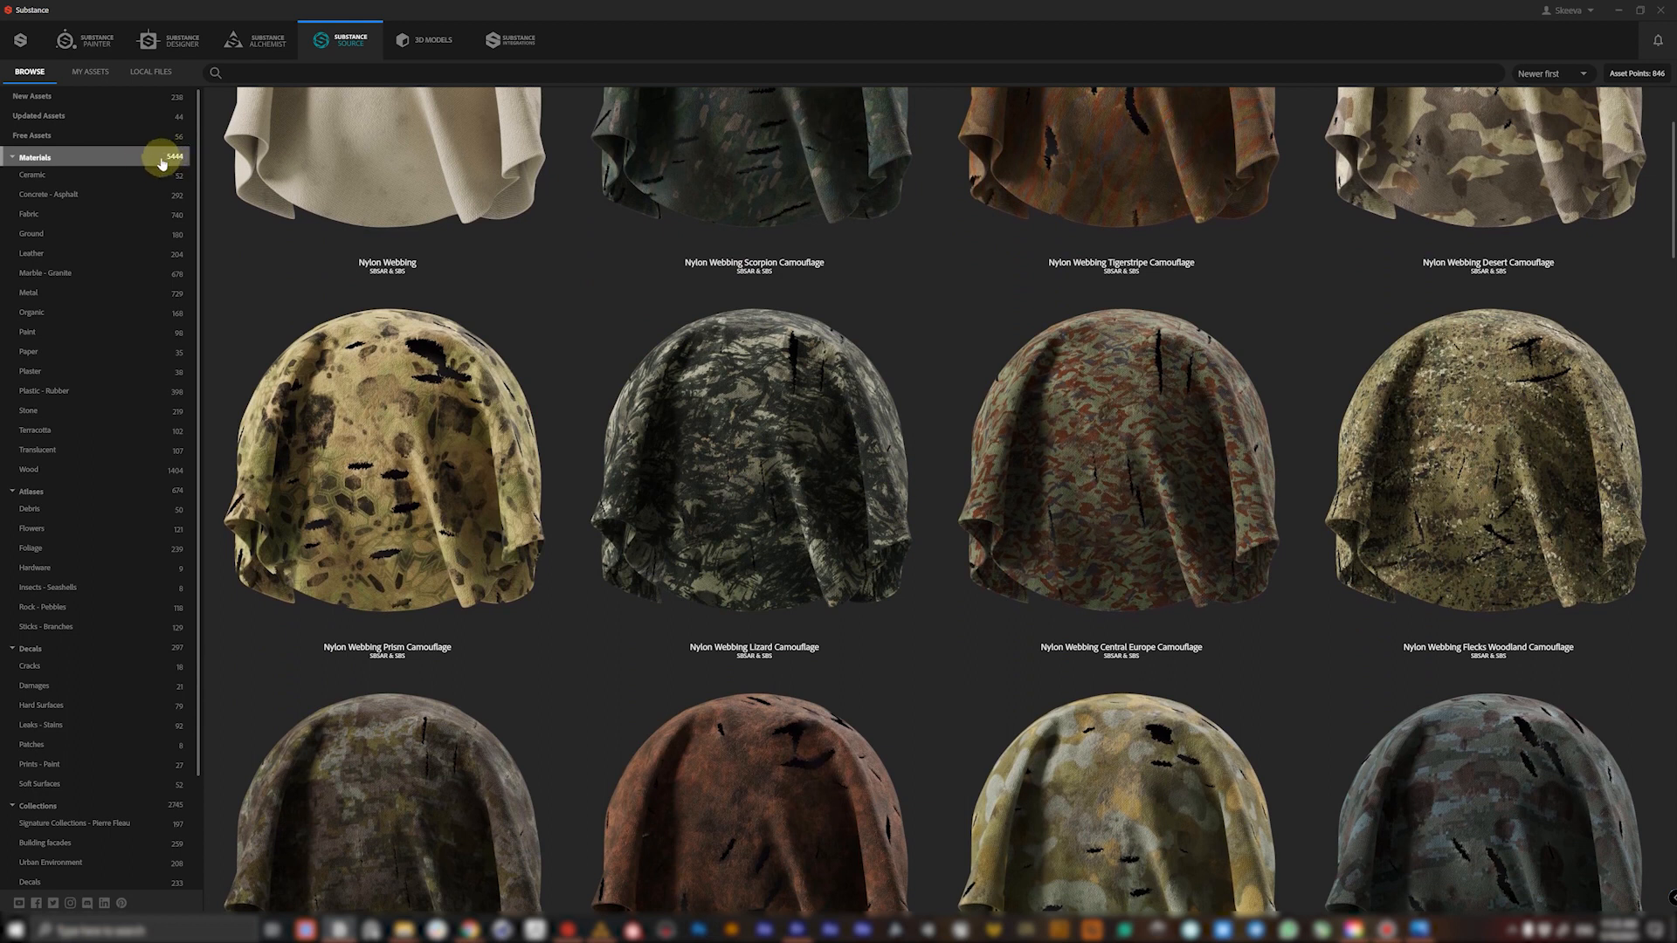
mouse_move(203, 178)
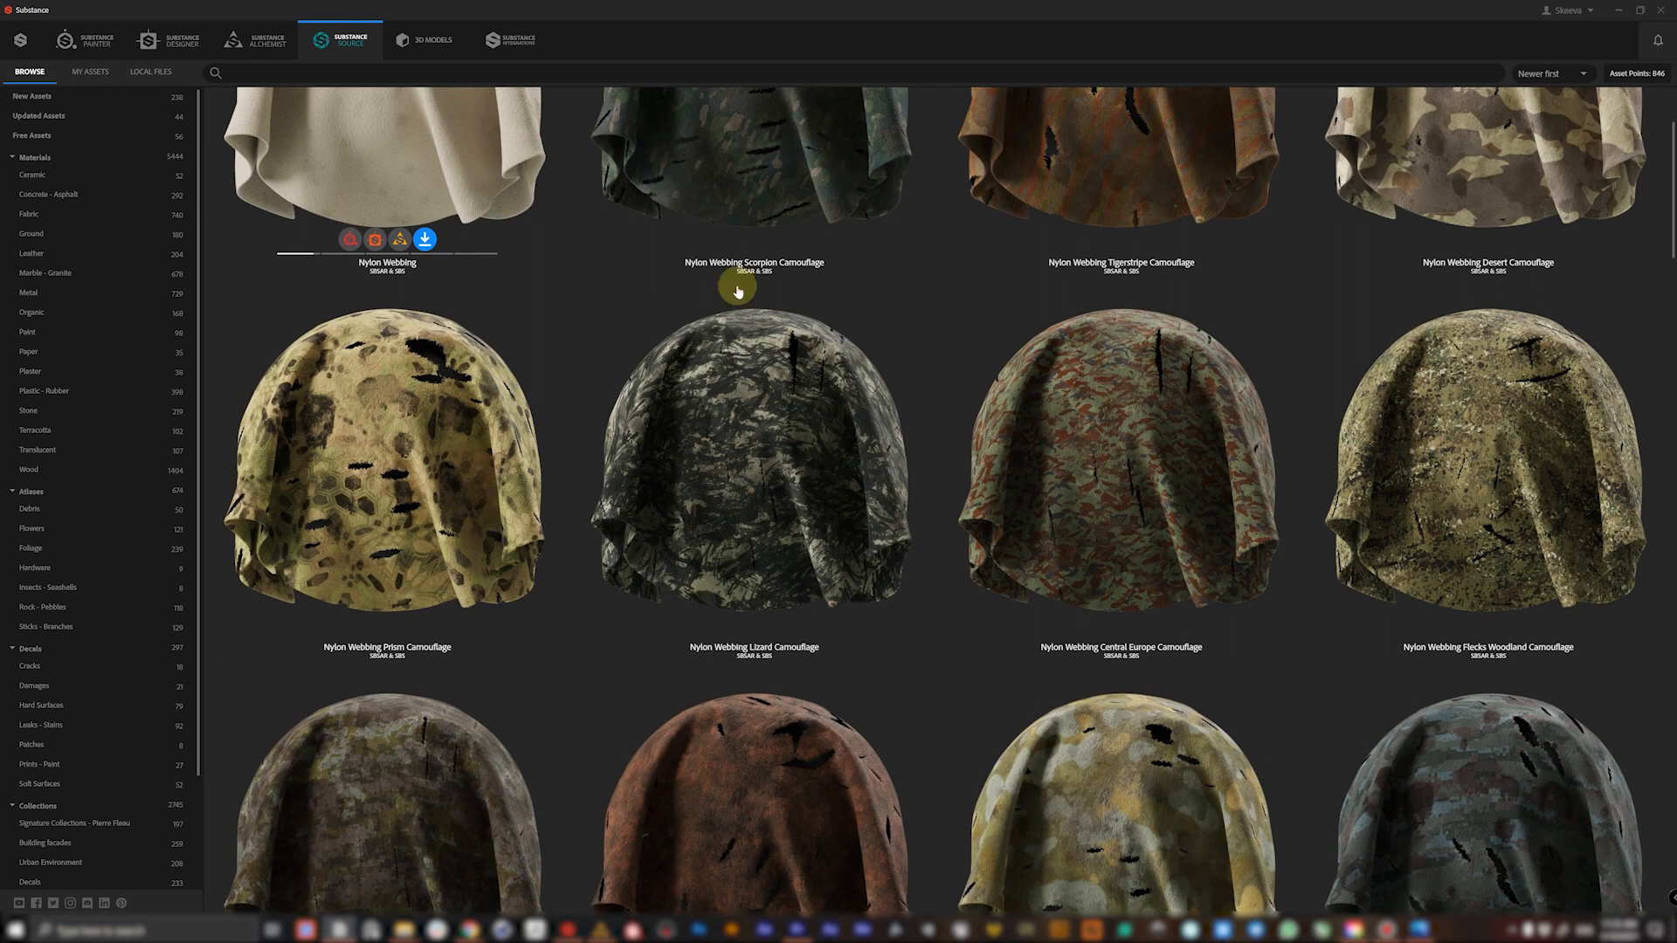
scroll(down, 3)
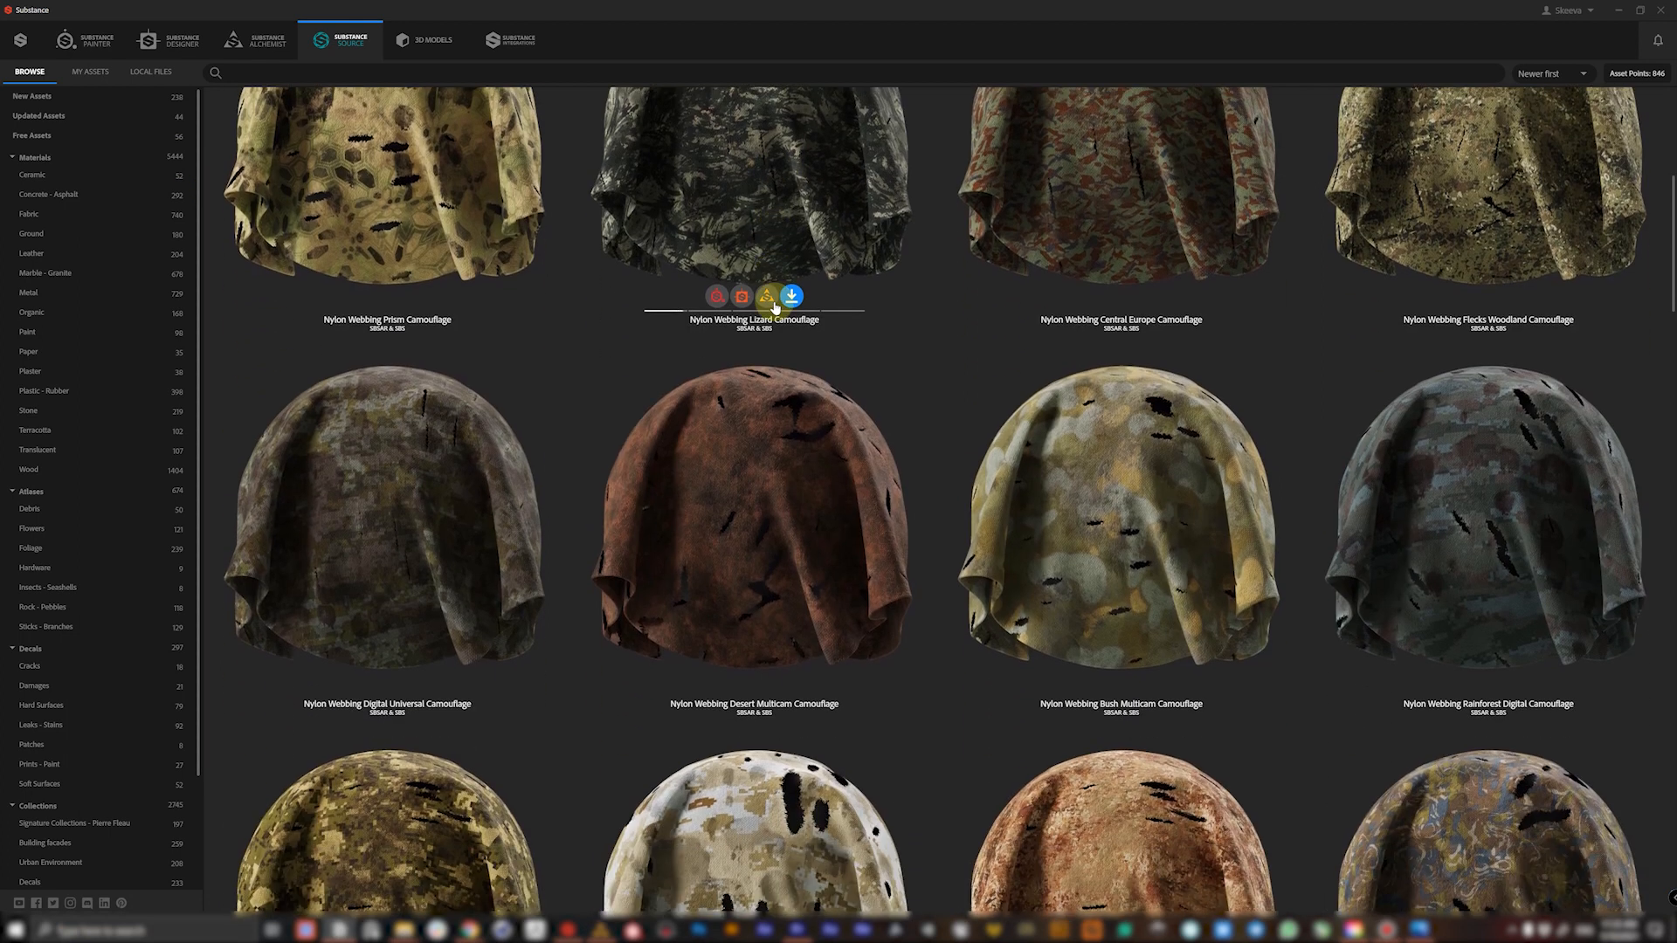
scroll(down, 3)
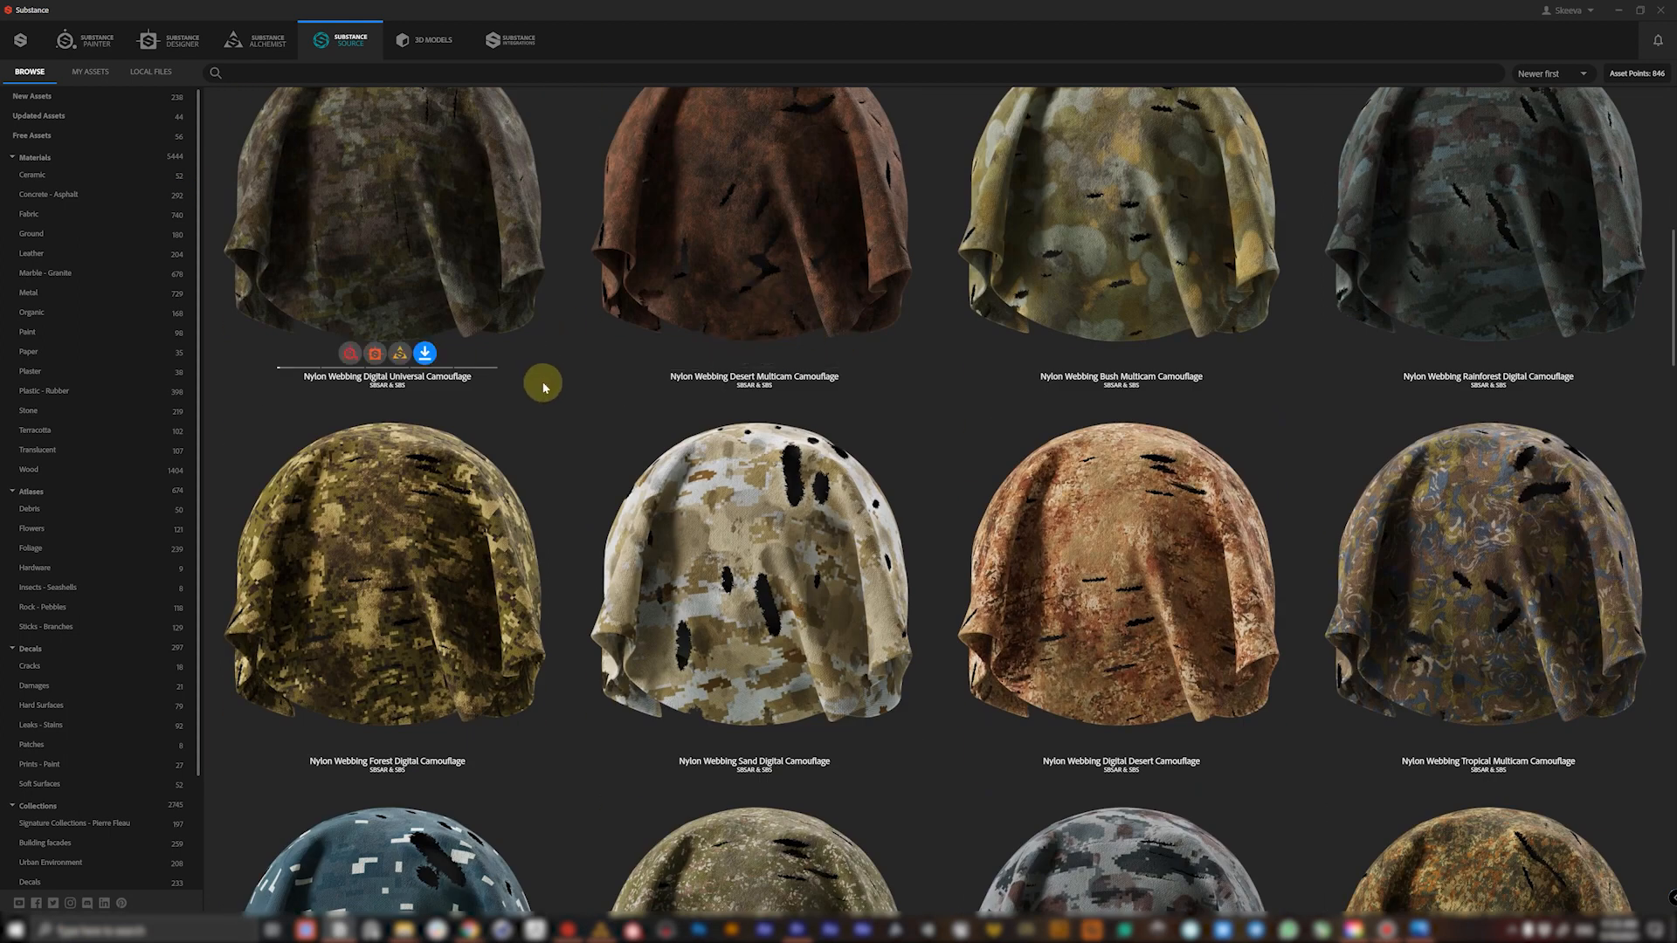
scroll(down, 3)
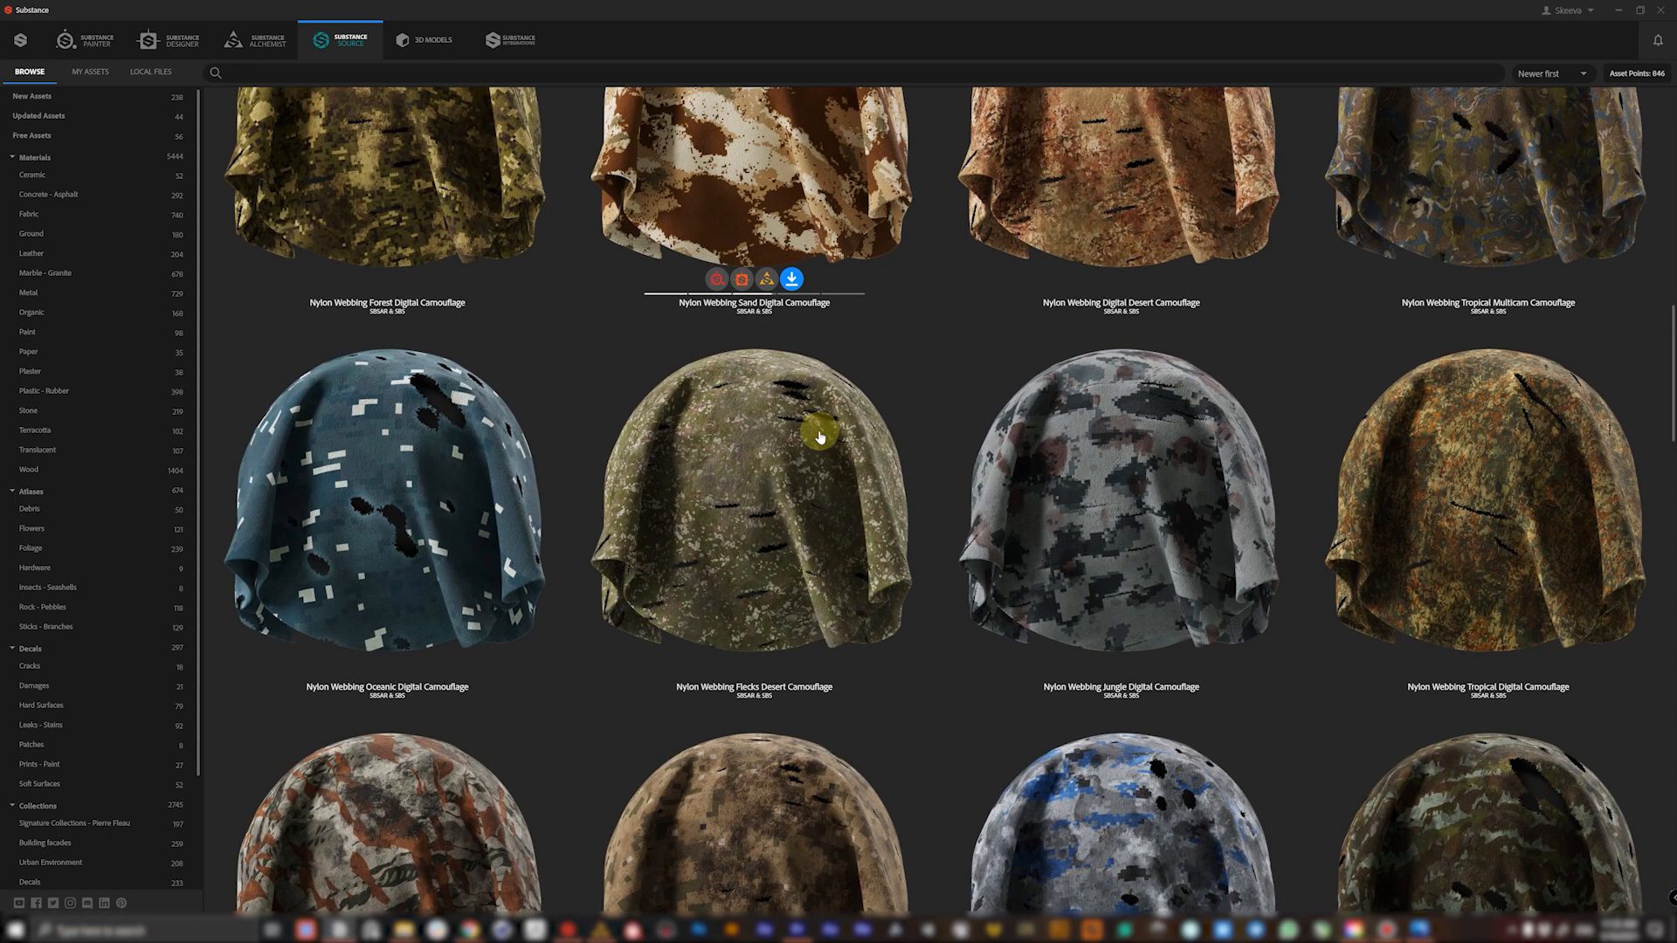
click(29, 213)
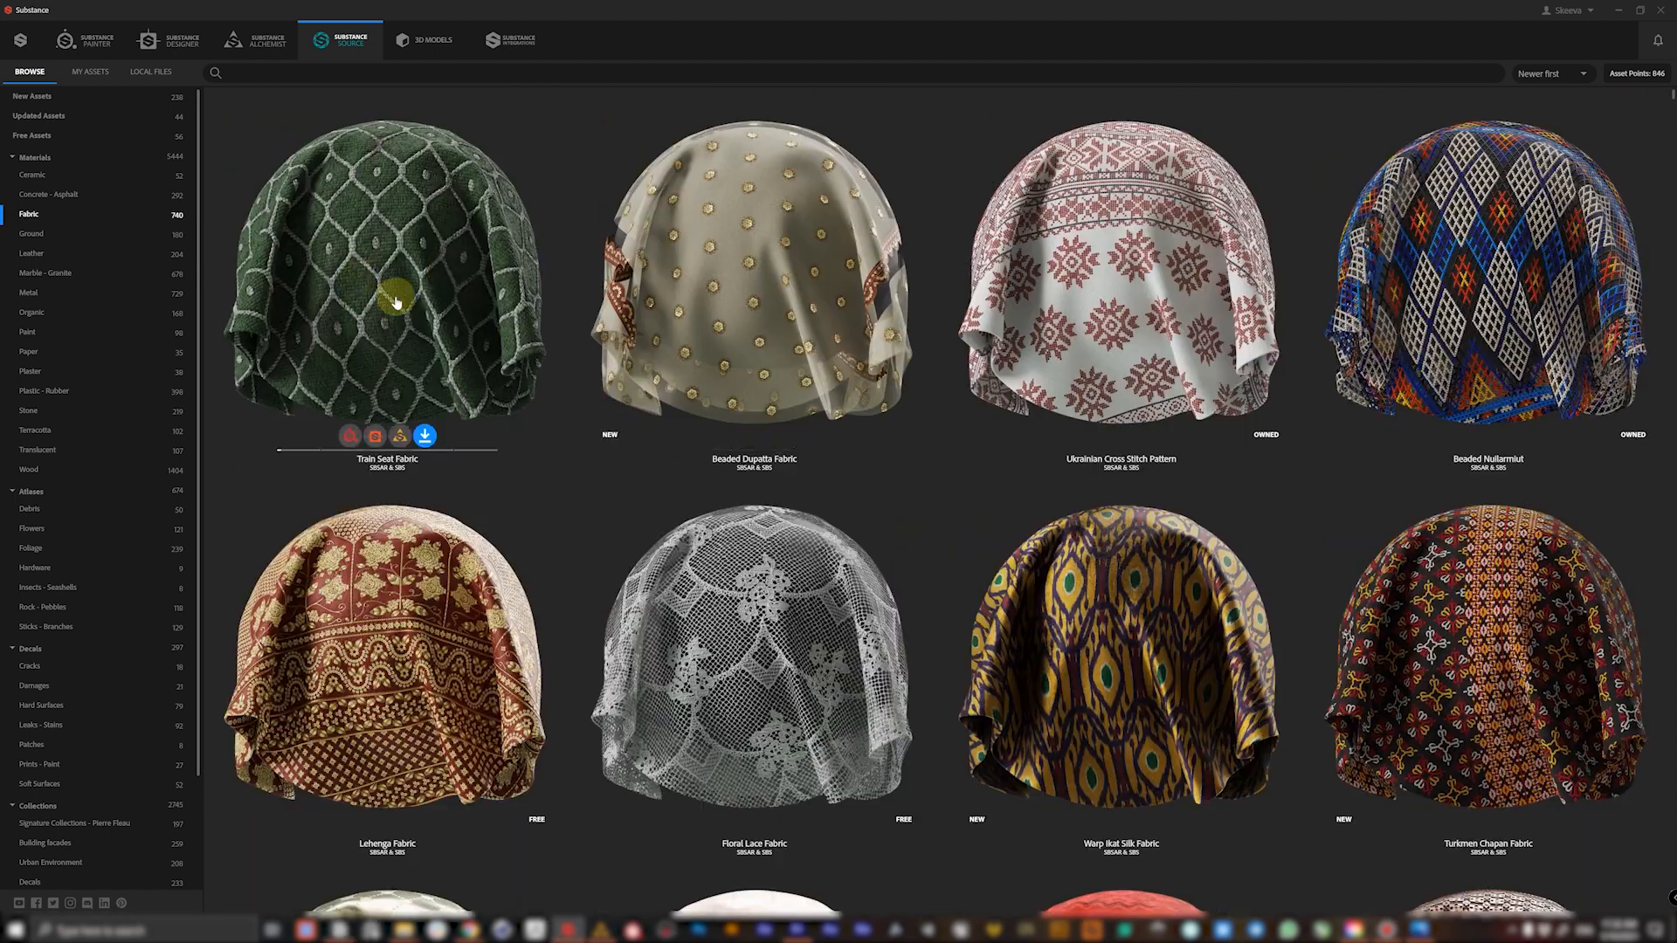
- Scroll through the Fabric materials grid to browse the assets
scroll(down, 3)
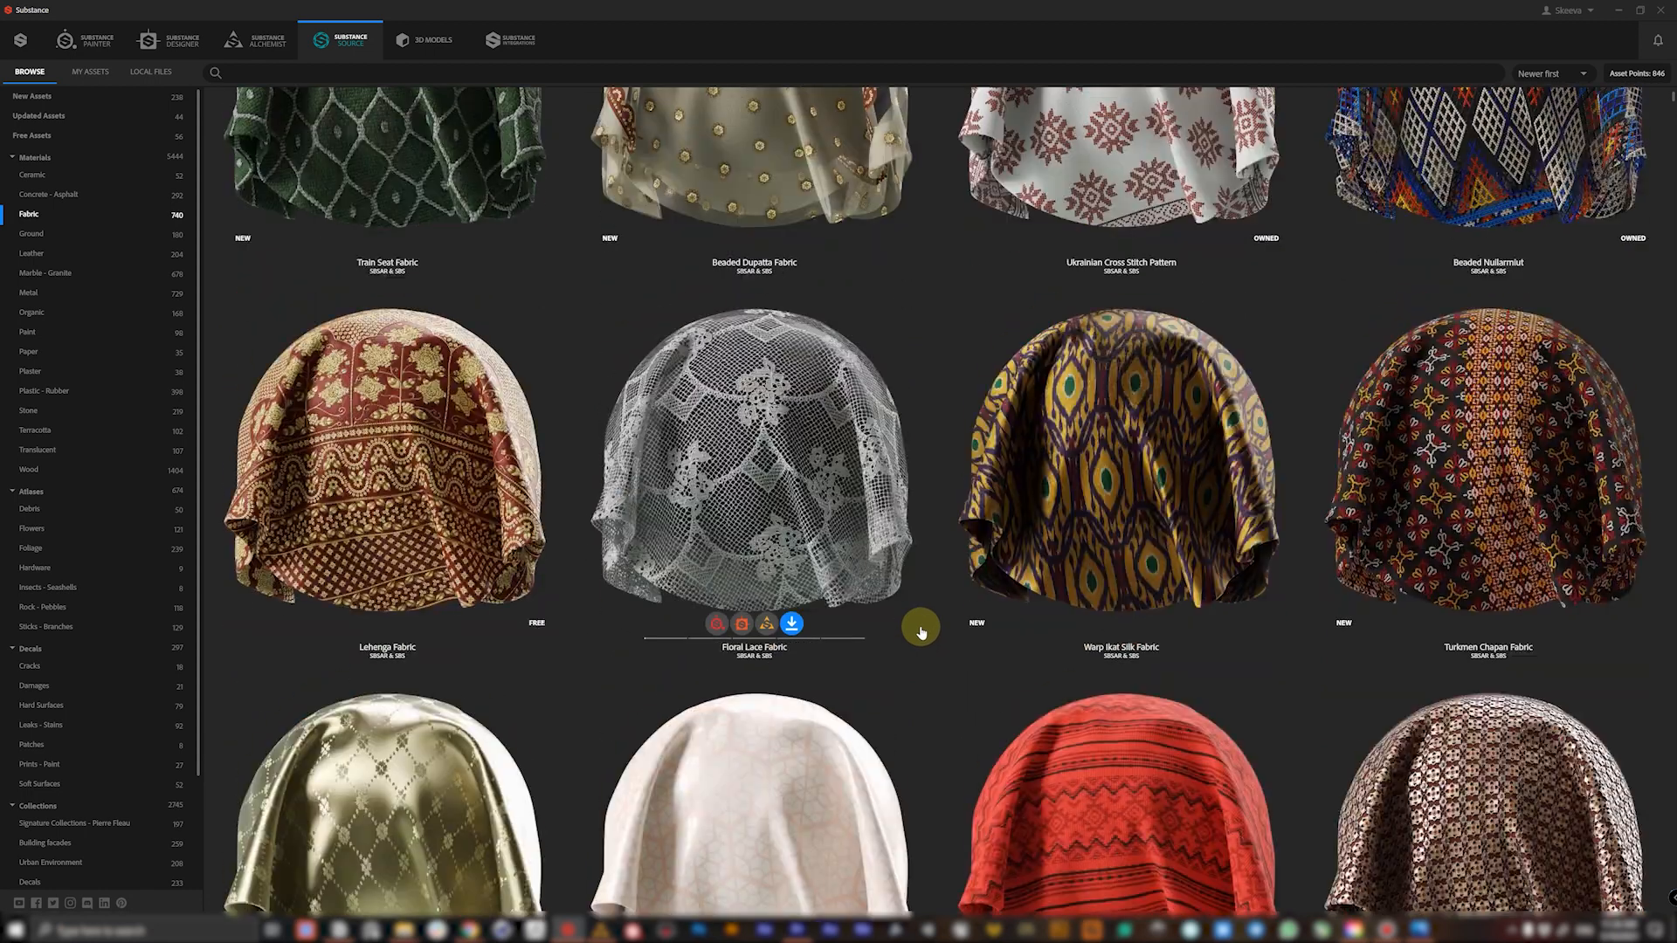
scroll(up, 3)
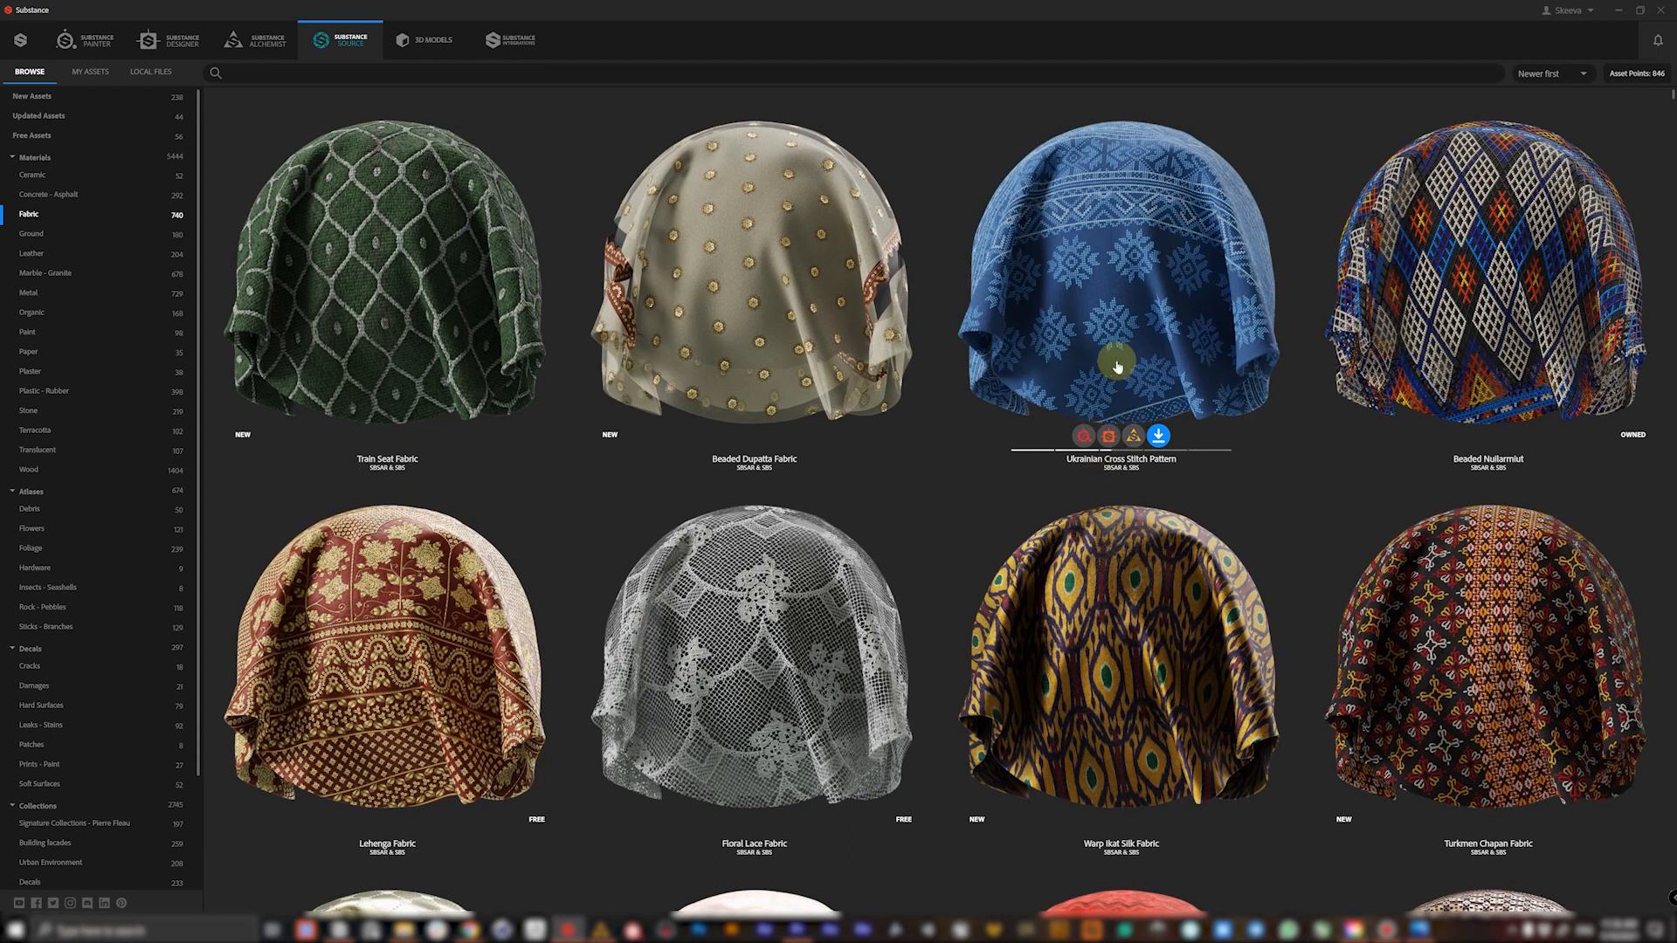
scroll(down, 3)
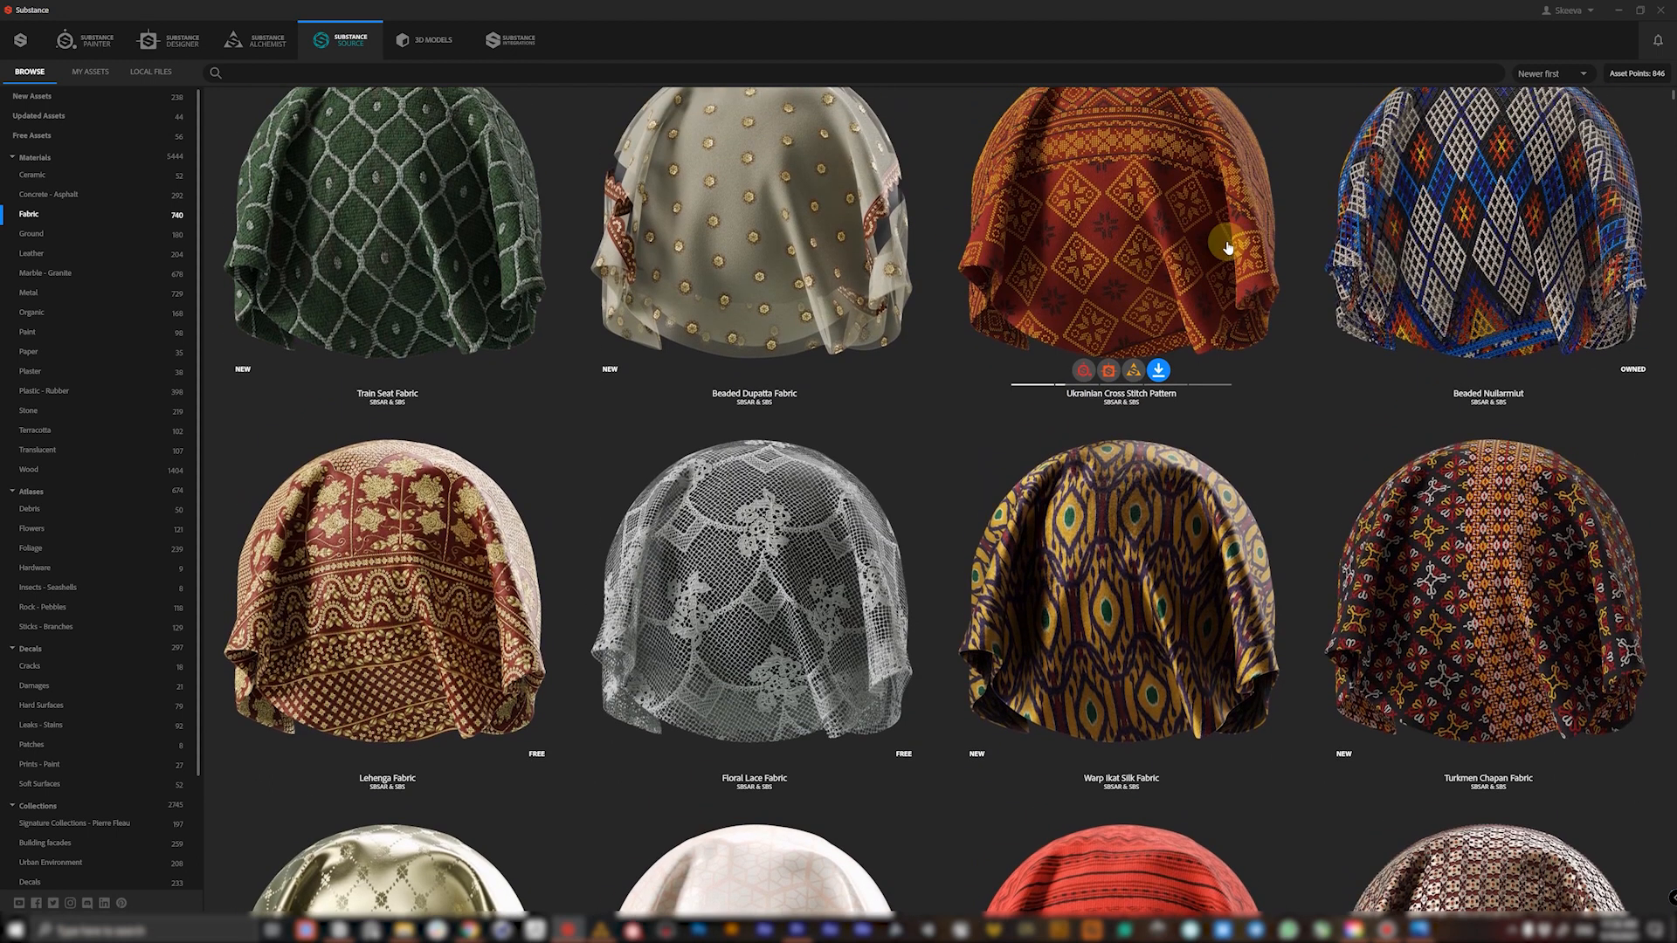
scroll(down, 3)
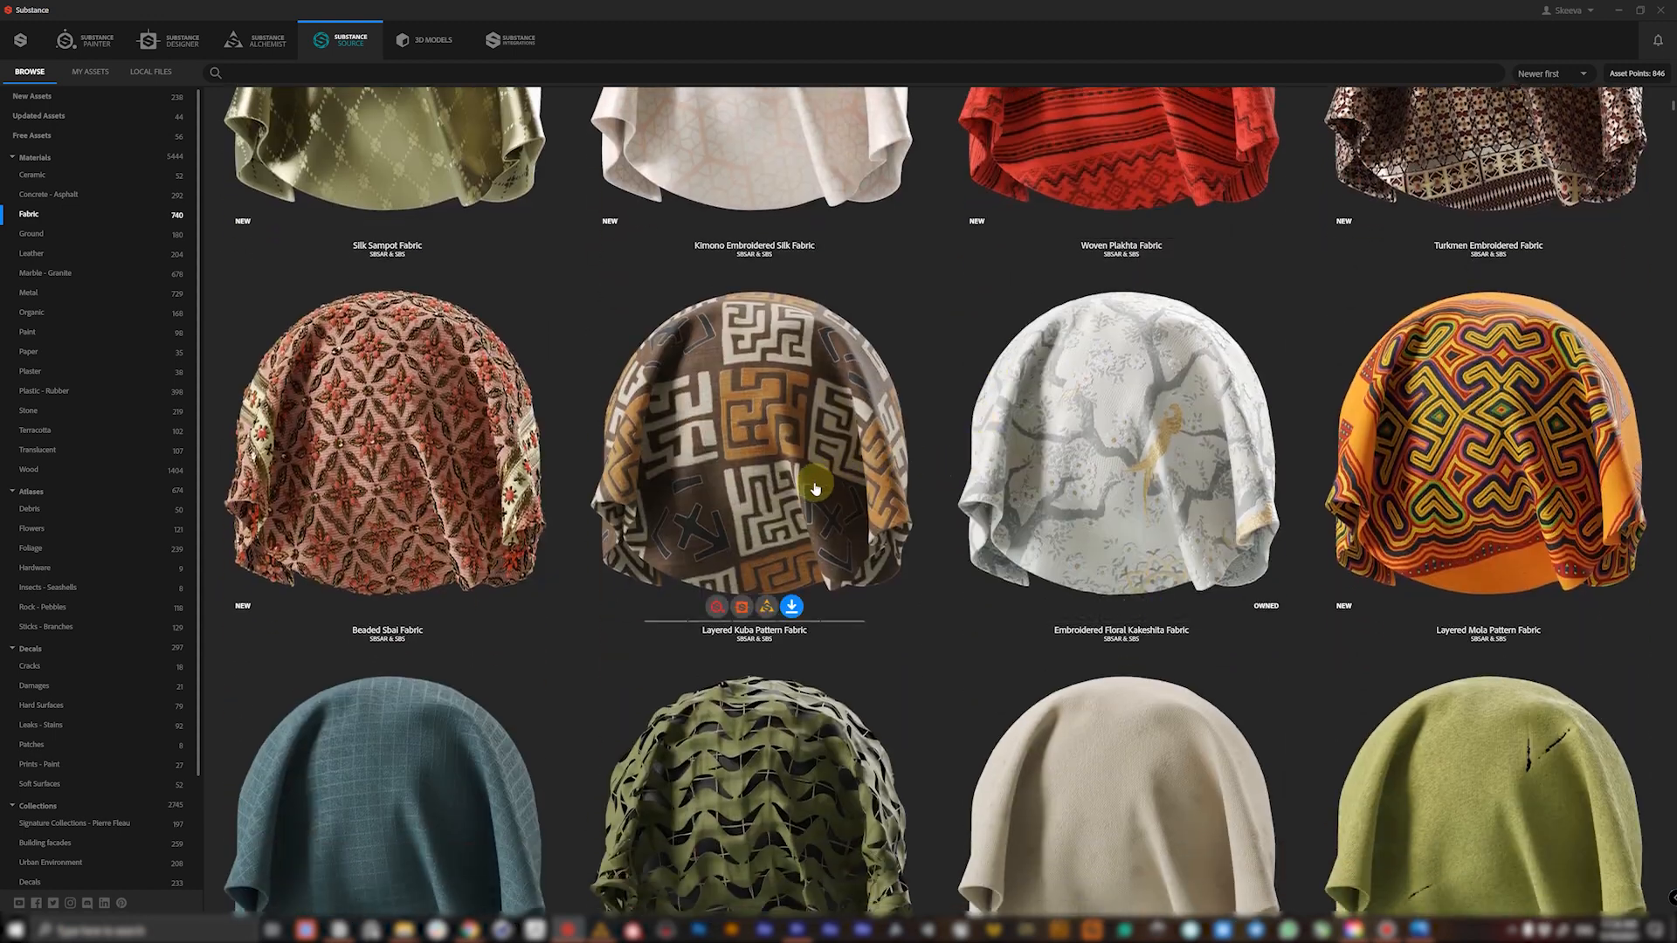
scroll(down, 3)
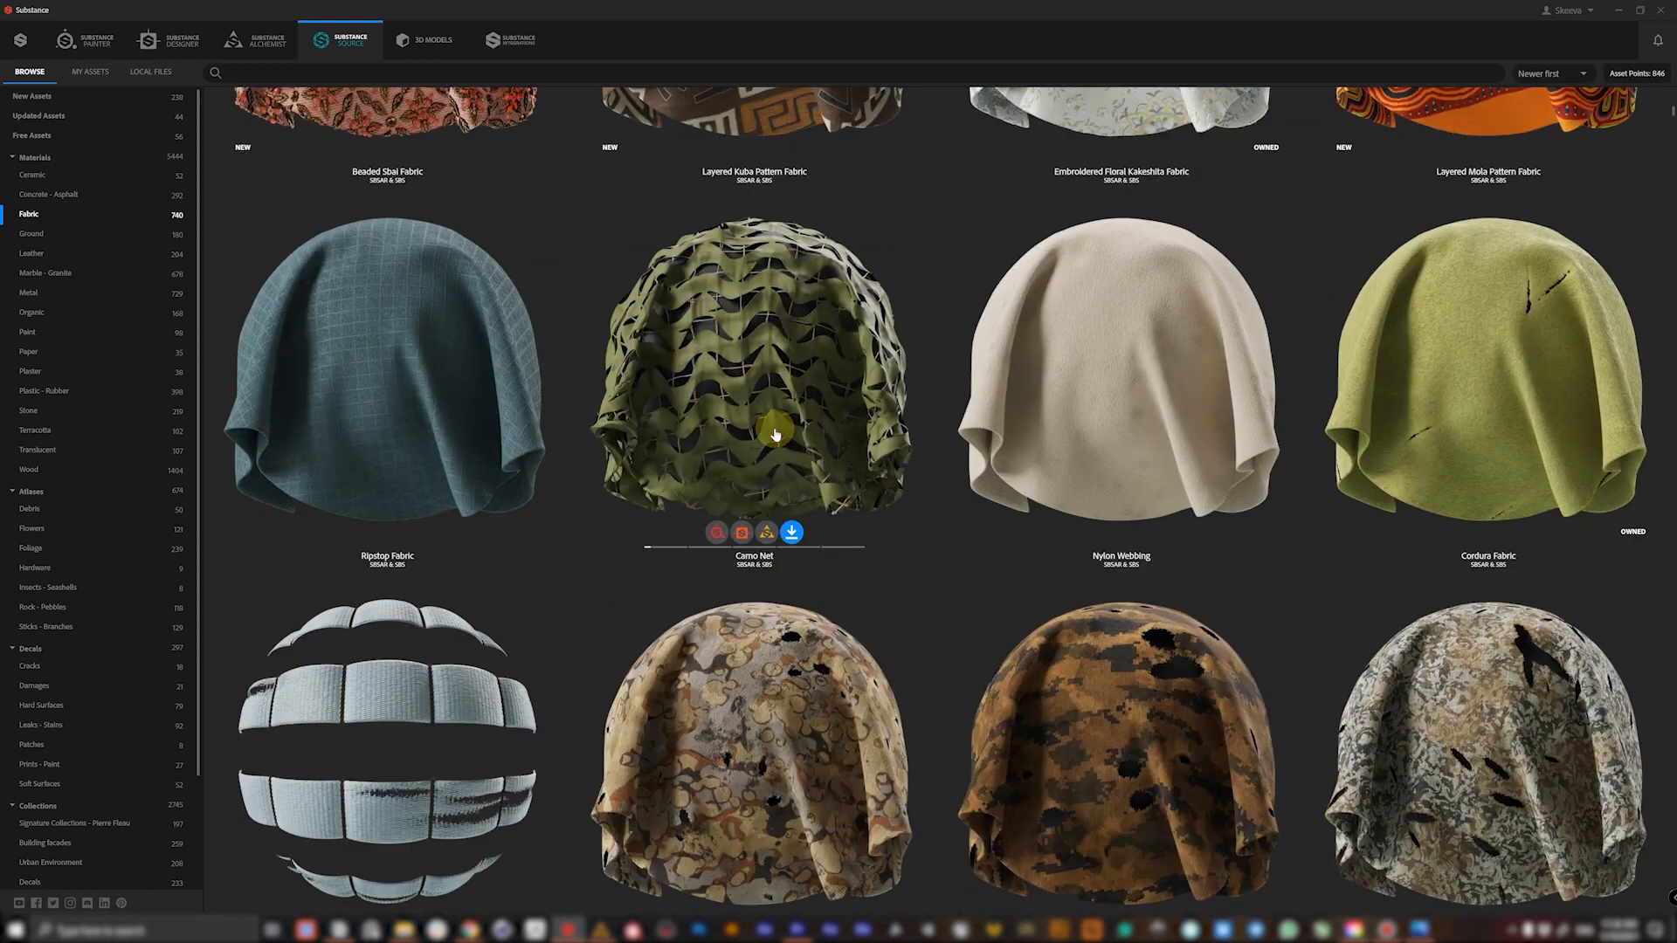
scroll(down, 3)
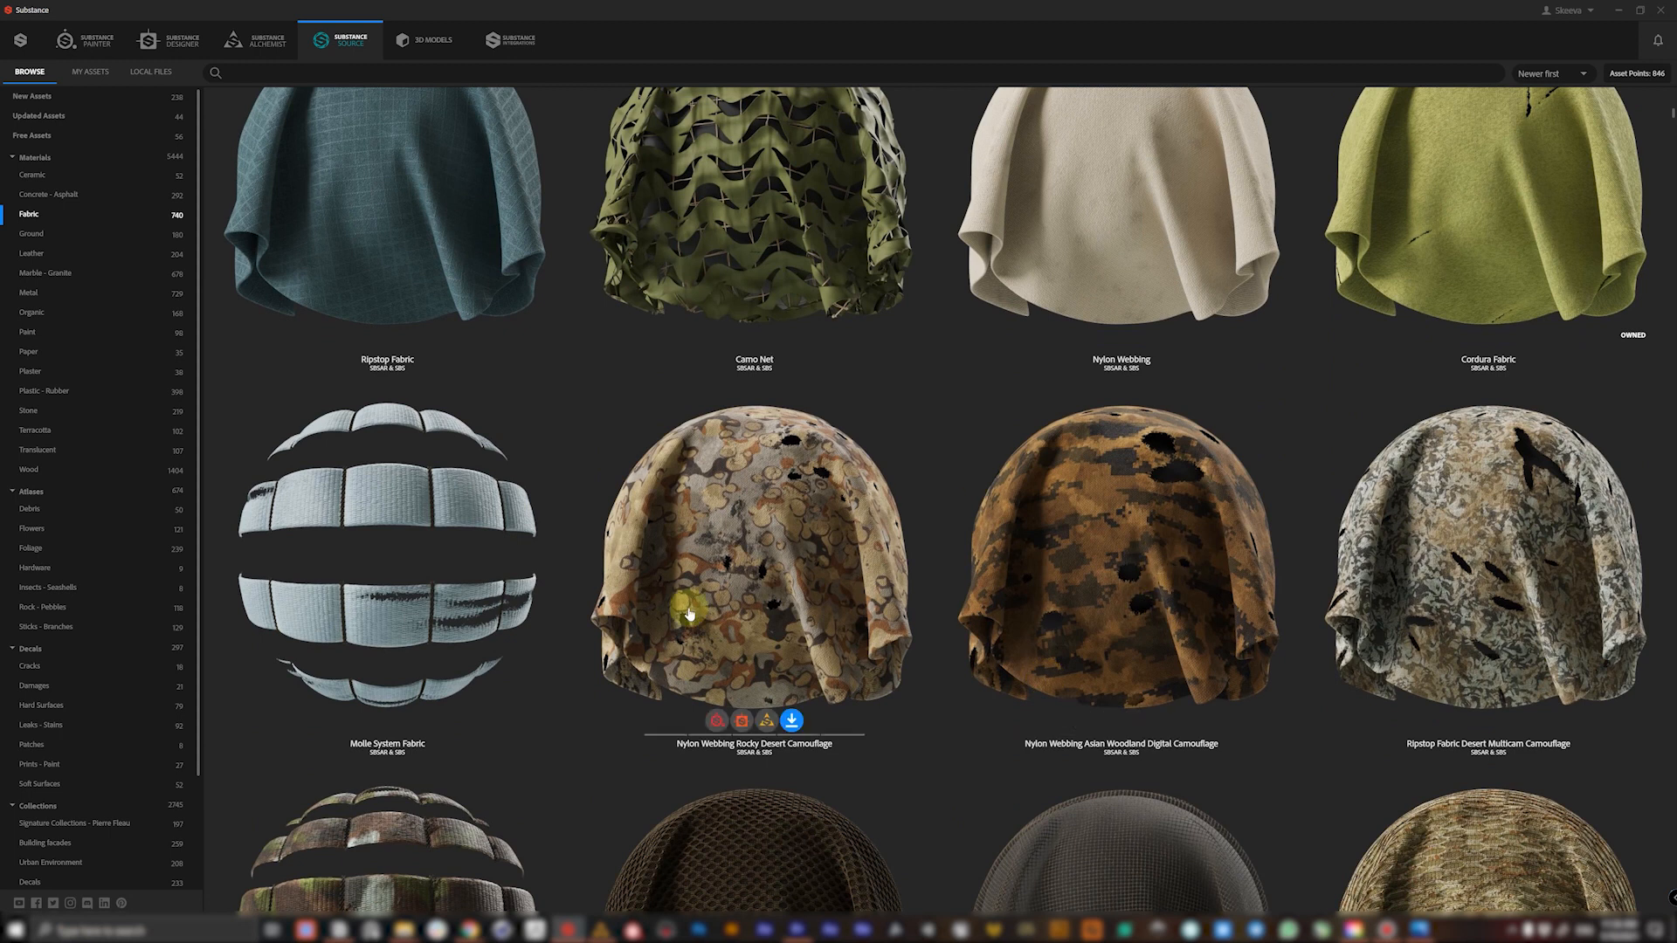
scroll(down, 3)
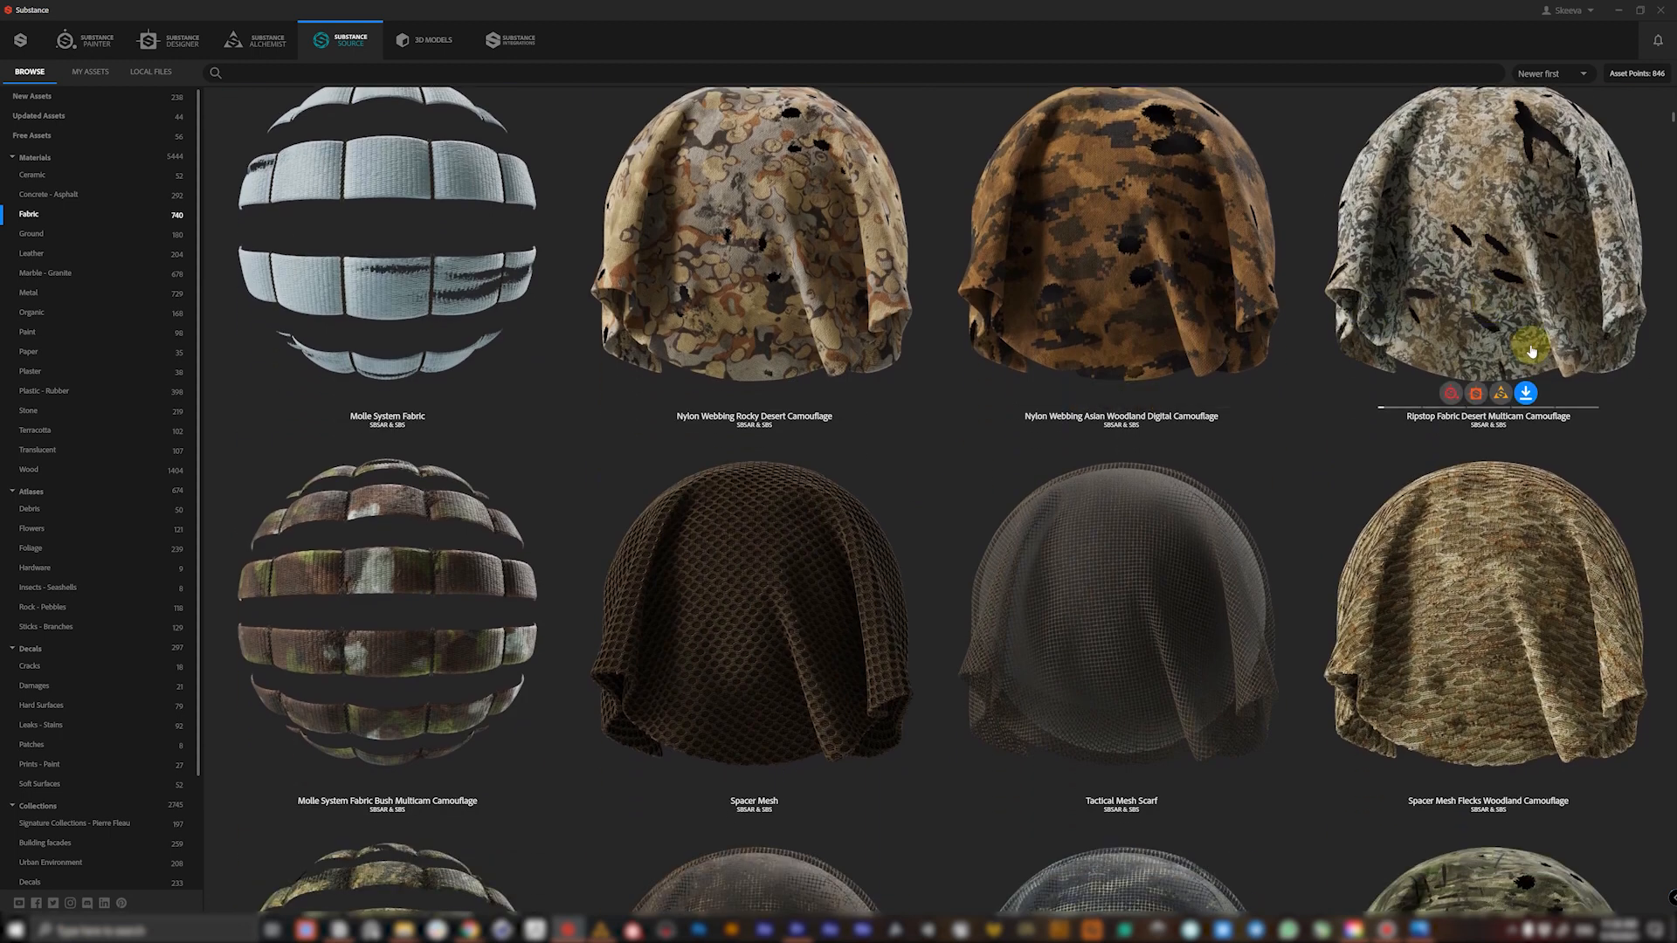
mouse_move(1175, 299)
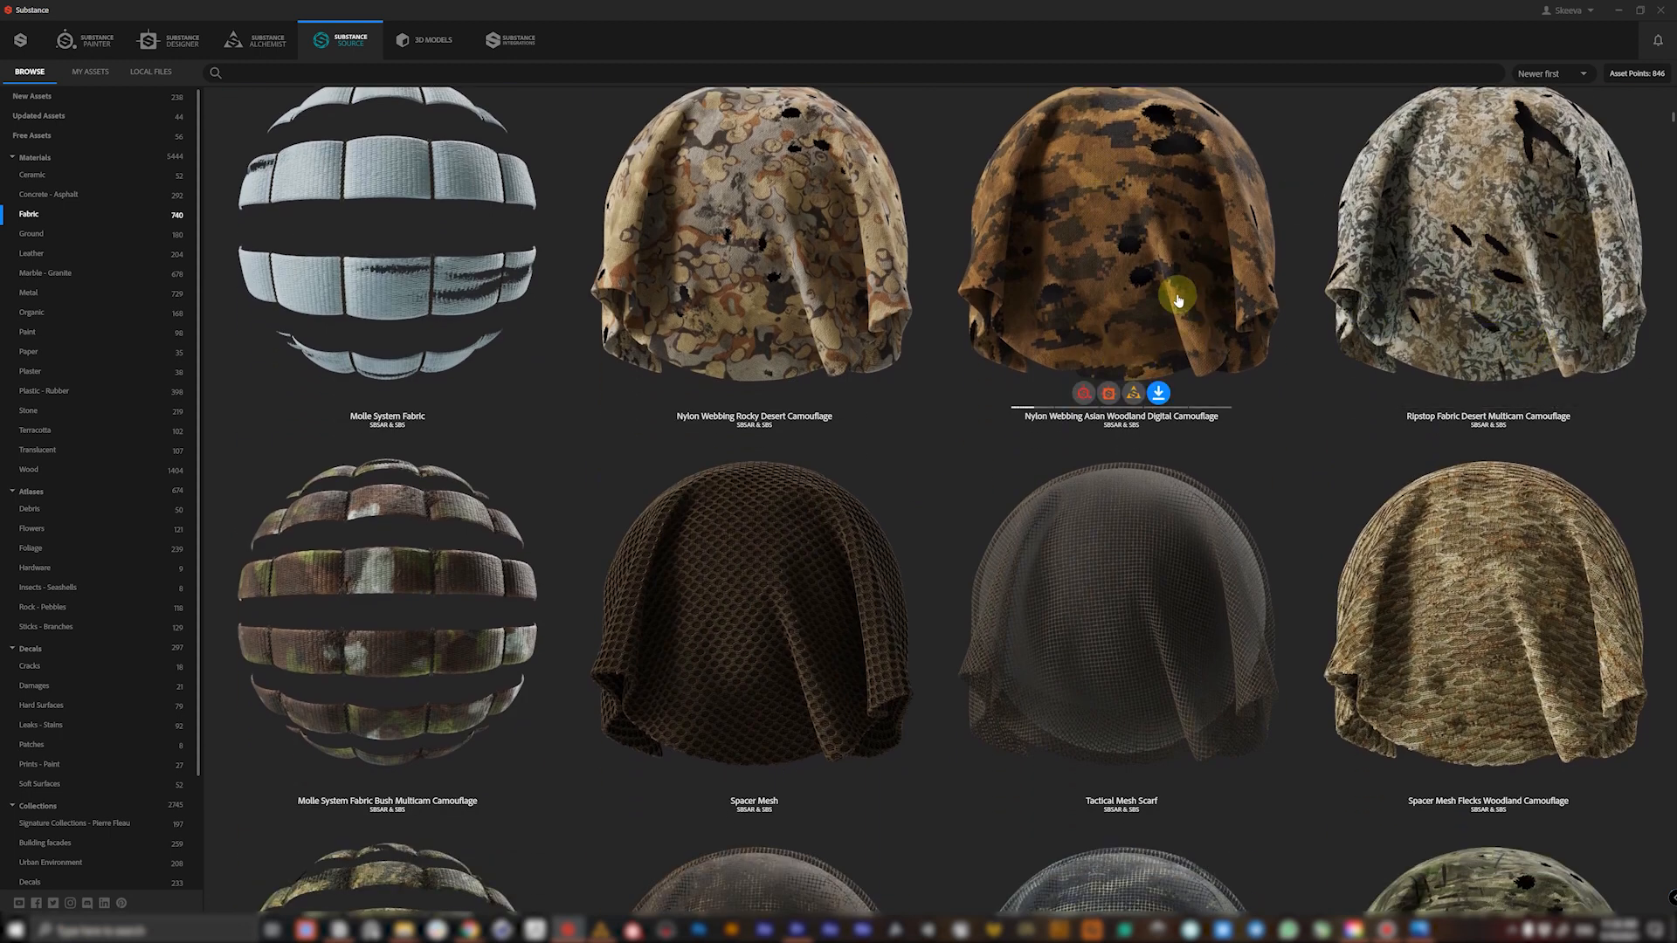
scroll(down, 3)
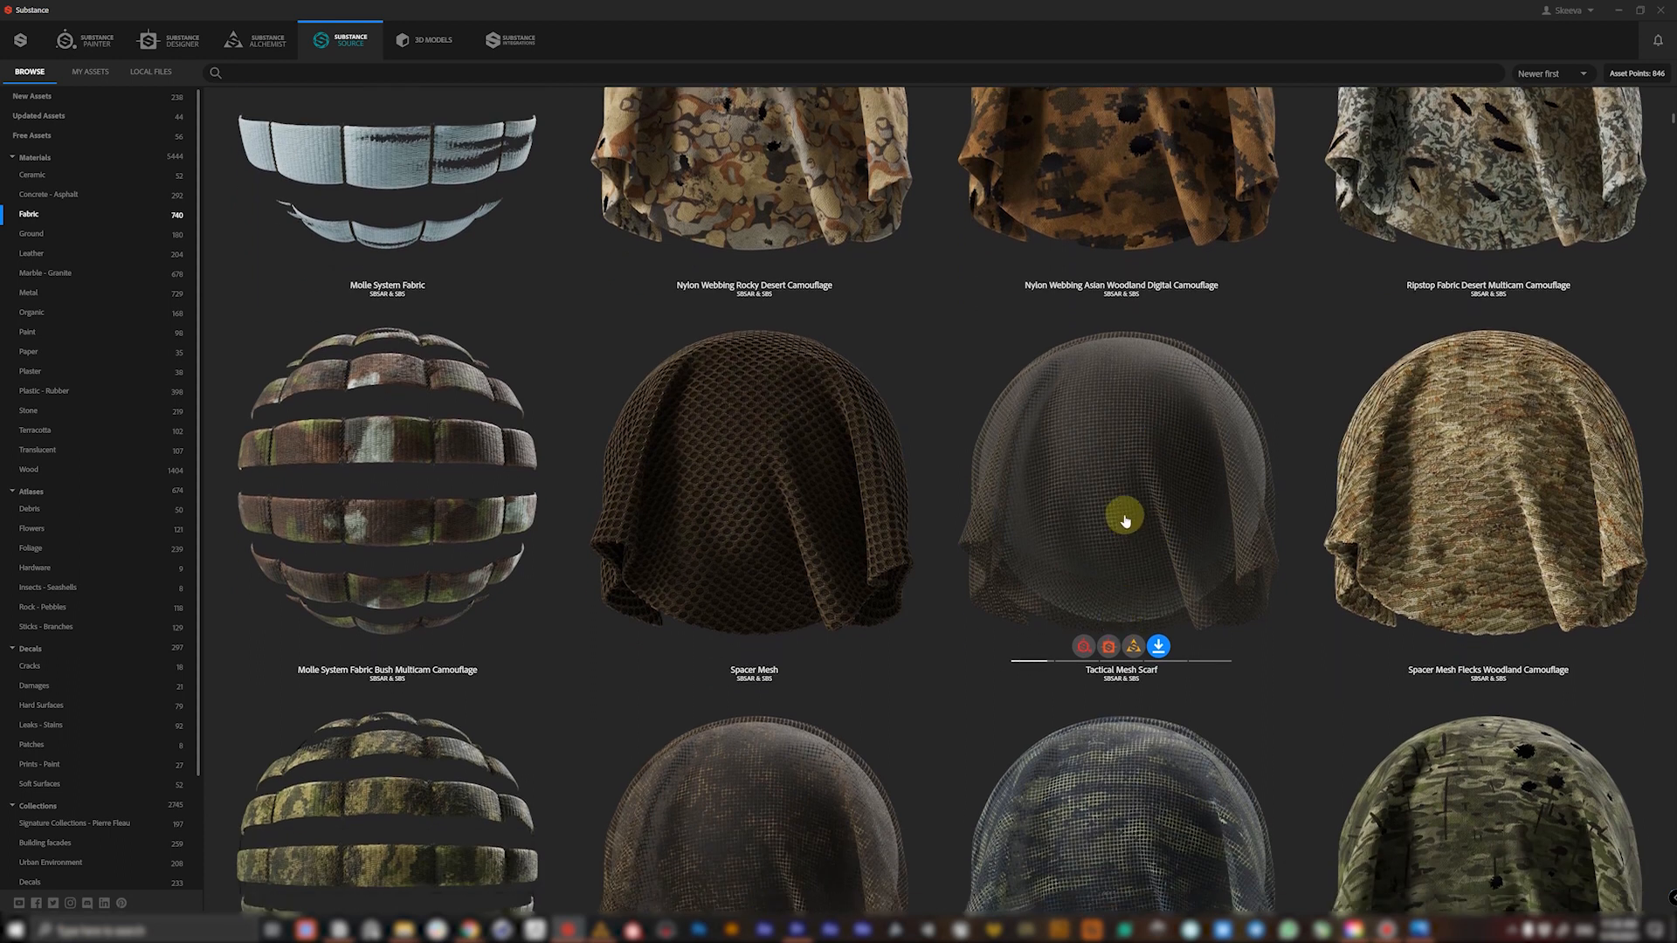
scroll(down, 3)
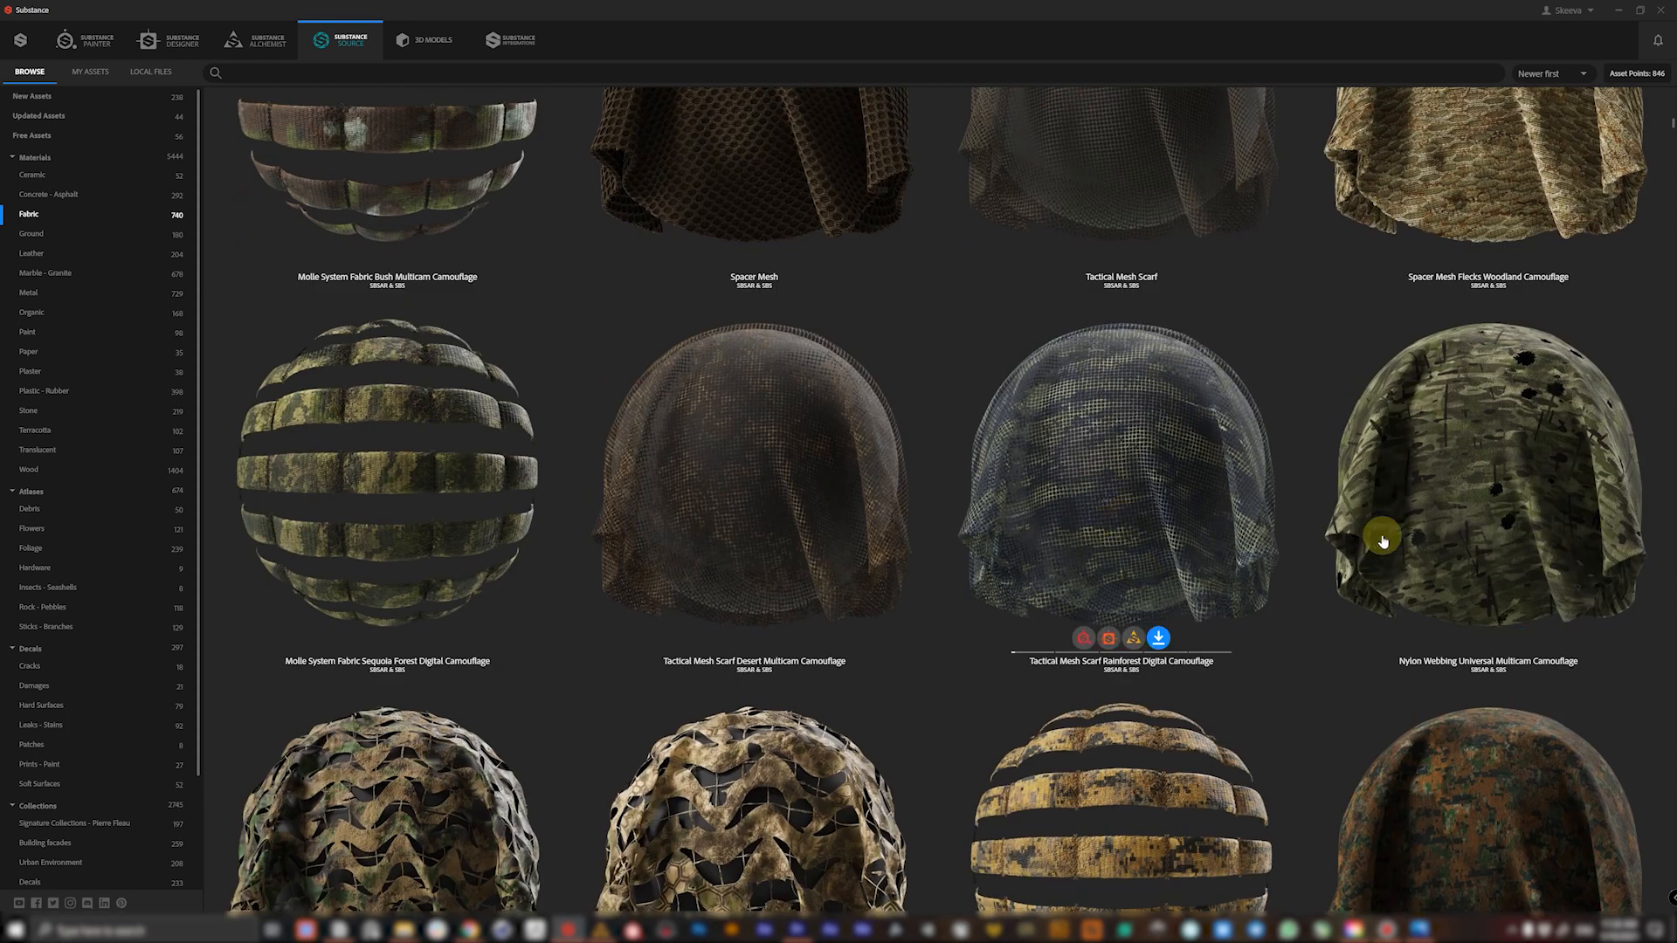
scroll(up, 3)
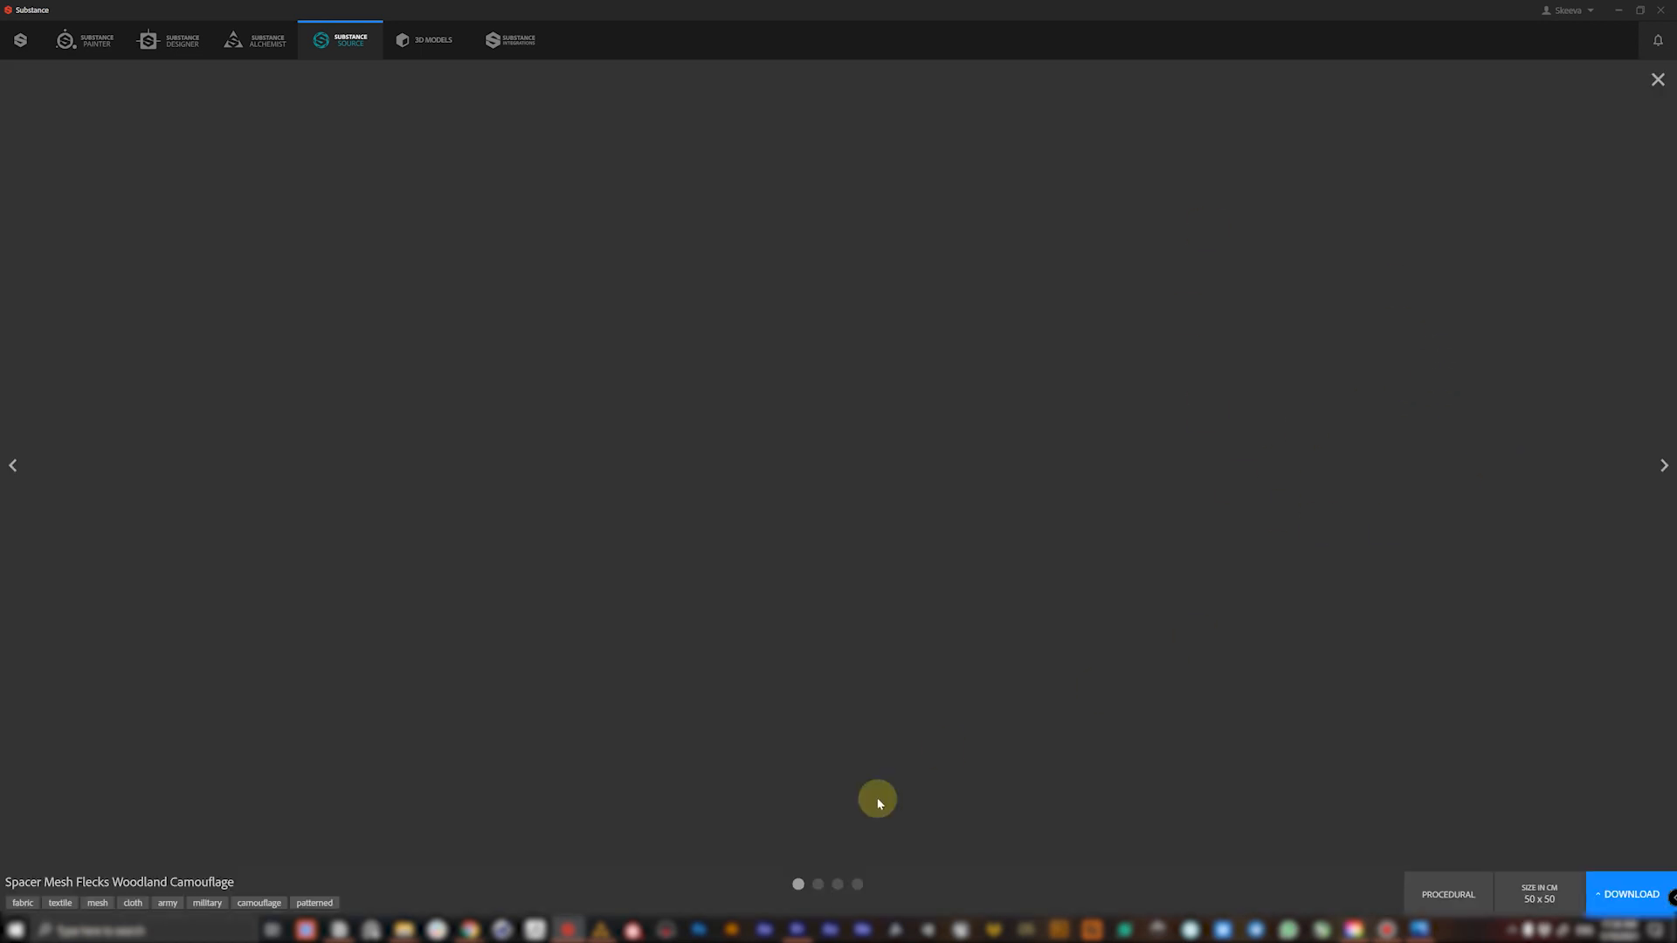
- View the Spacer Mesh Flecks Woodland Camouflage presets (bloody, dirty, stained), then return to the grid
click(856, 884)
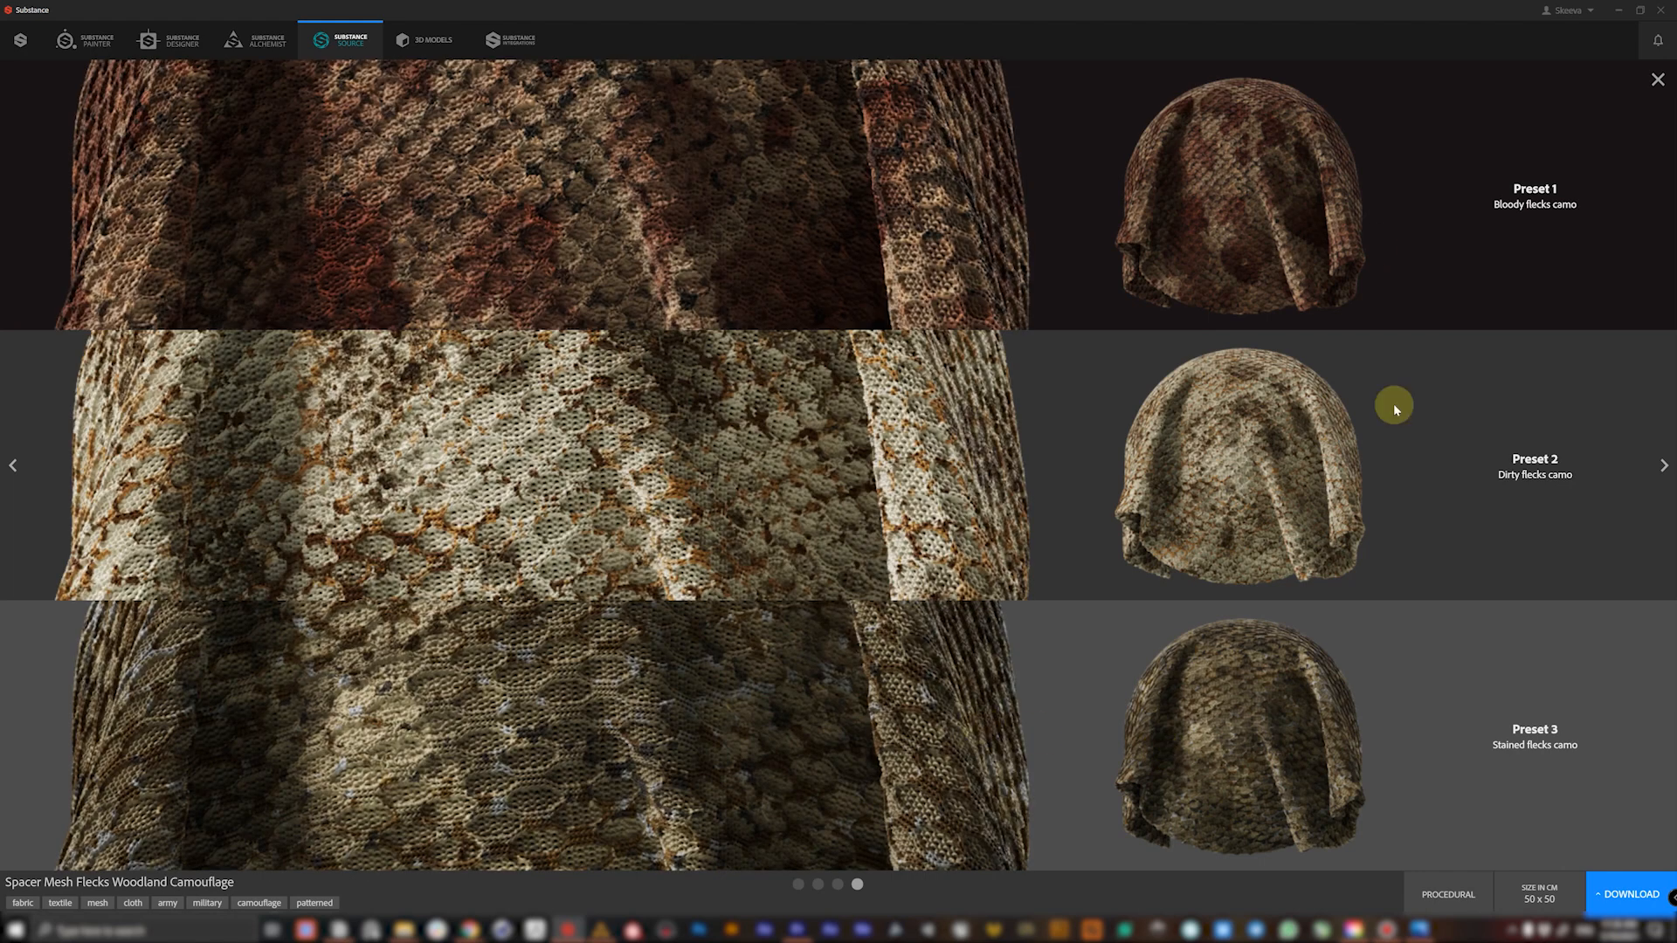
click(1656, 78)
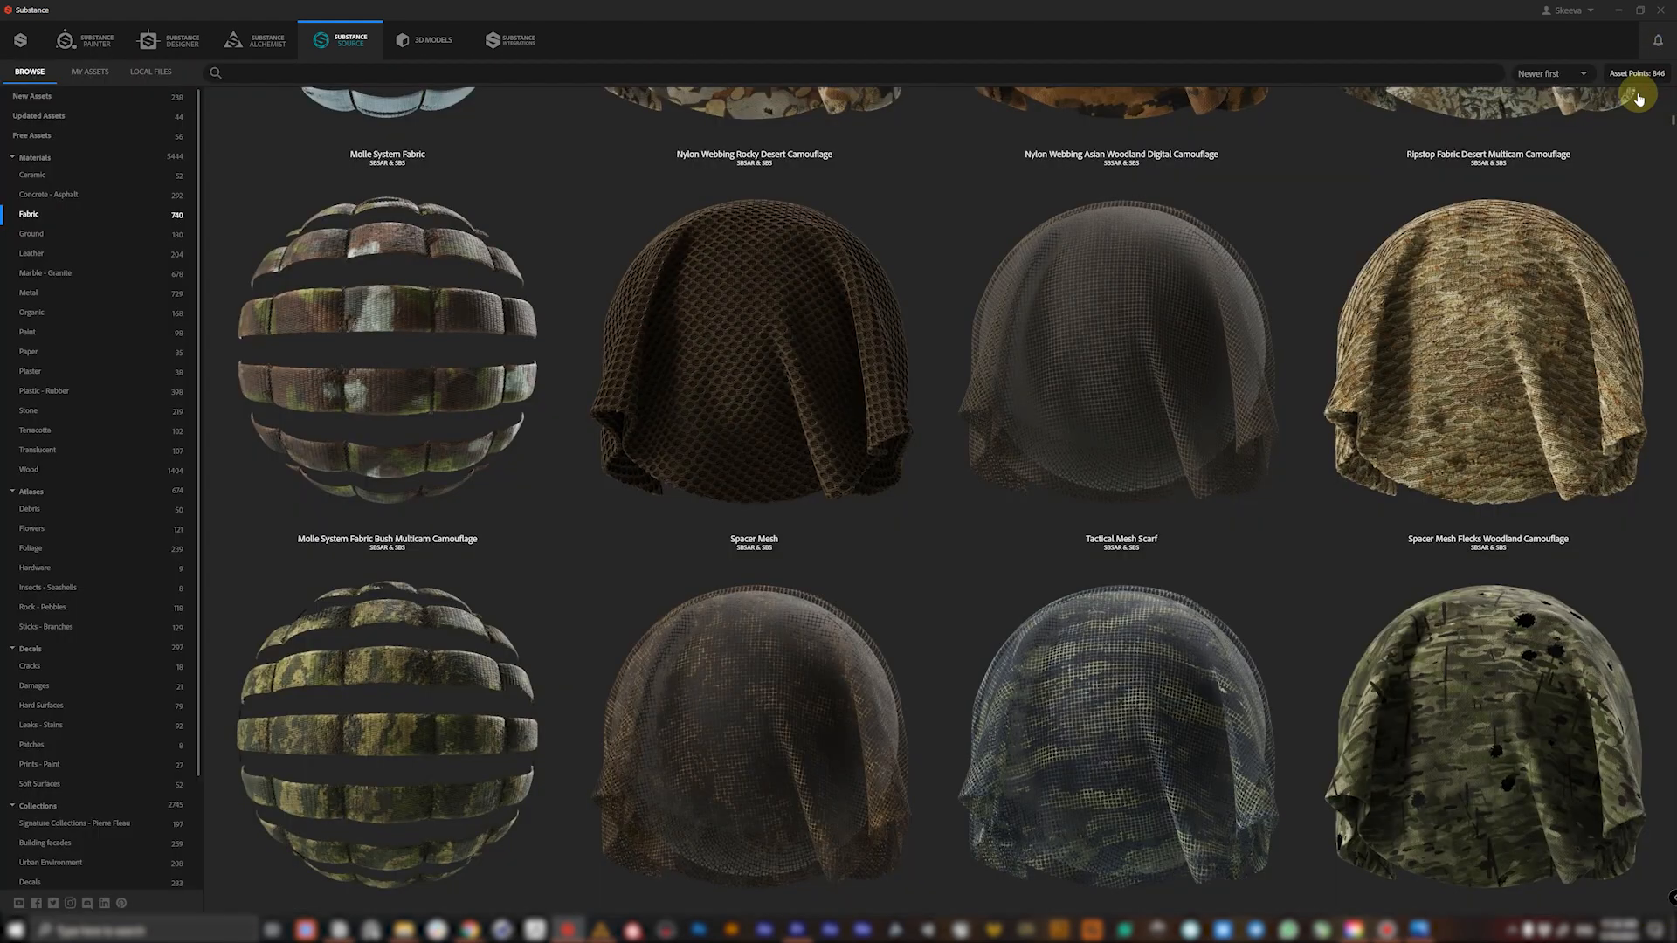
scroll(up, 3)
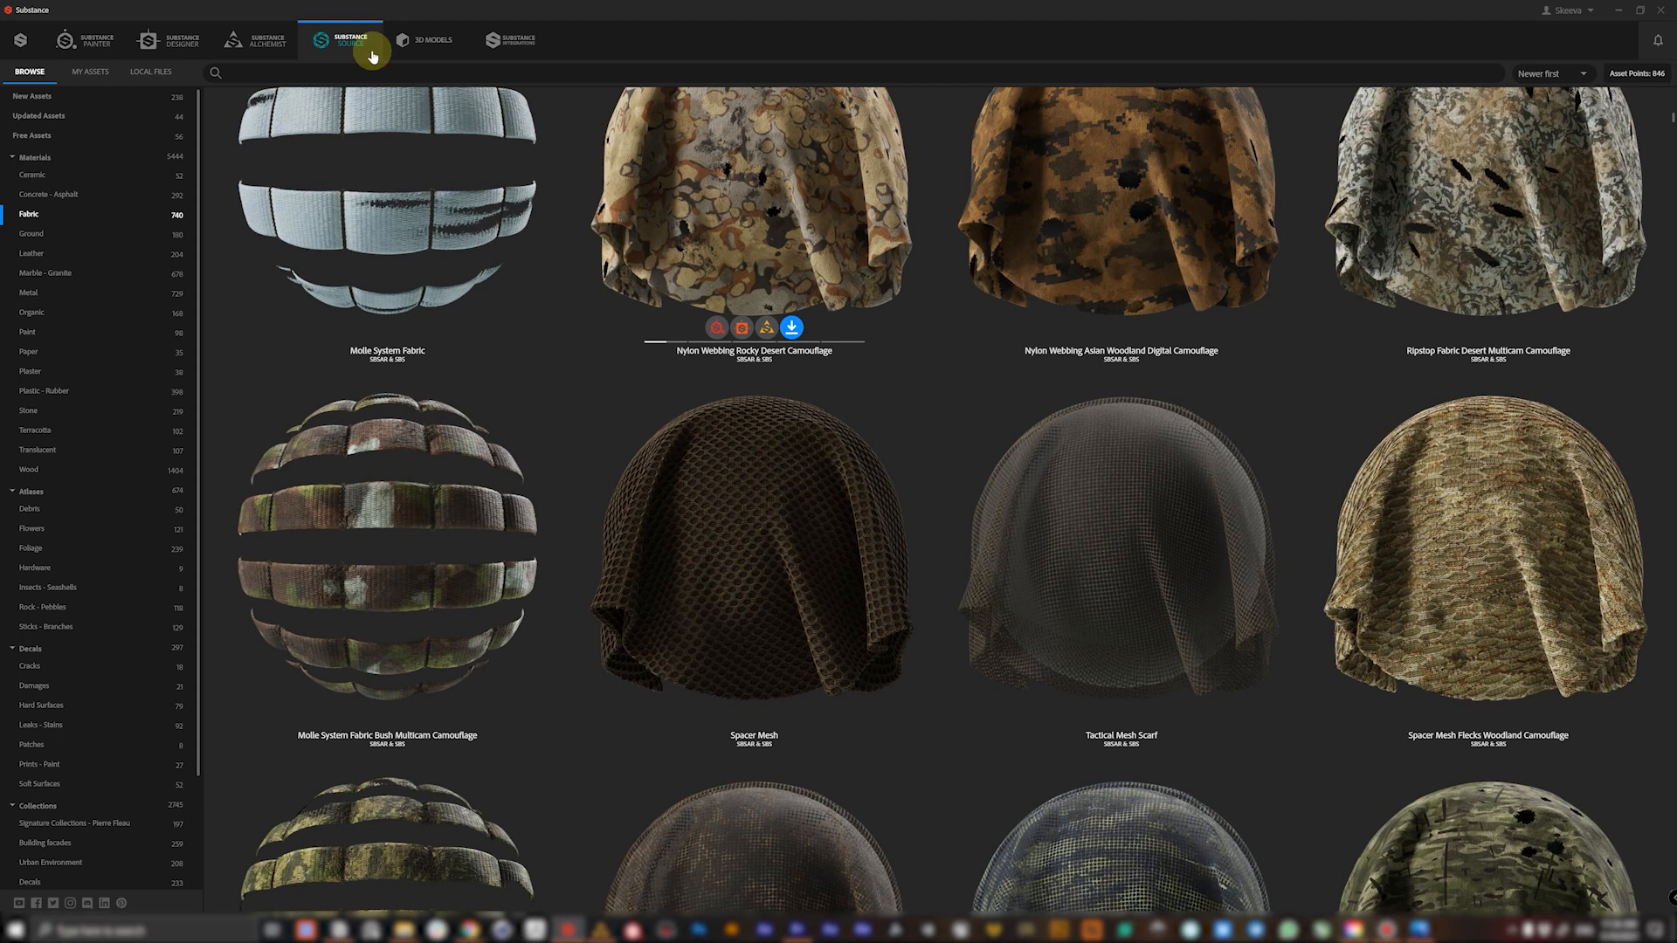
mouse_move(676, 356)
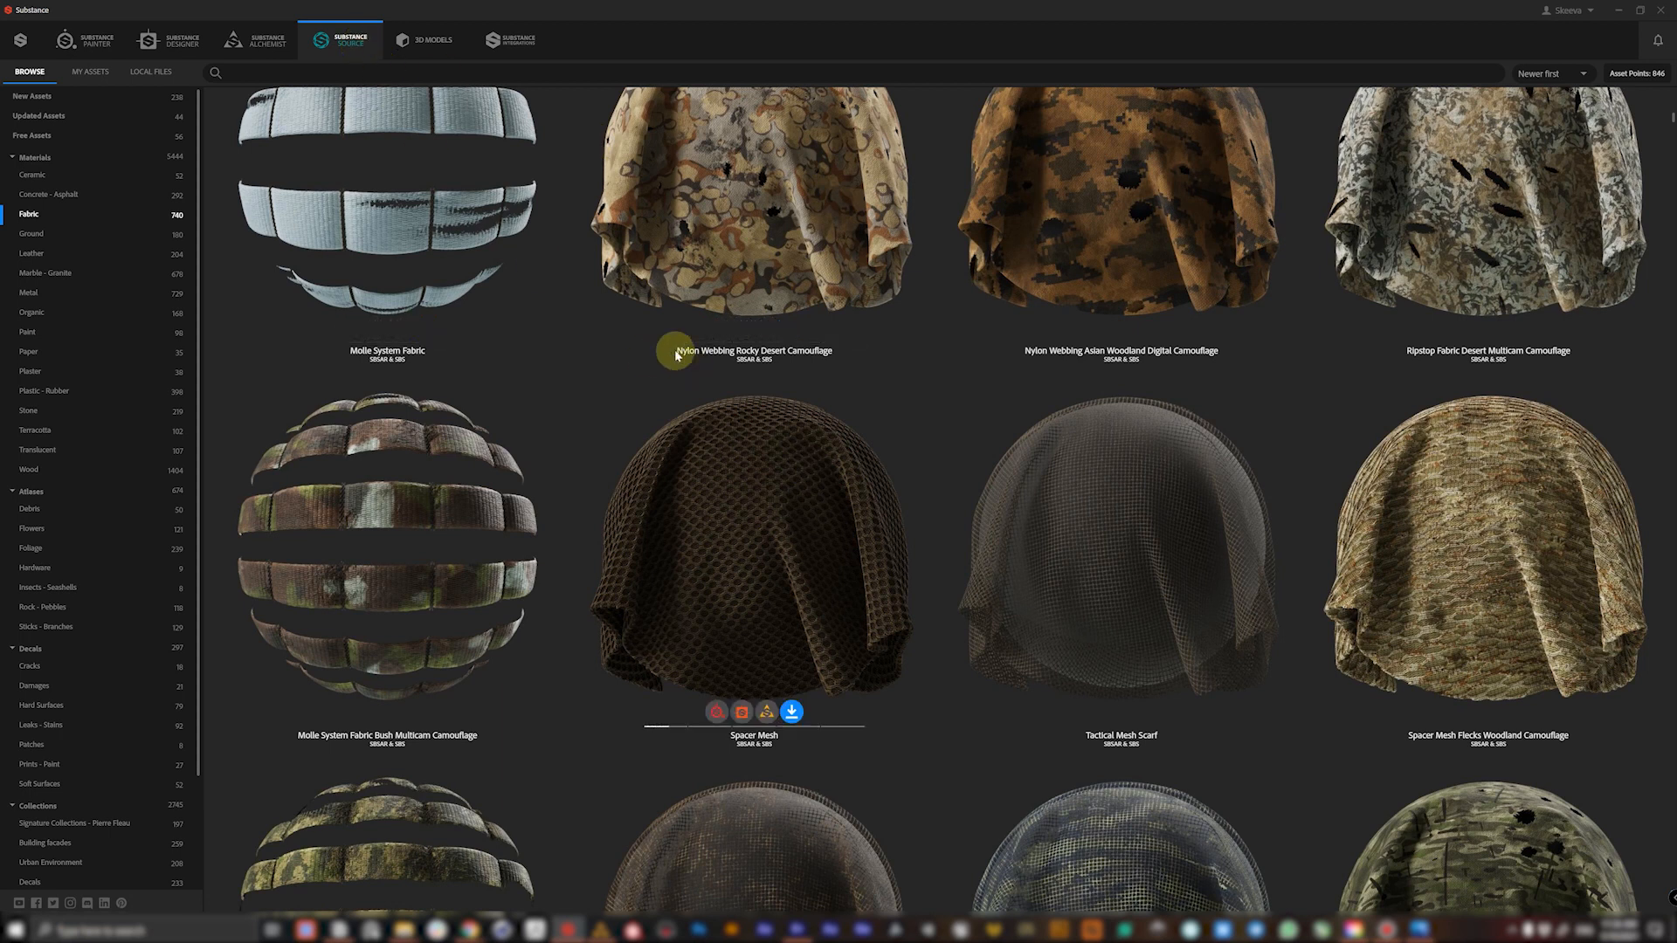
mouse_move(309, 72)
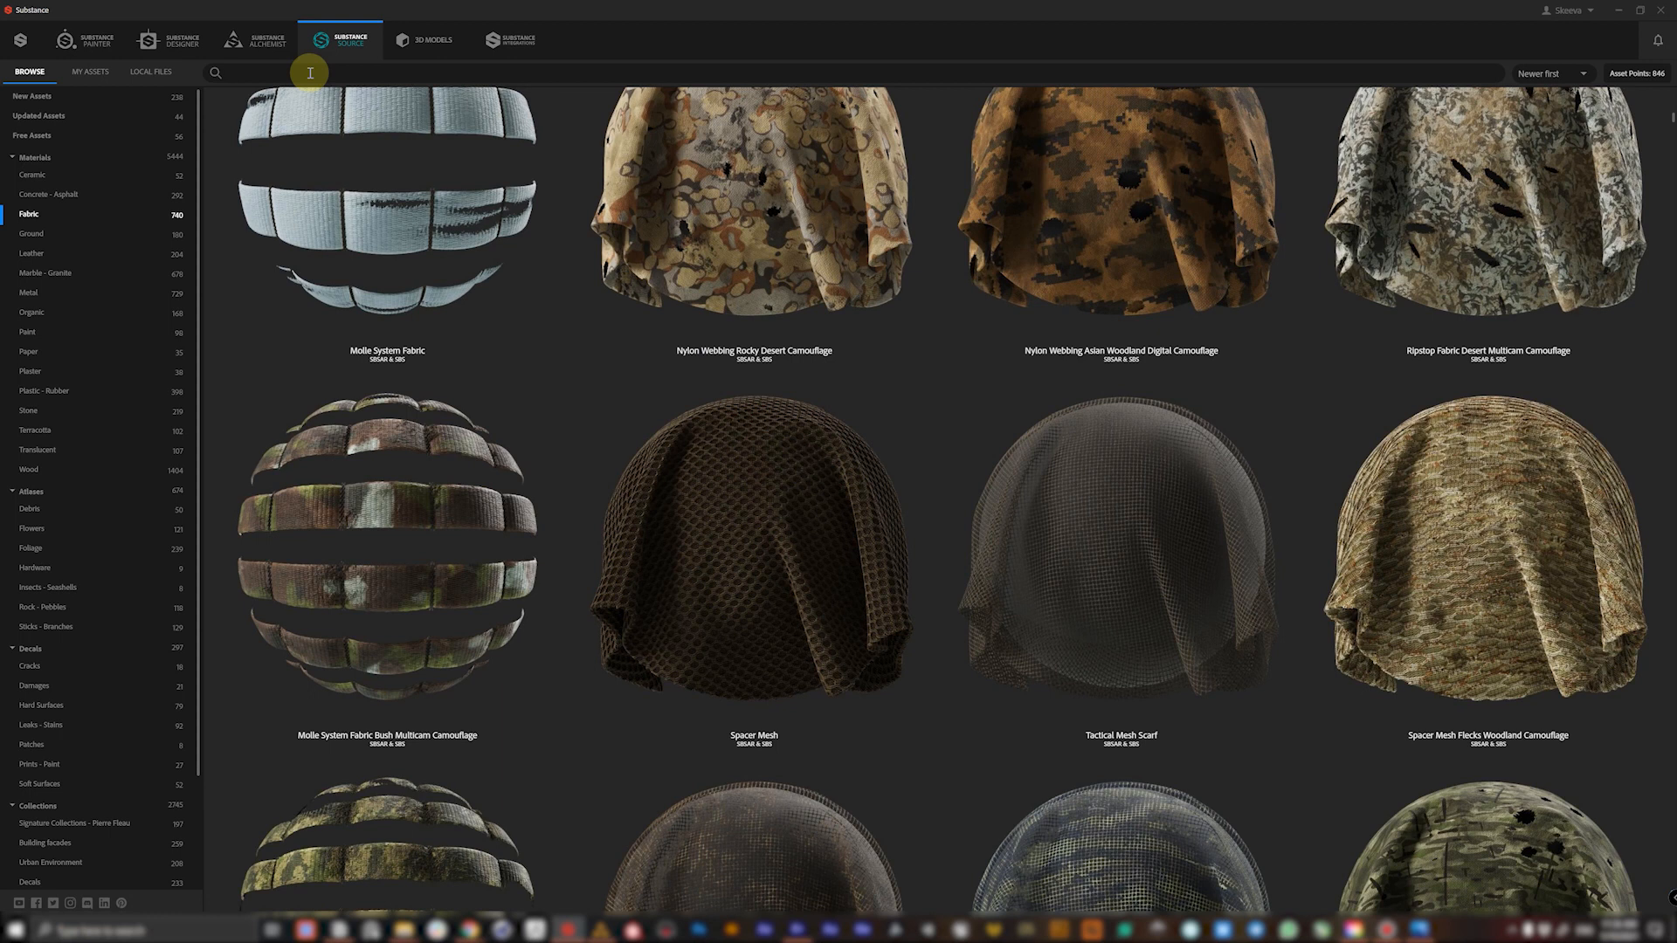
- Search the library for 'wool' and browse down to the knit and French terry variants
text(wool)
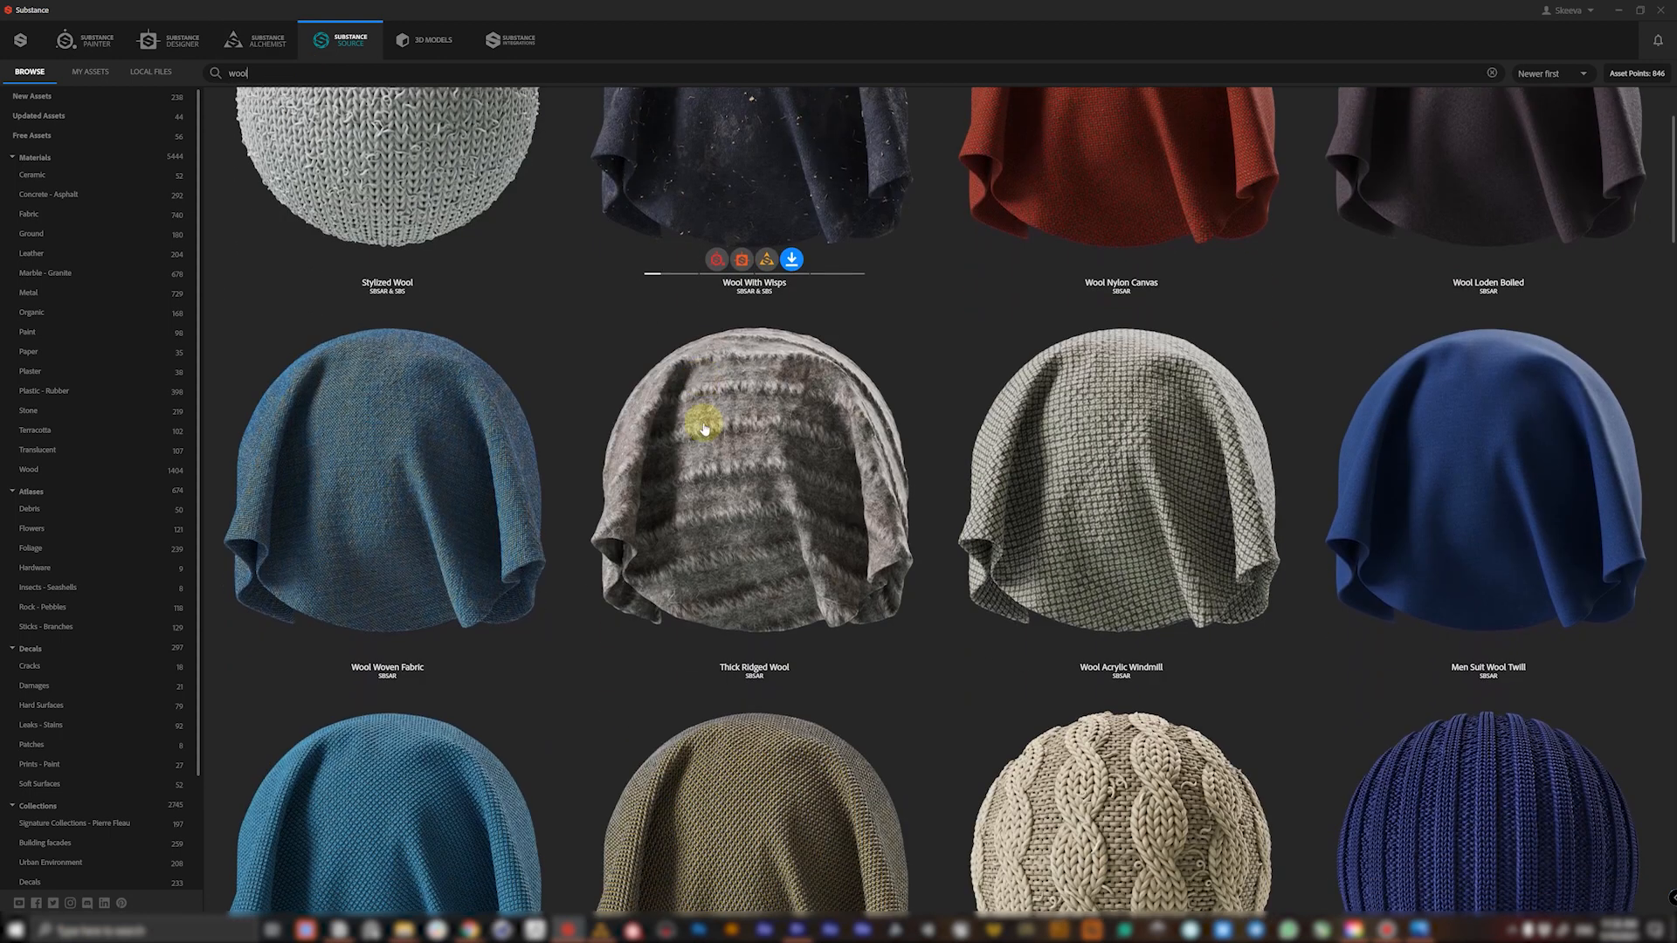
scroll(down, 3)
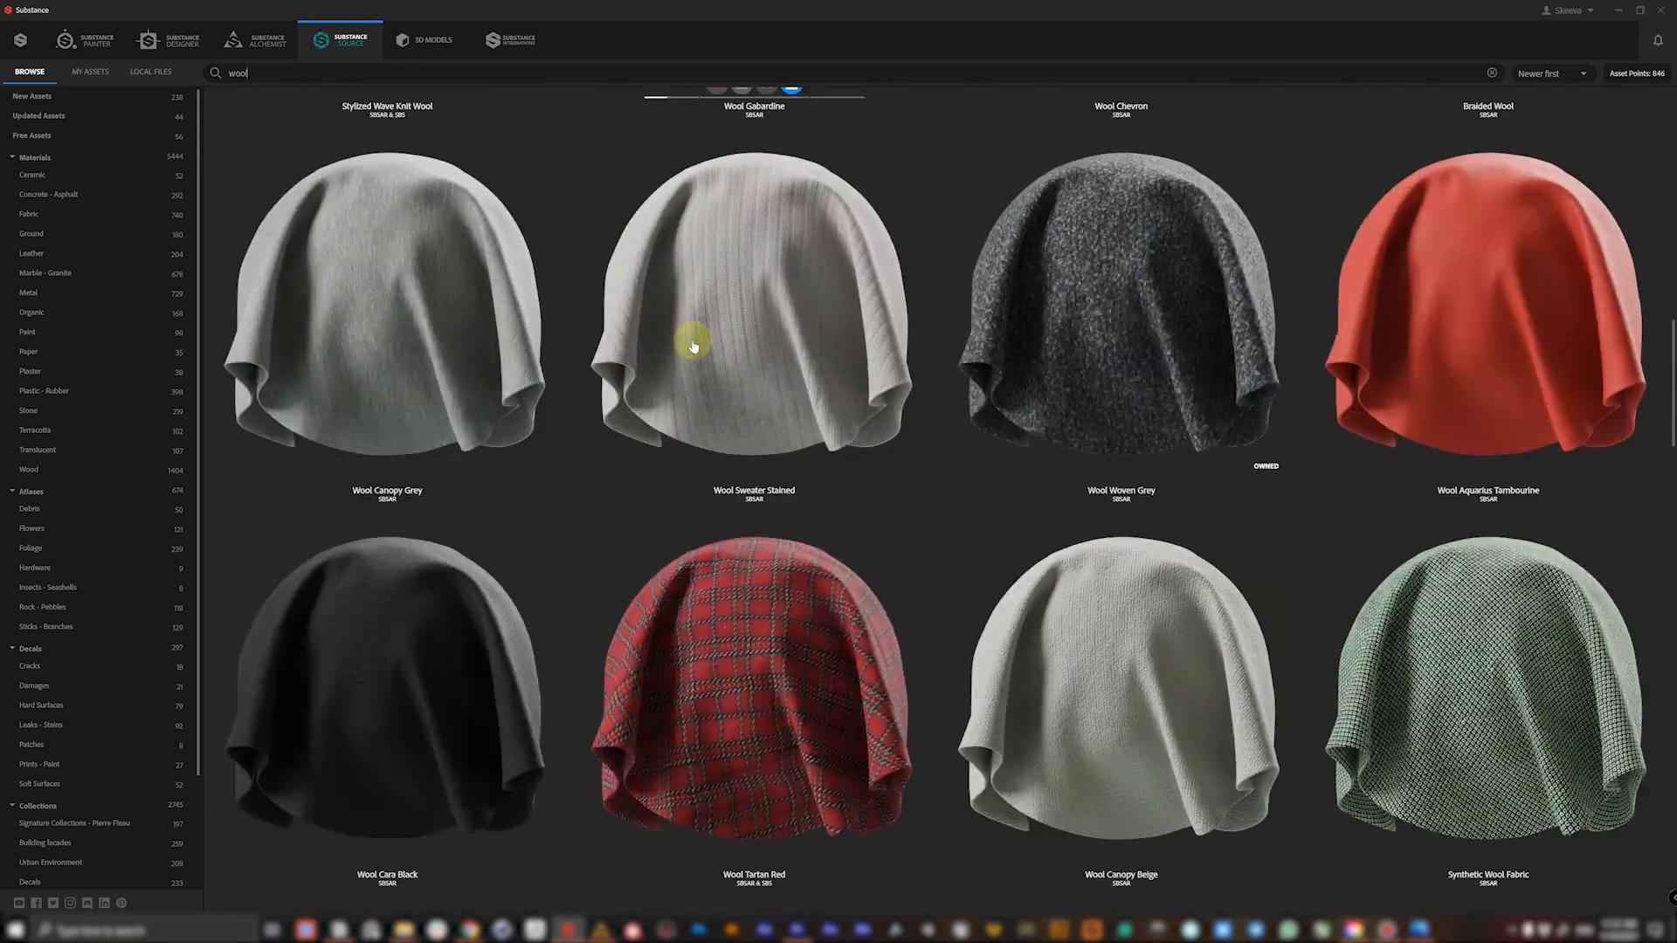
scroll(down, 3)
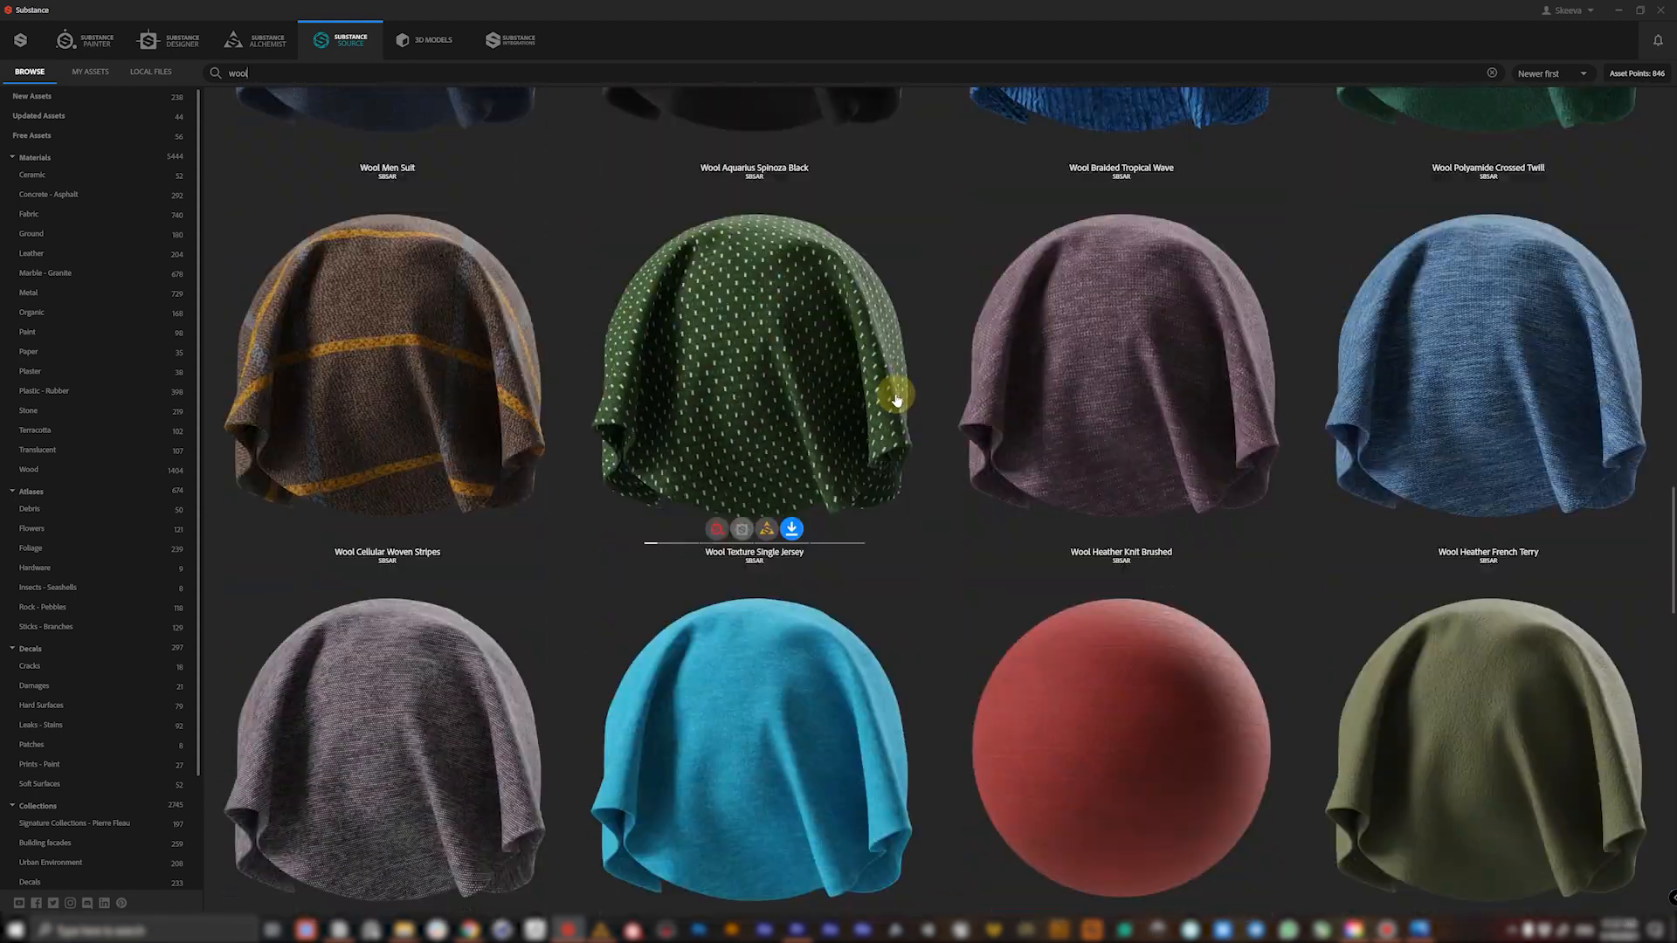
scroll(down, 3)
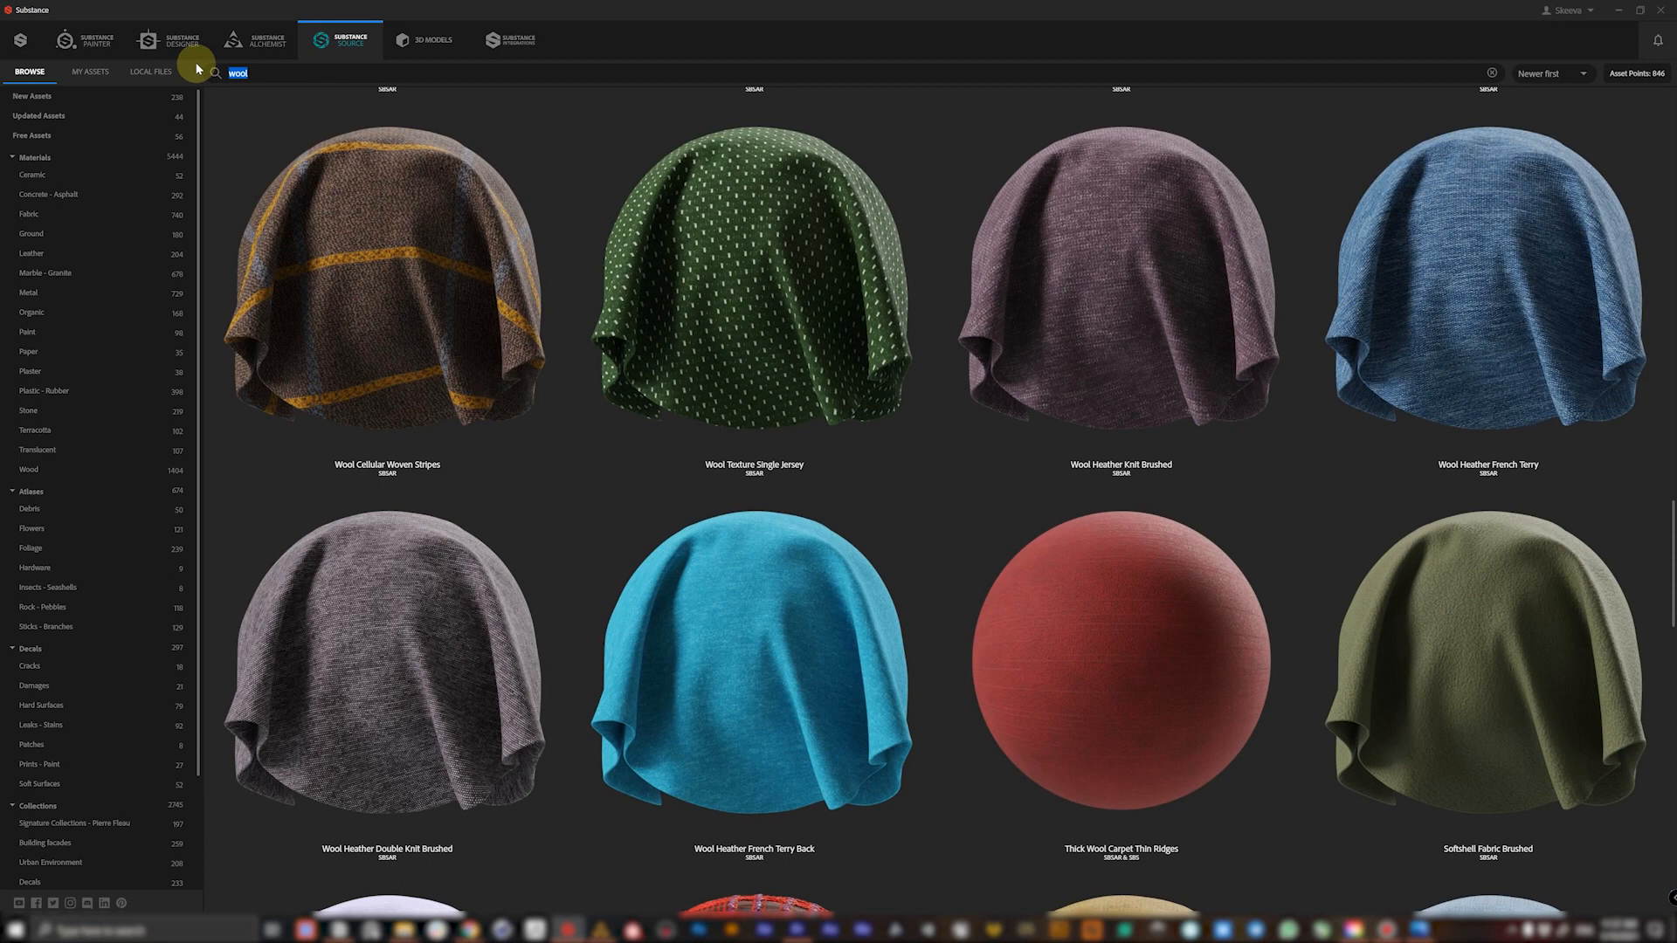
- Search for 'nylon' and browse the nylon webbing camouflage and seatbelt nylon materials
text(nylon)
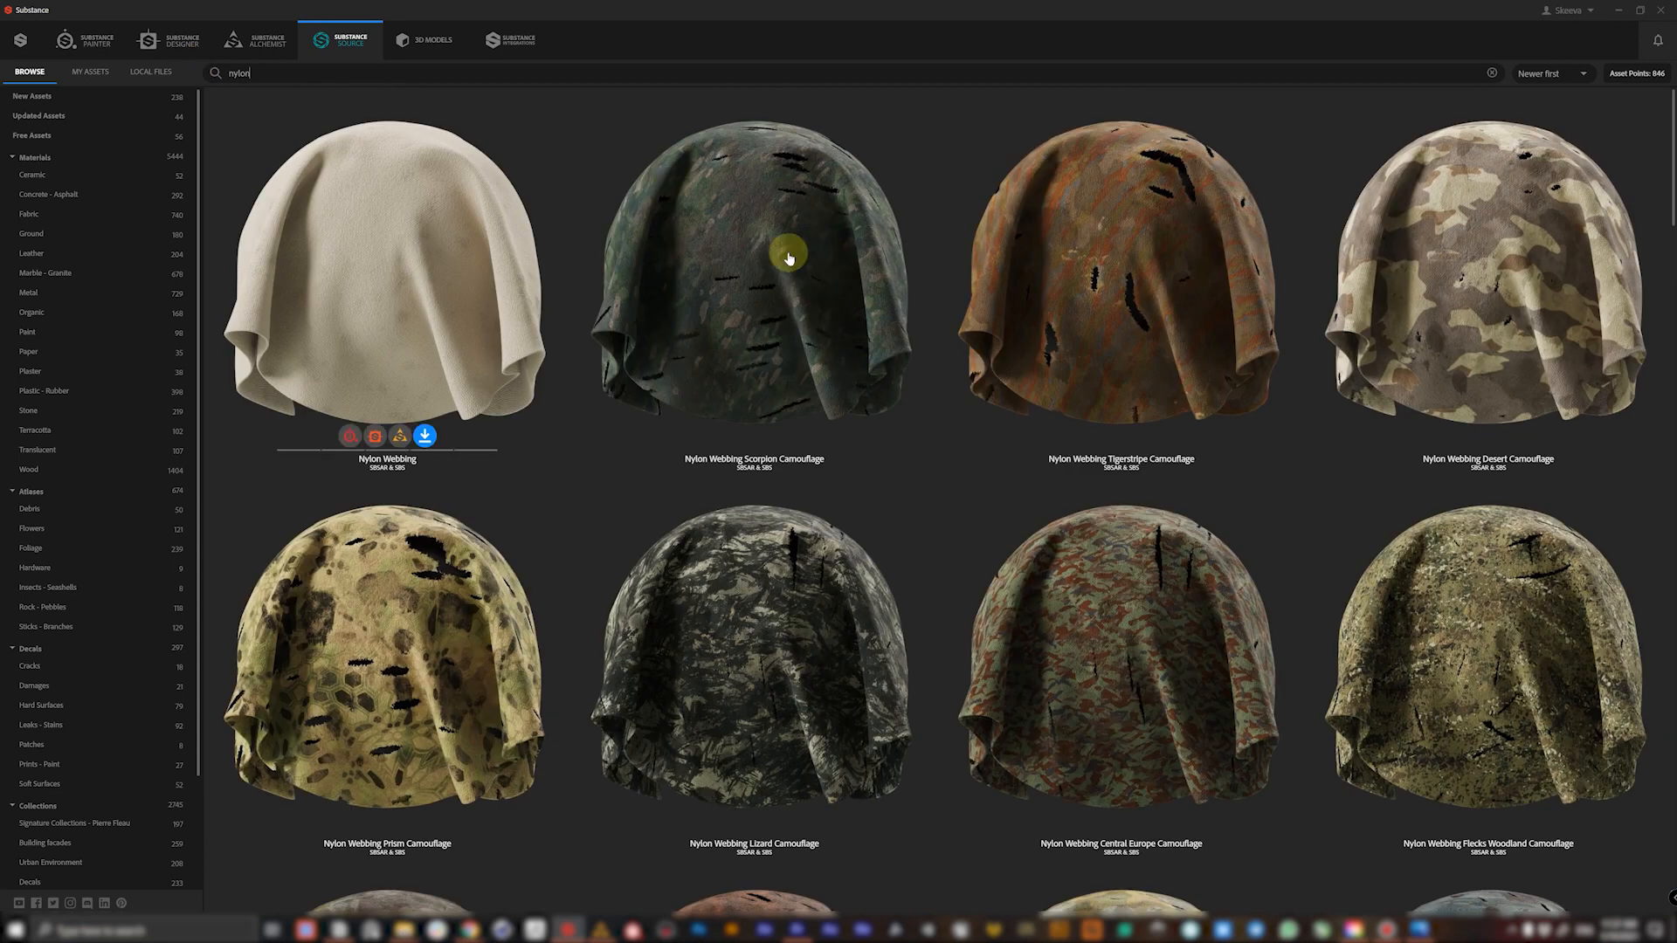
scroll(down, 3)
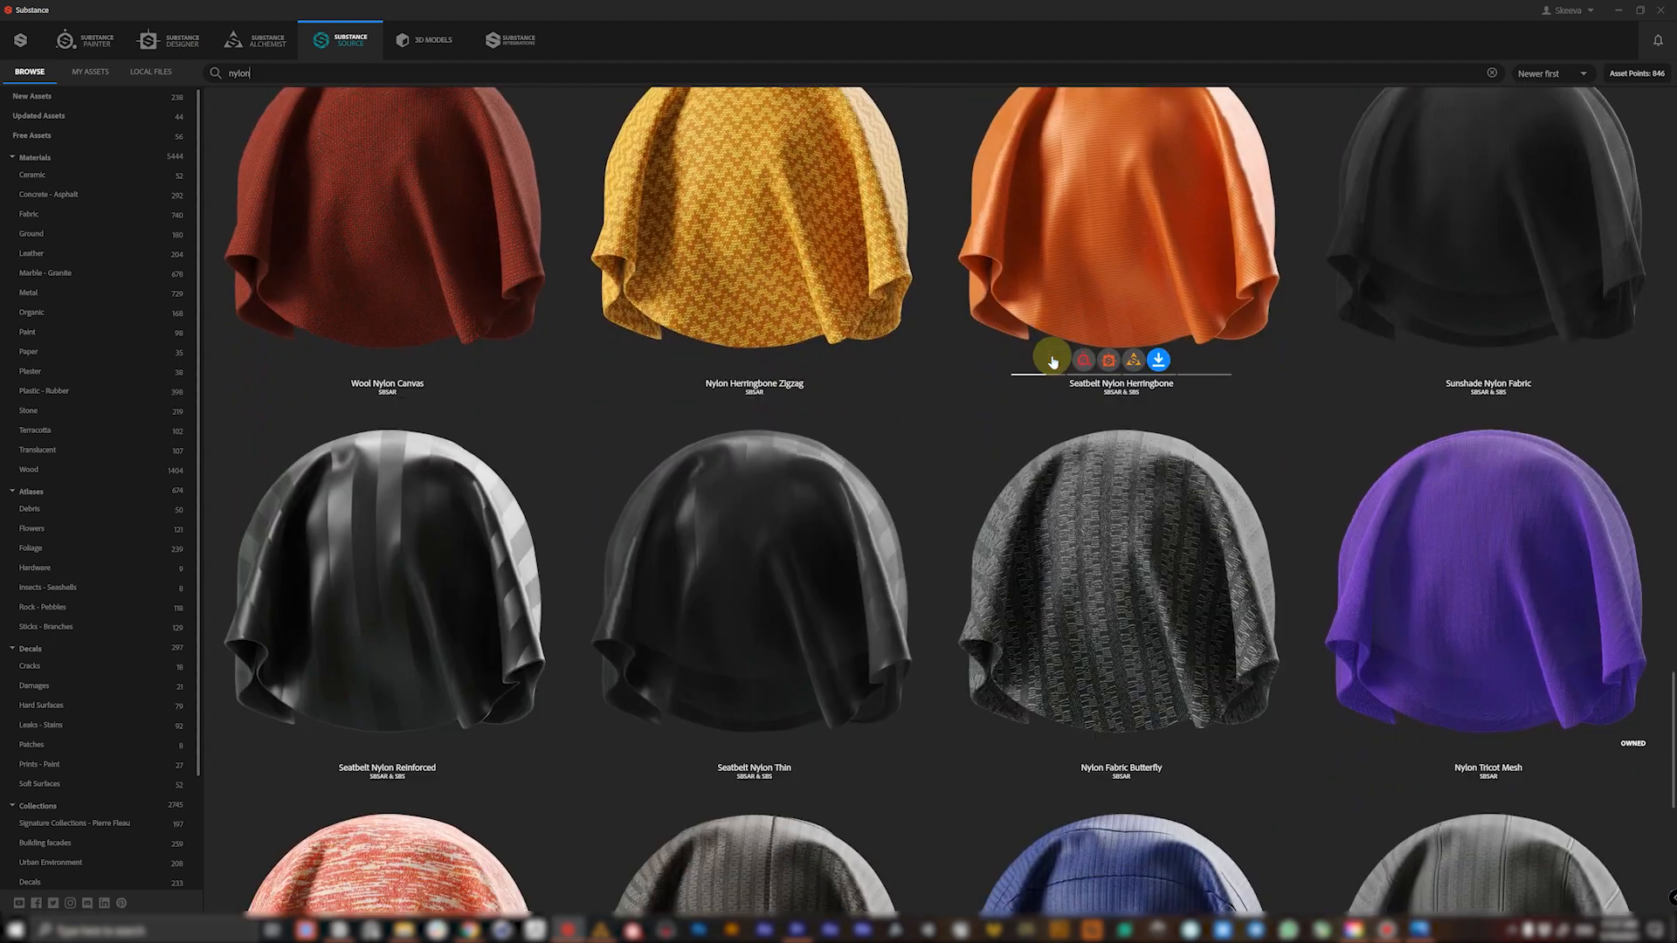
scroll(down, 3)
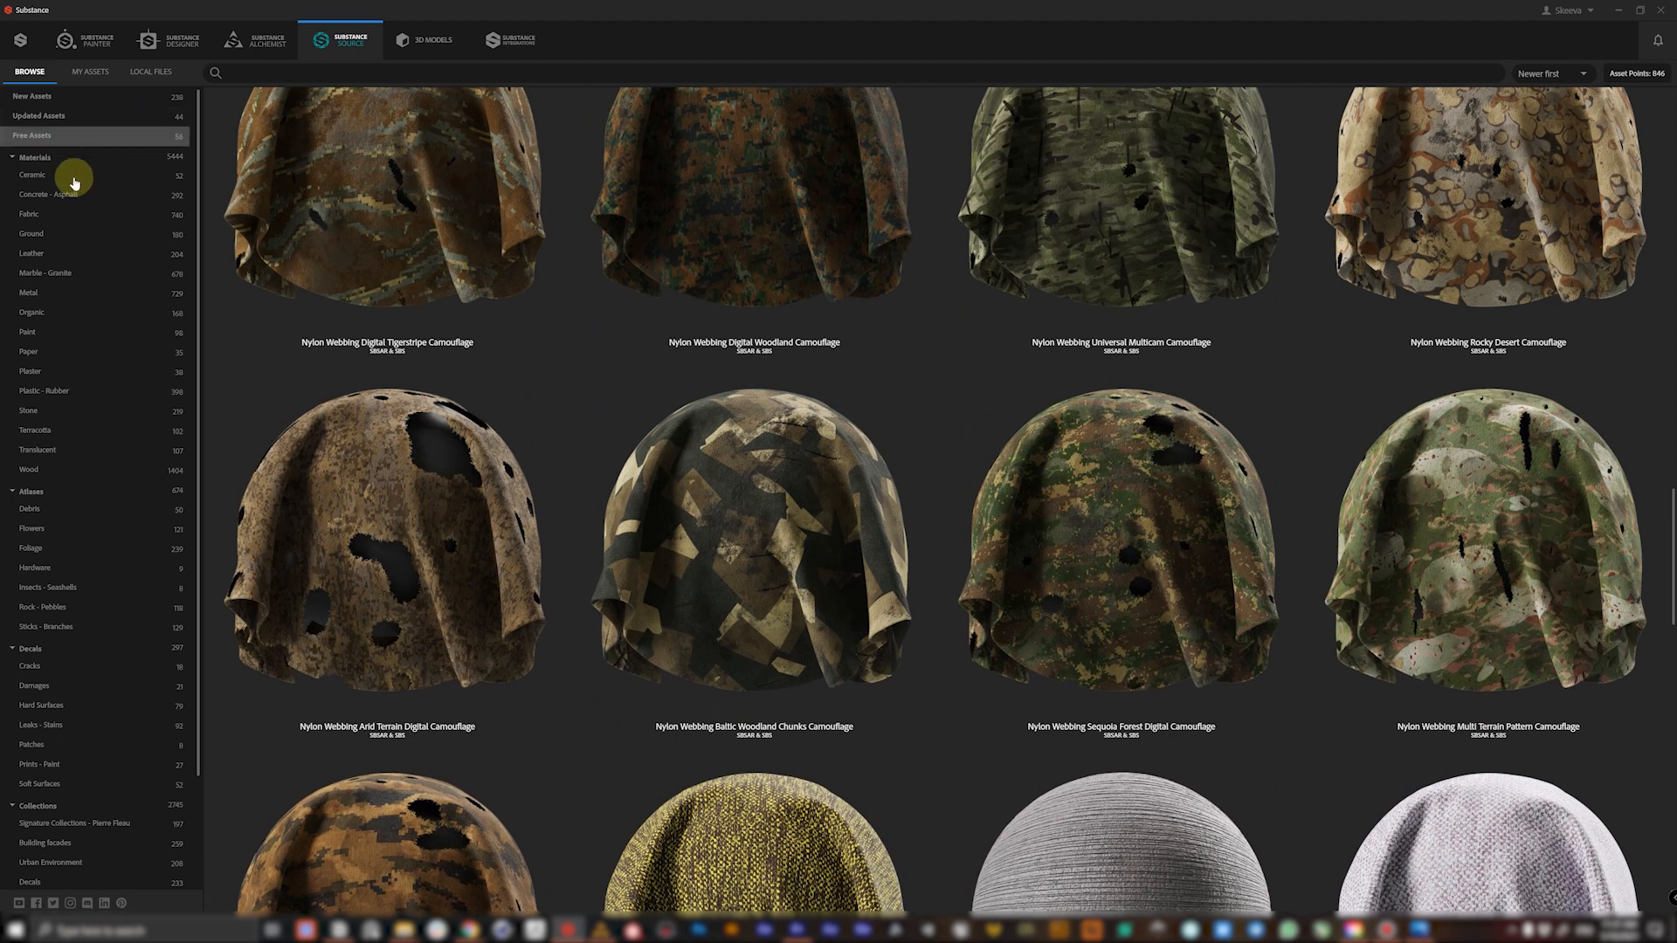
- Filter to Leather materials and browse past the Nappa quilts to perforated lamb and nappa leathers
click(31, 253)
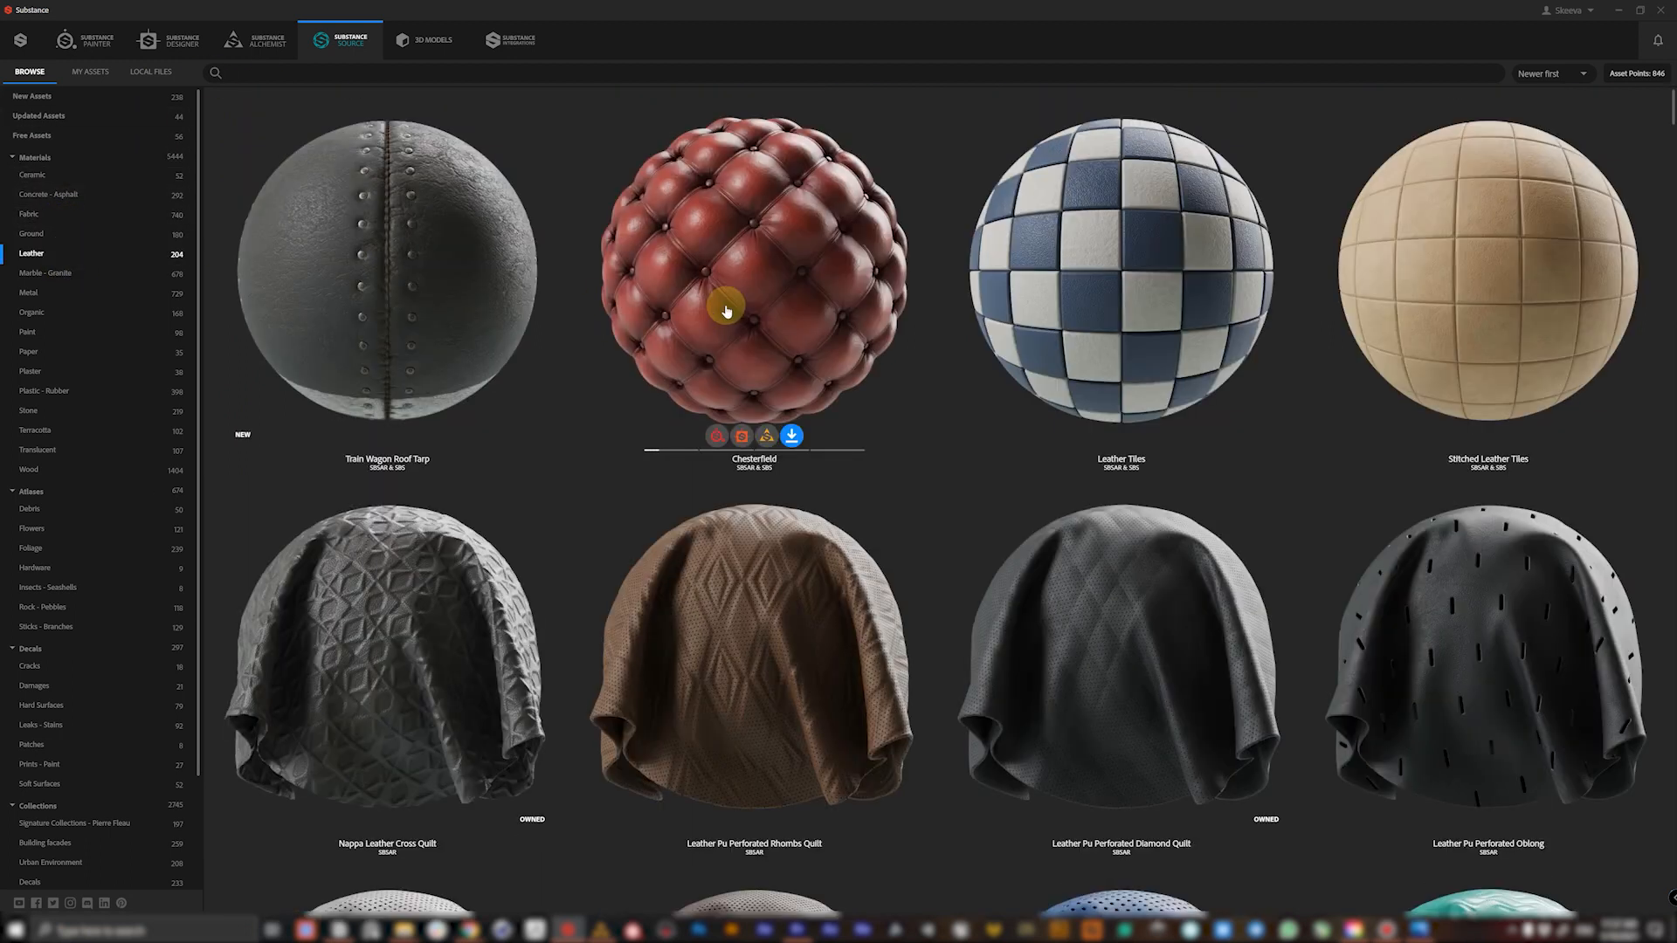
mouse_move(1065, 471)
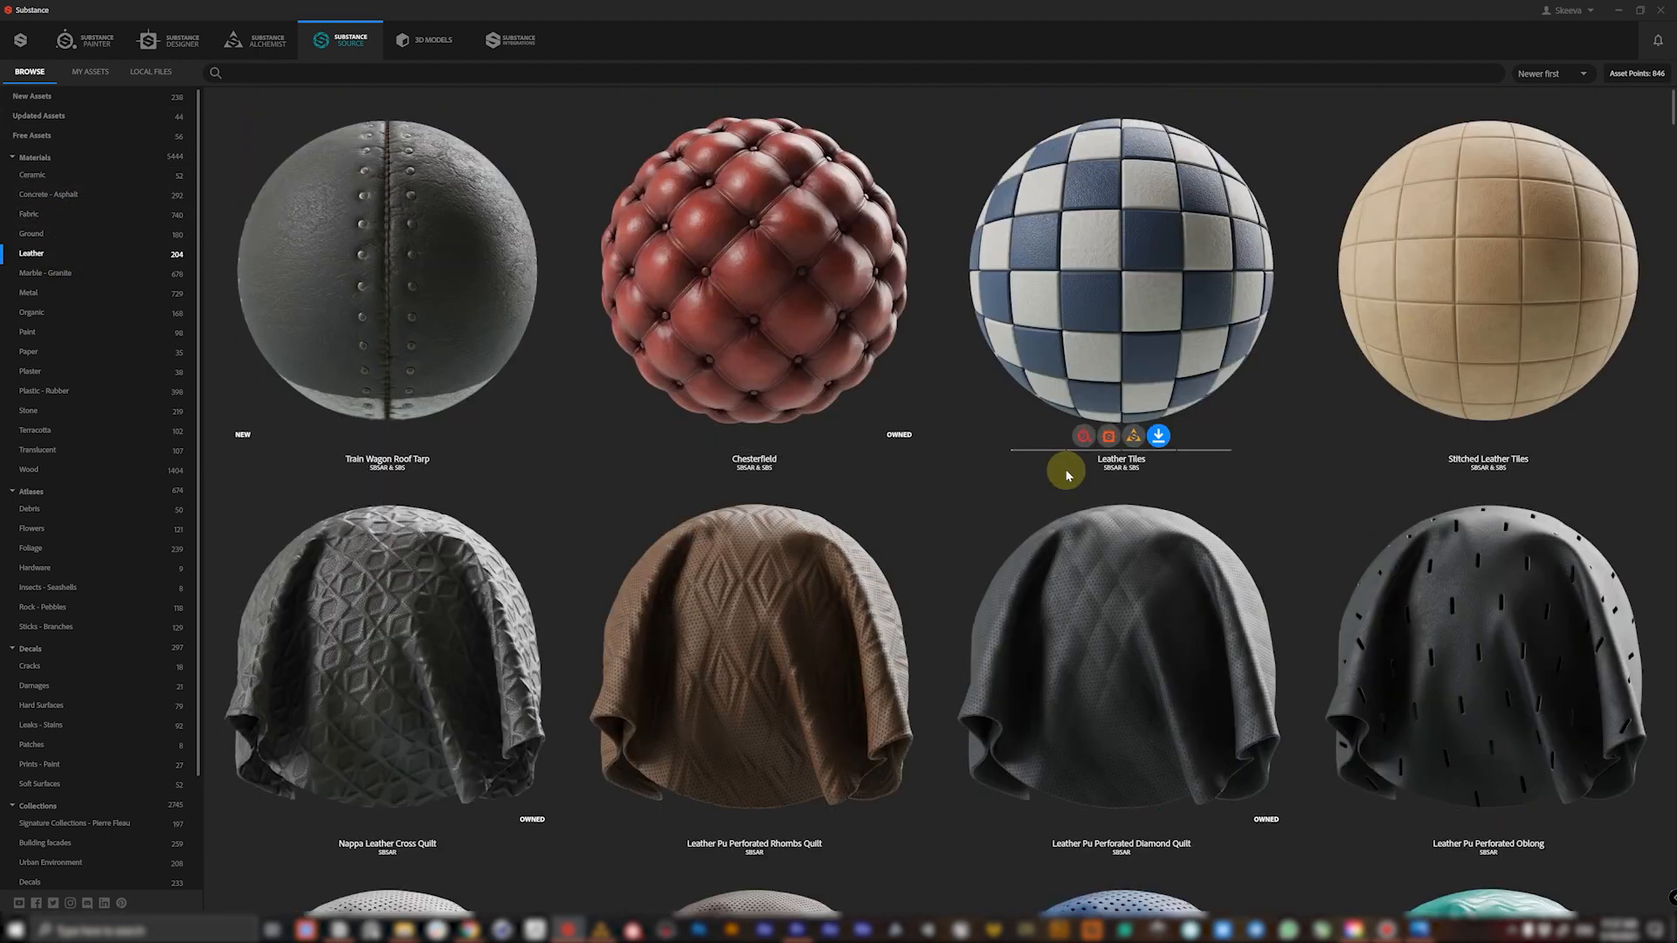
scroll(down, 3)
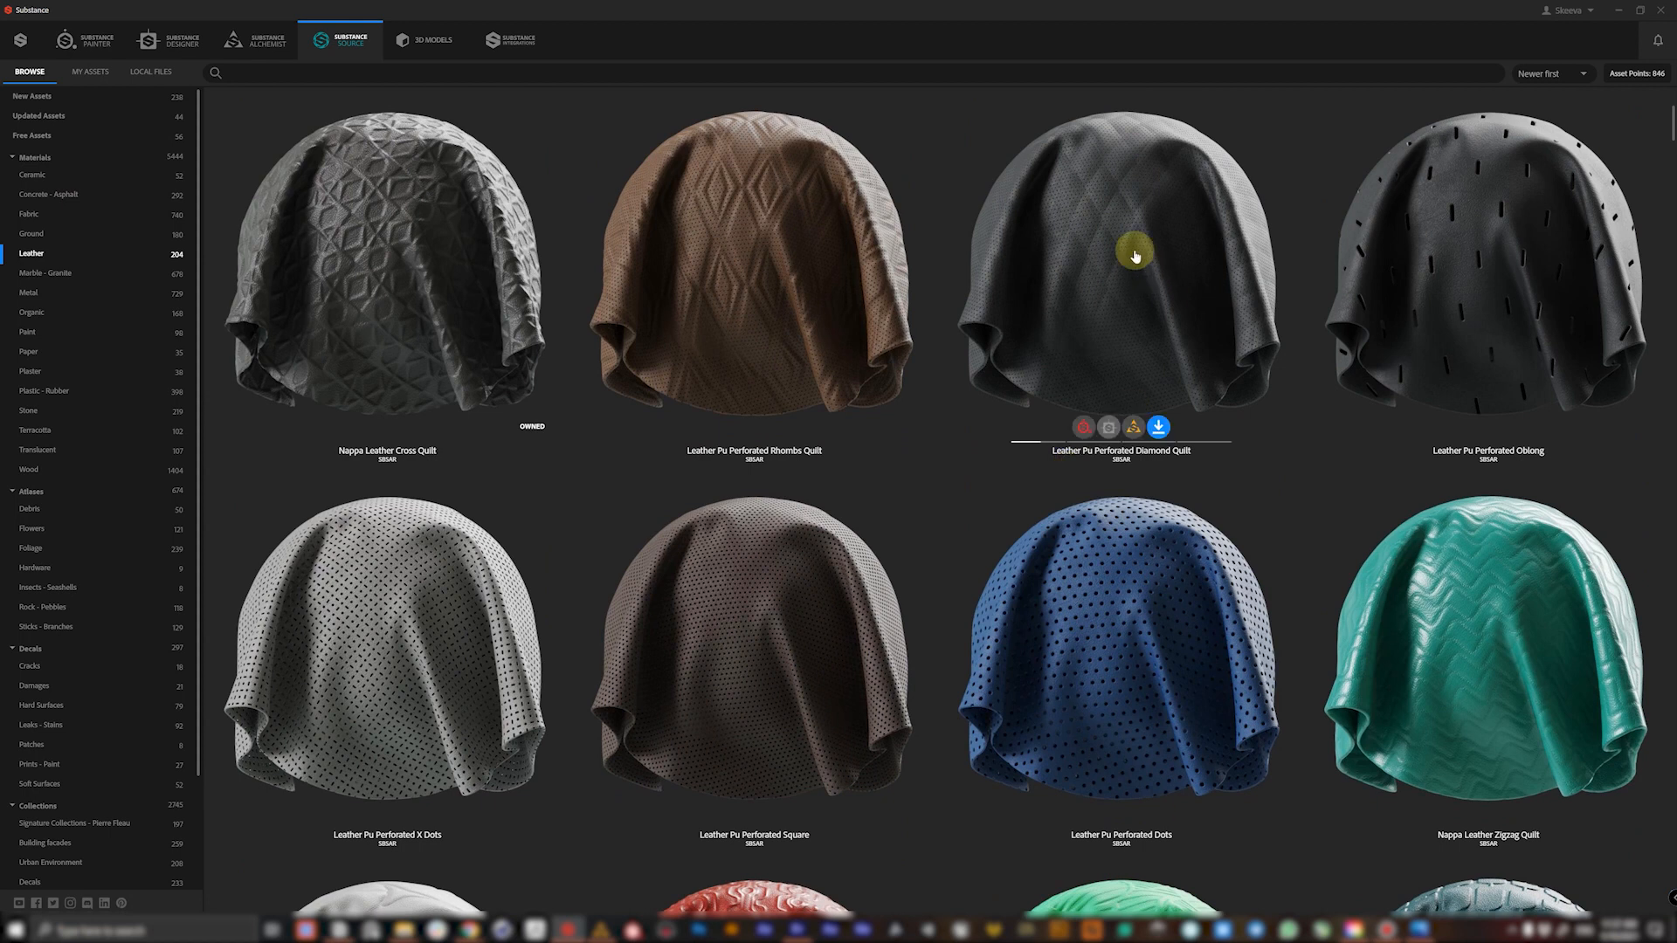
scroll(down, 3)
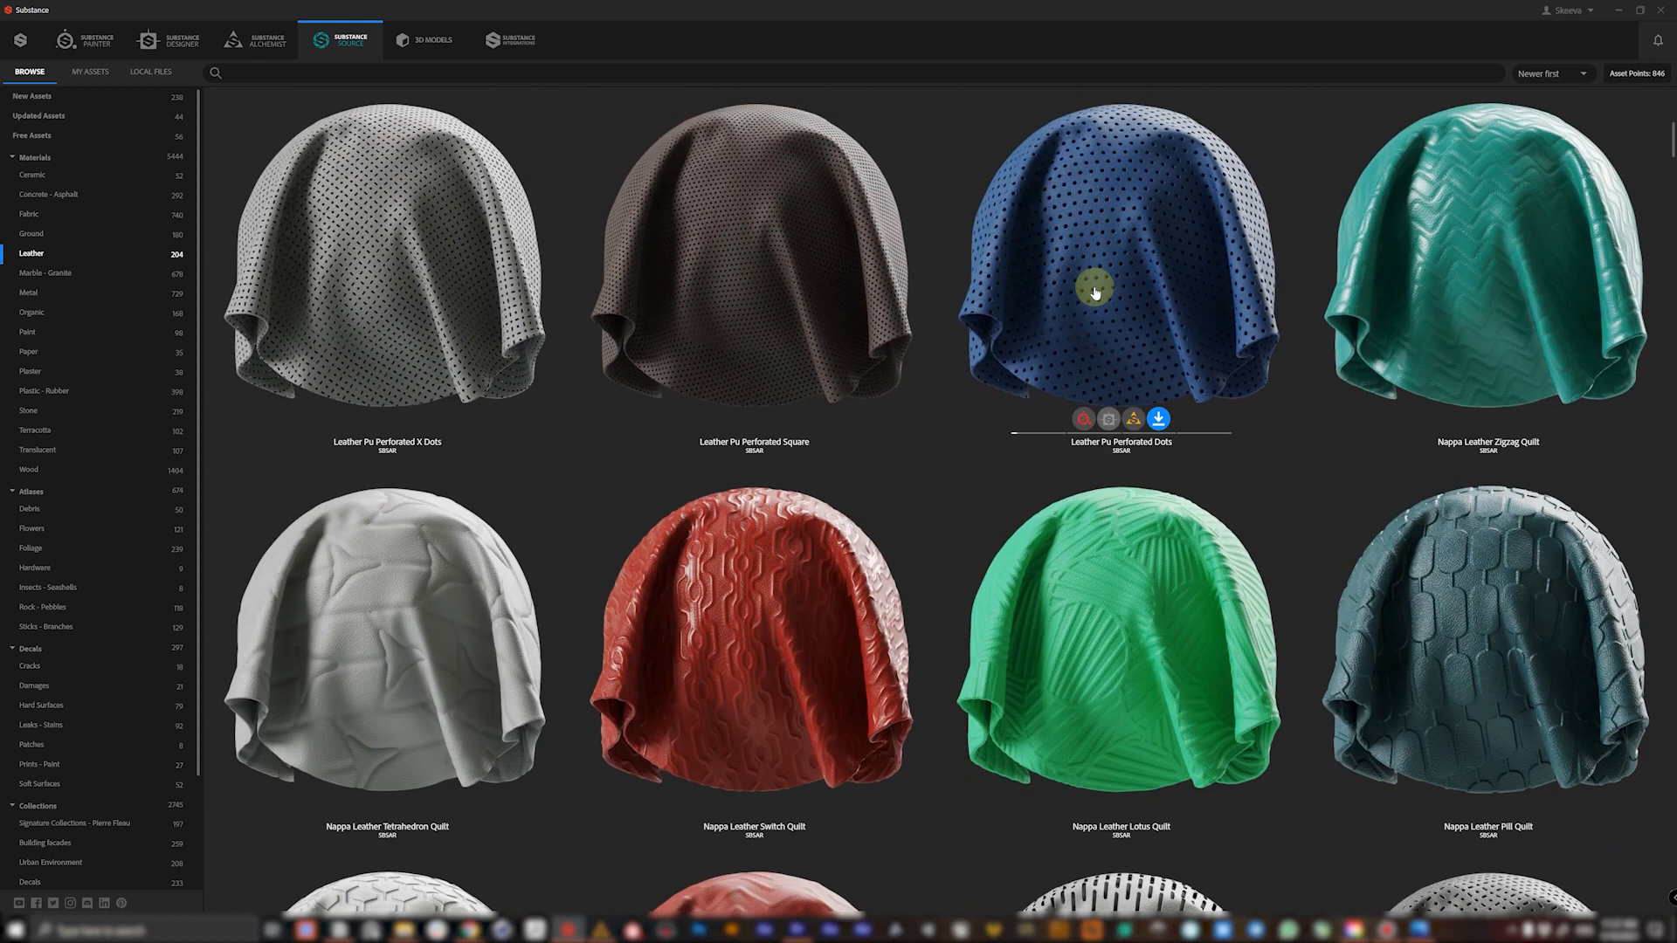
scroll(down, 3)
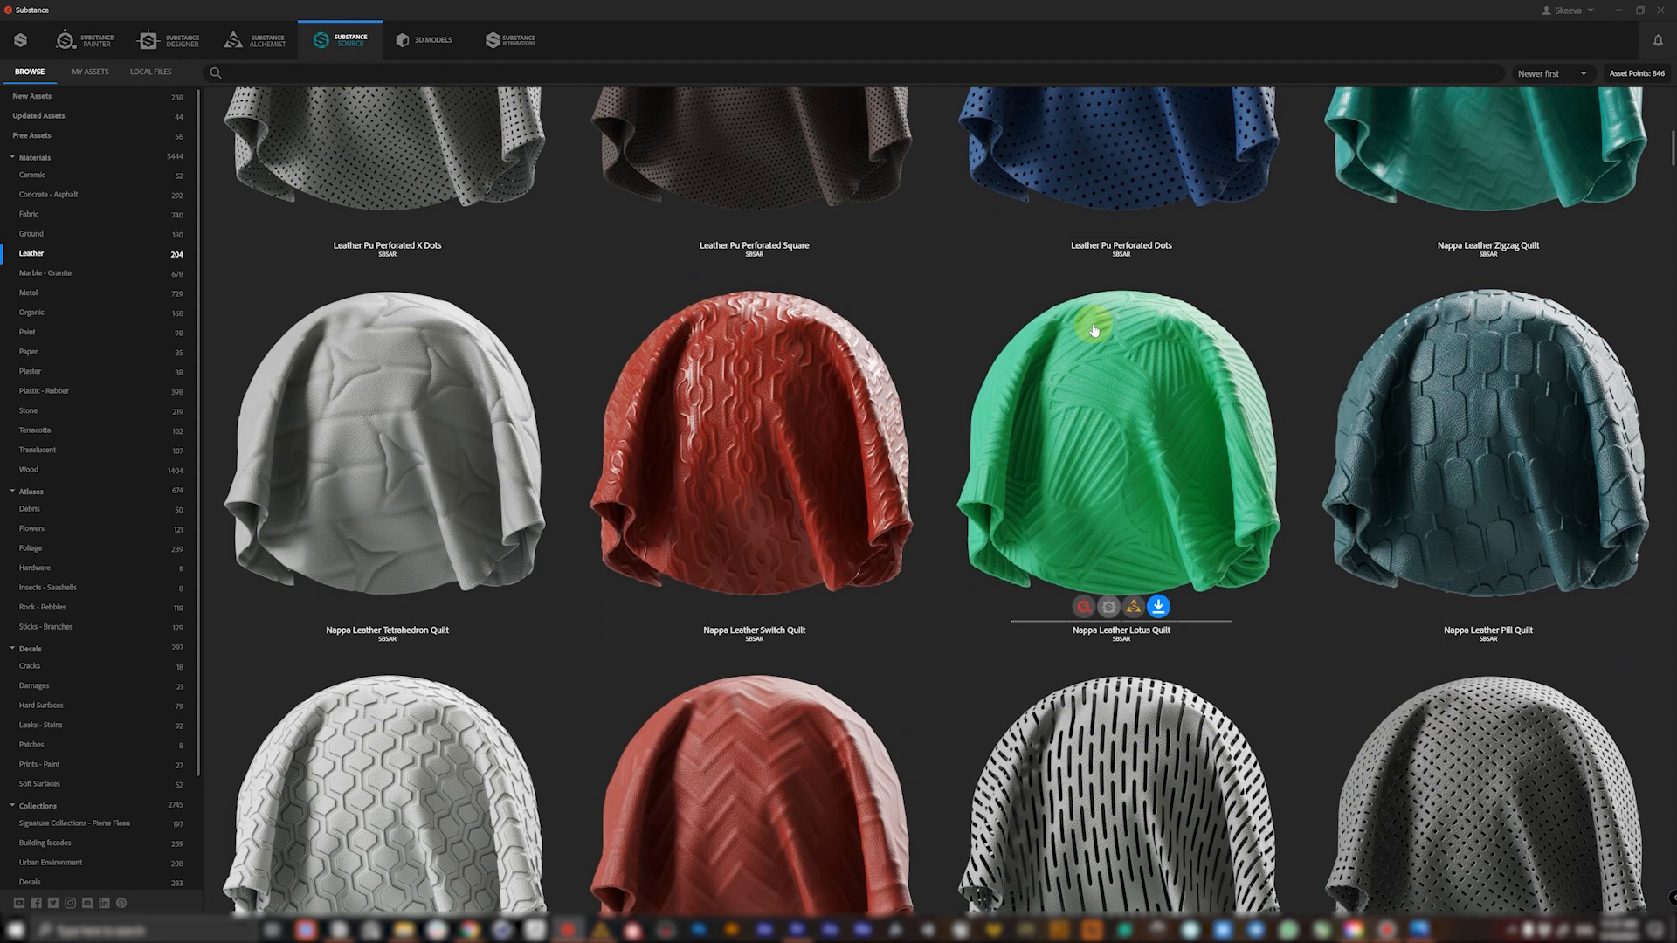
scroll(down, 3)
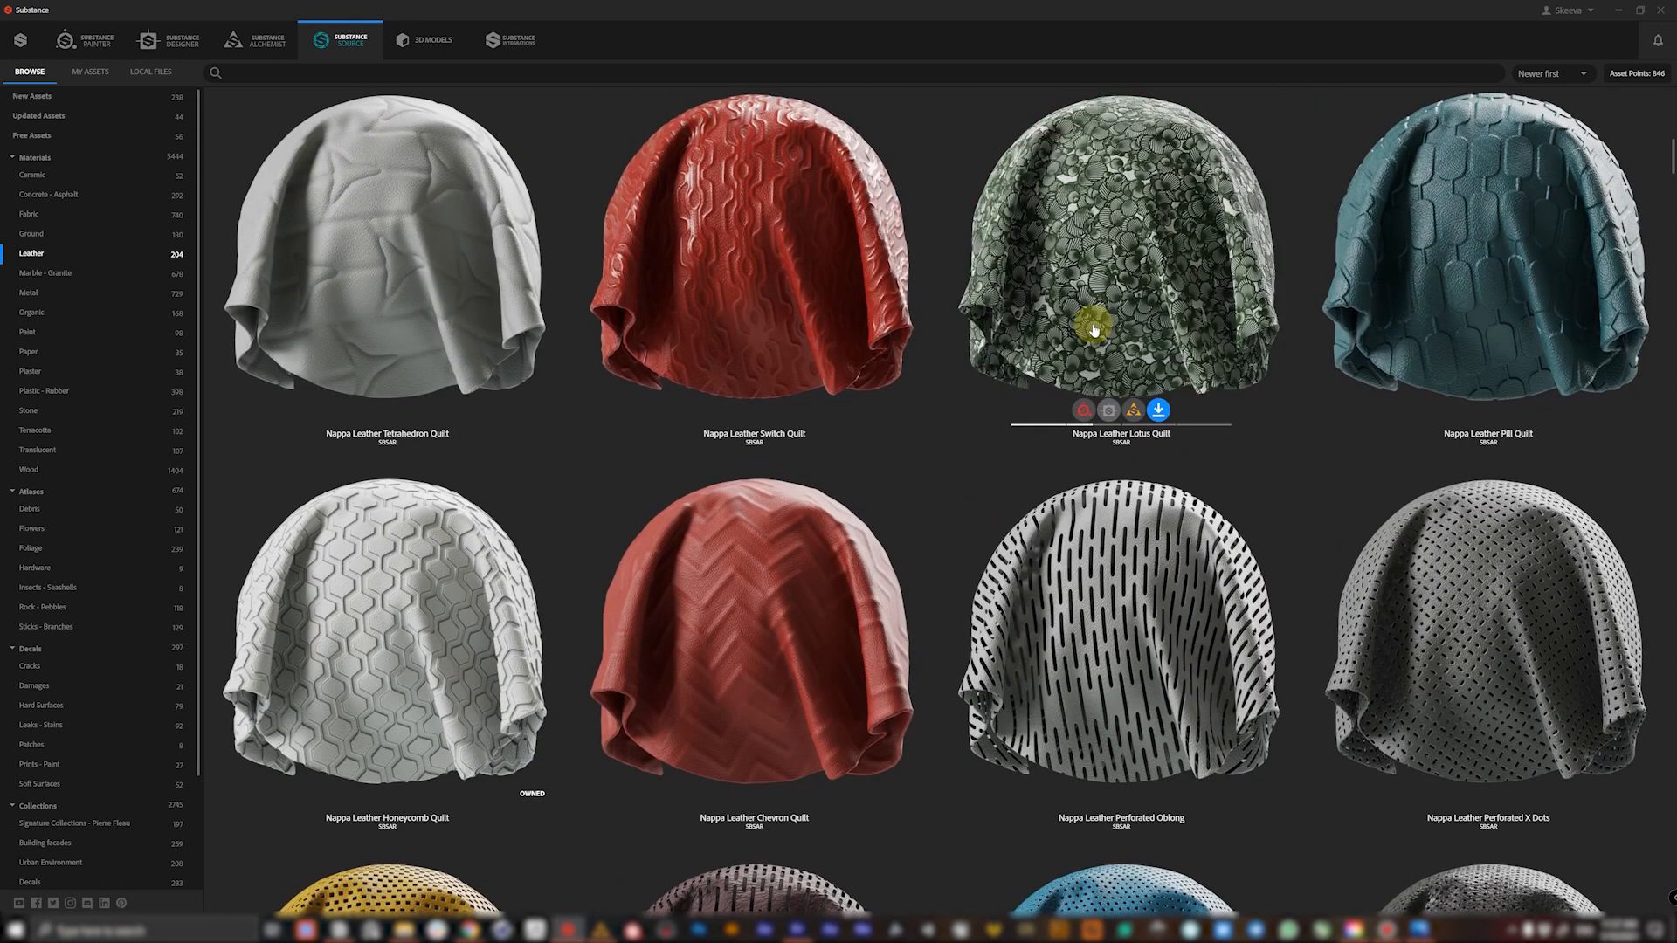
scroll(down, 3)
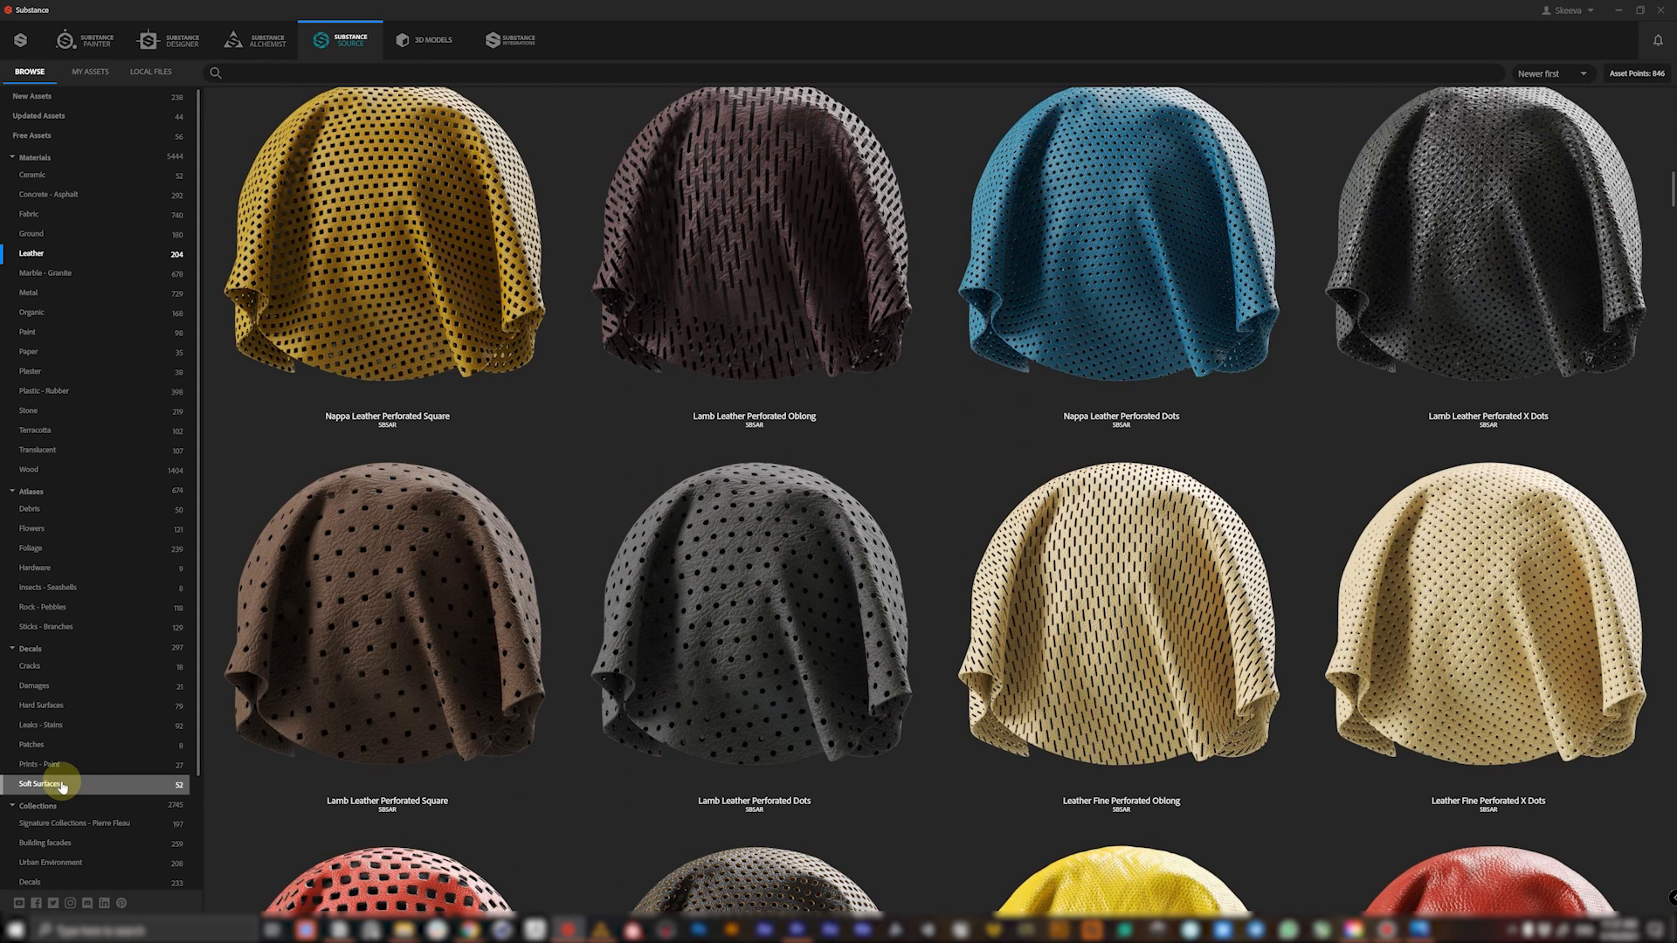
- Show the Soft Surfaces decals and browse down to embroidery and patches like Military Chevron Patch
click(46, 785)
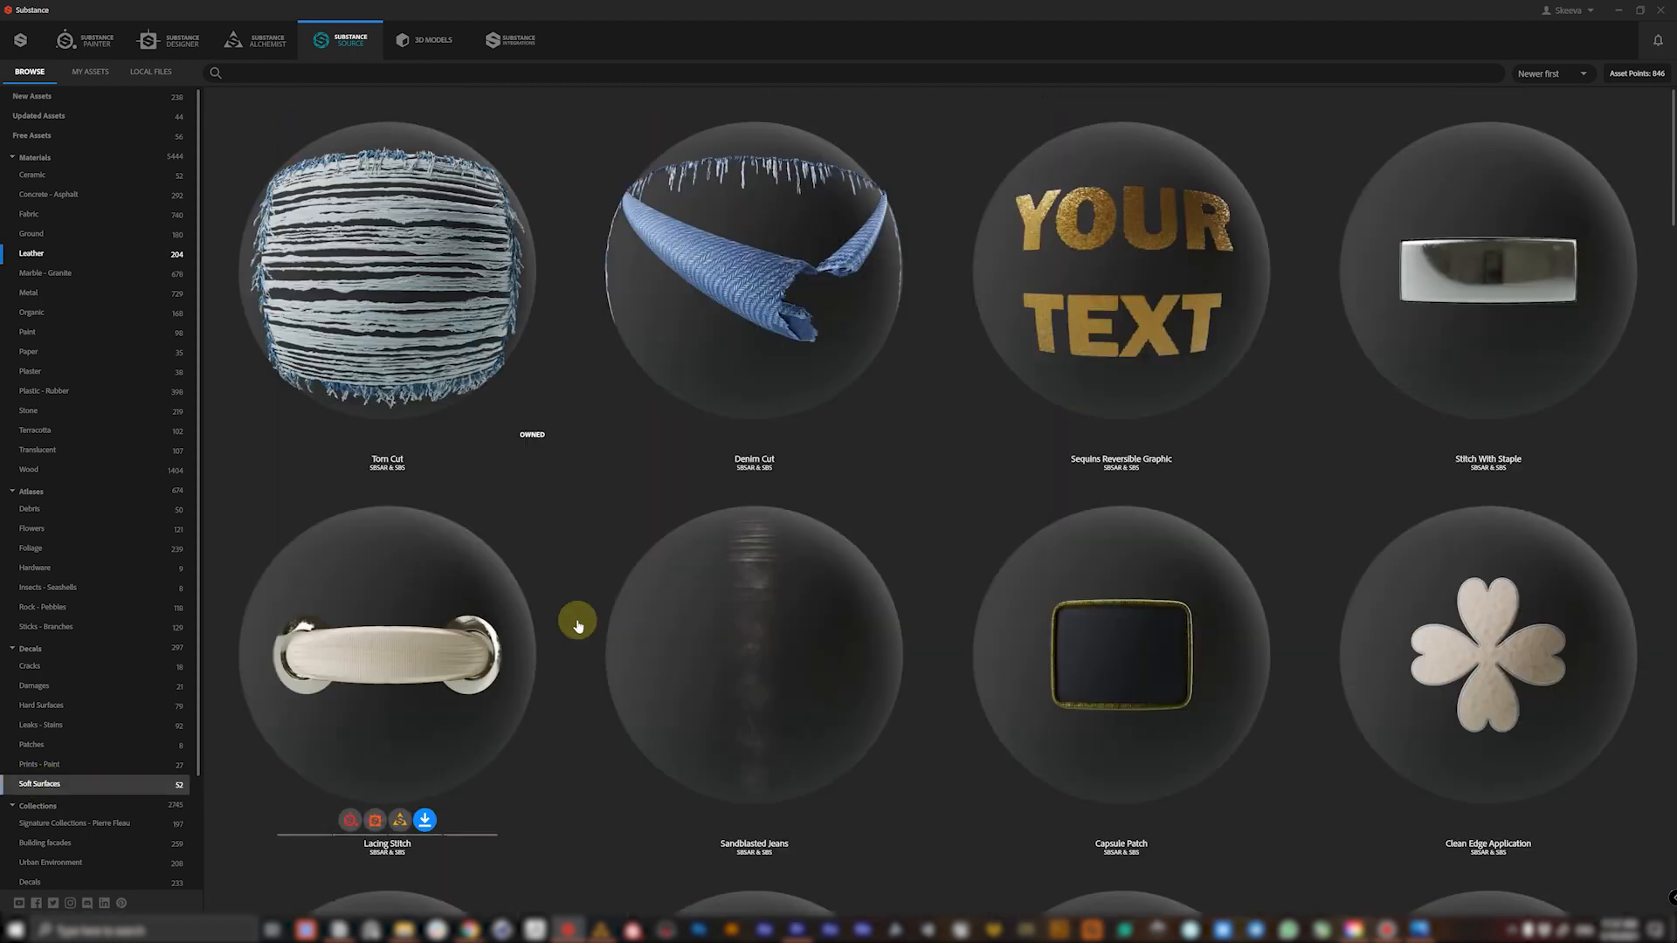
mouse_move(76, 791)
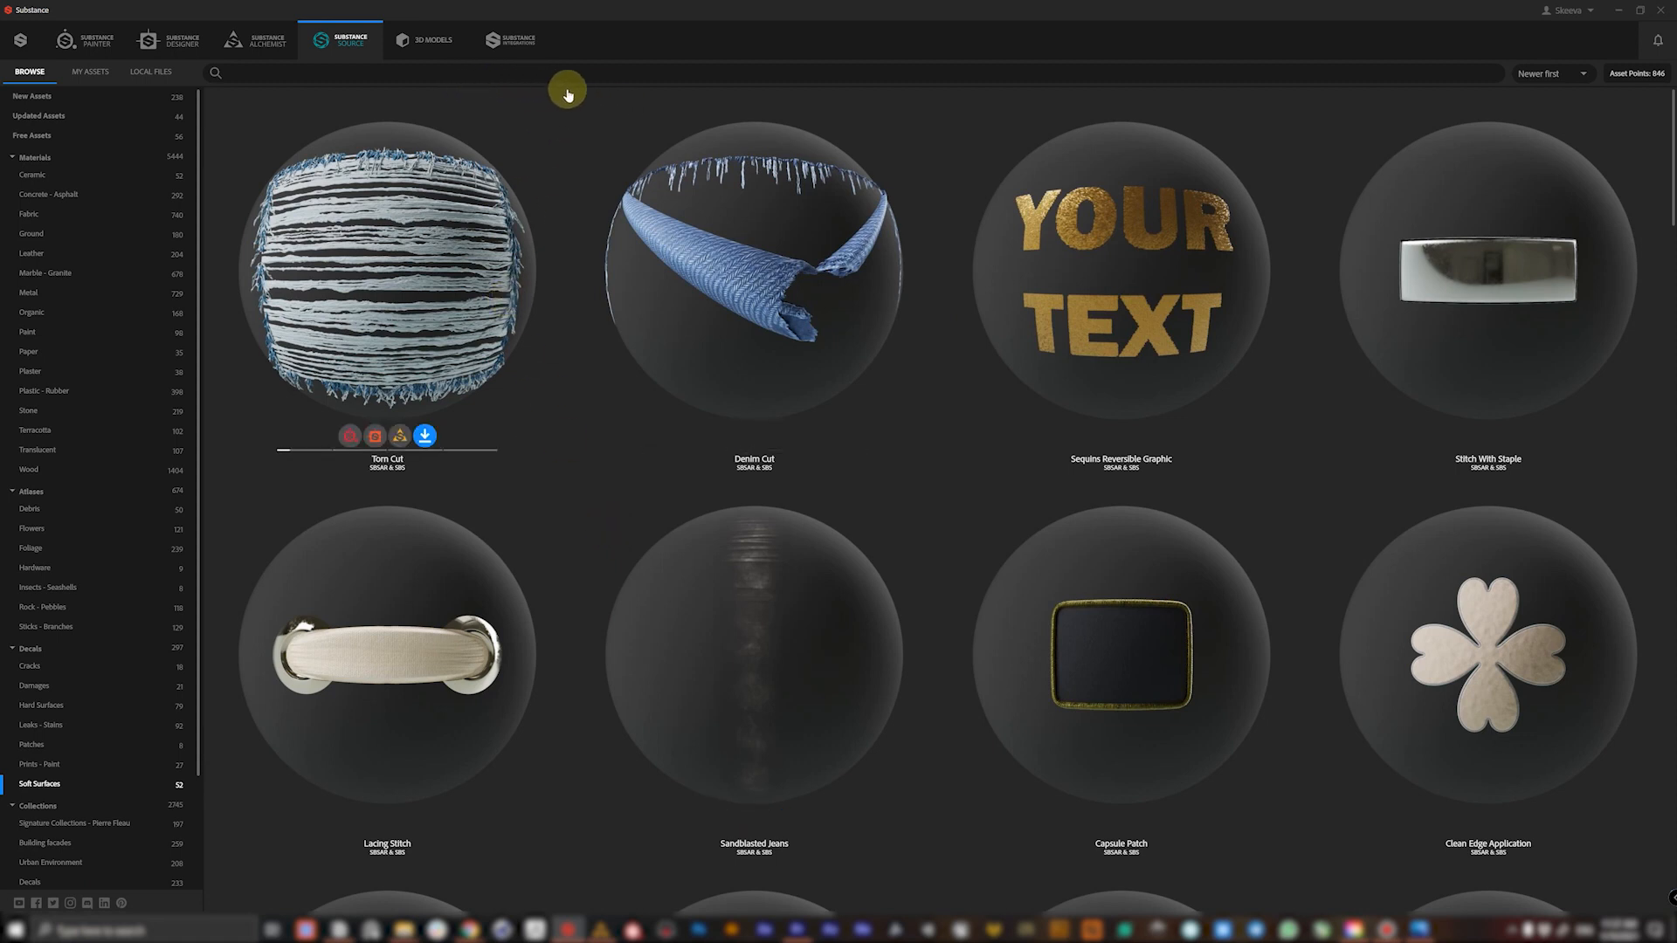
mouse_move(571, 510)
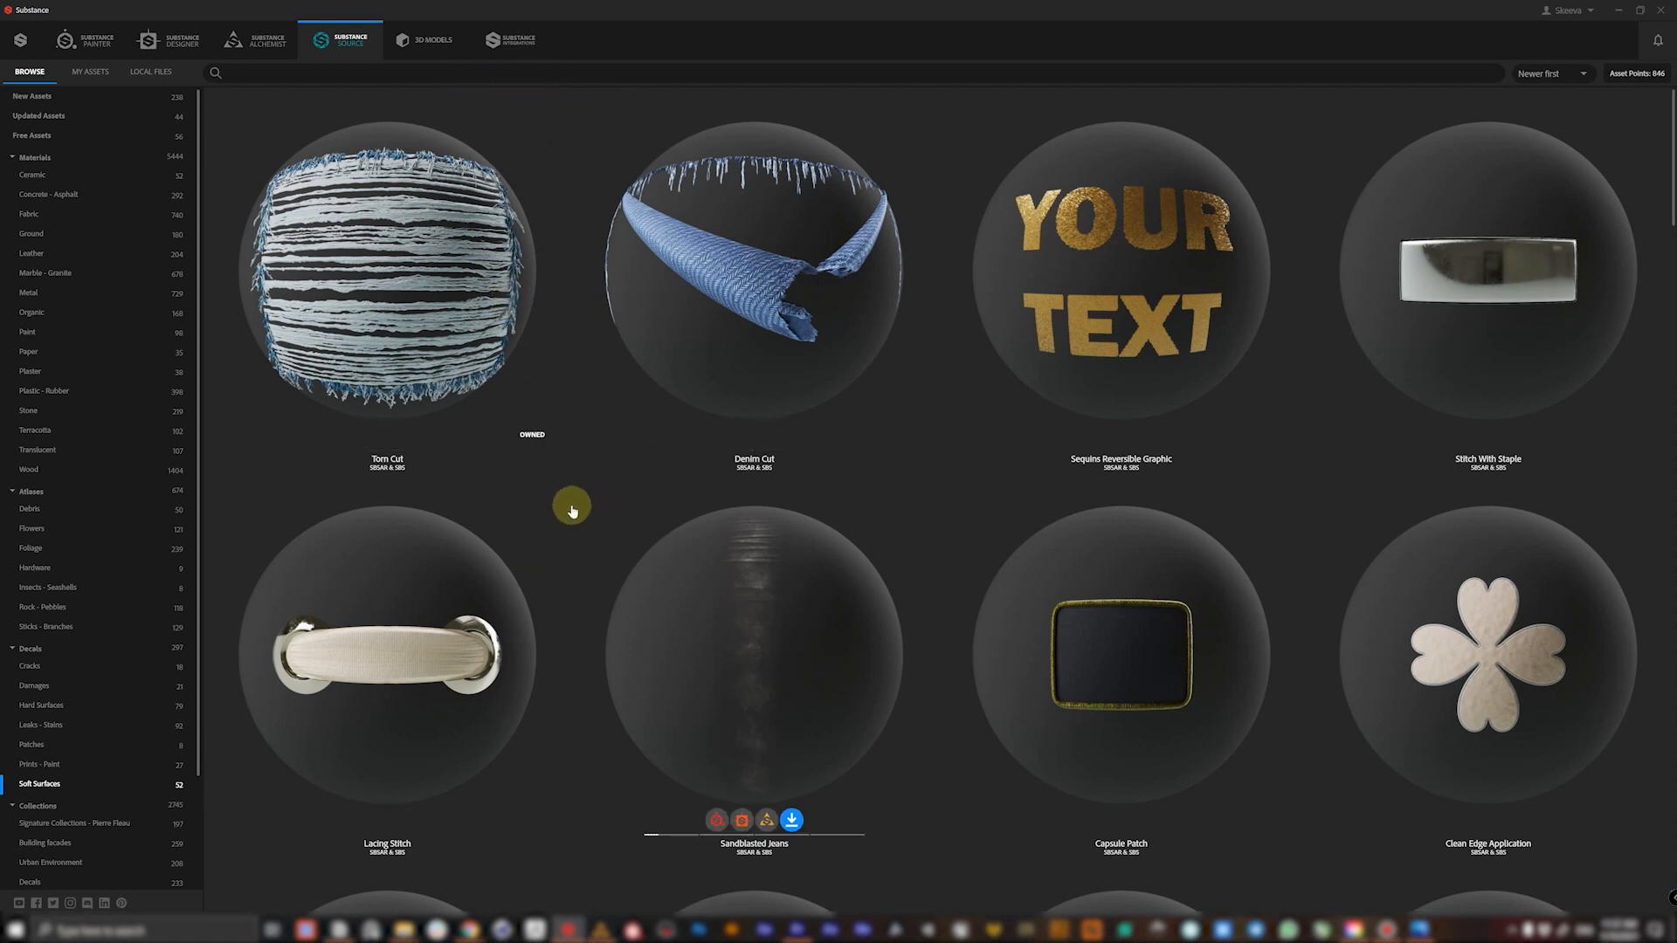
mouse_move(788, 397)
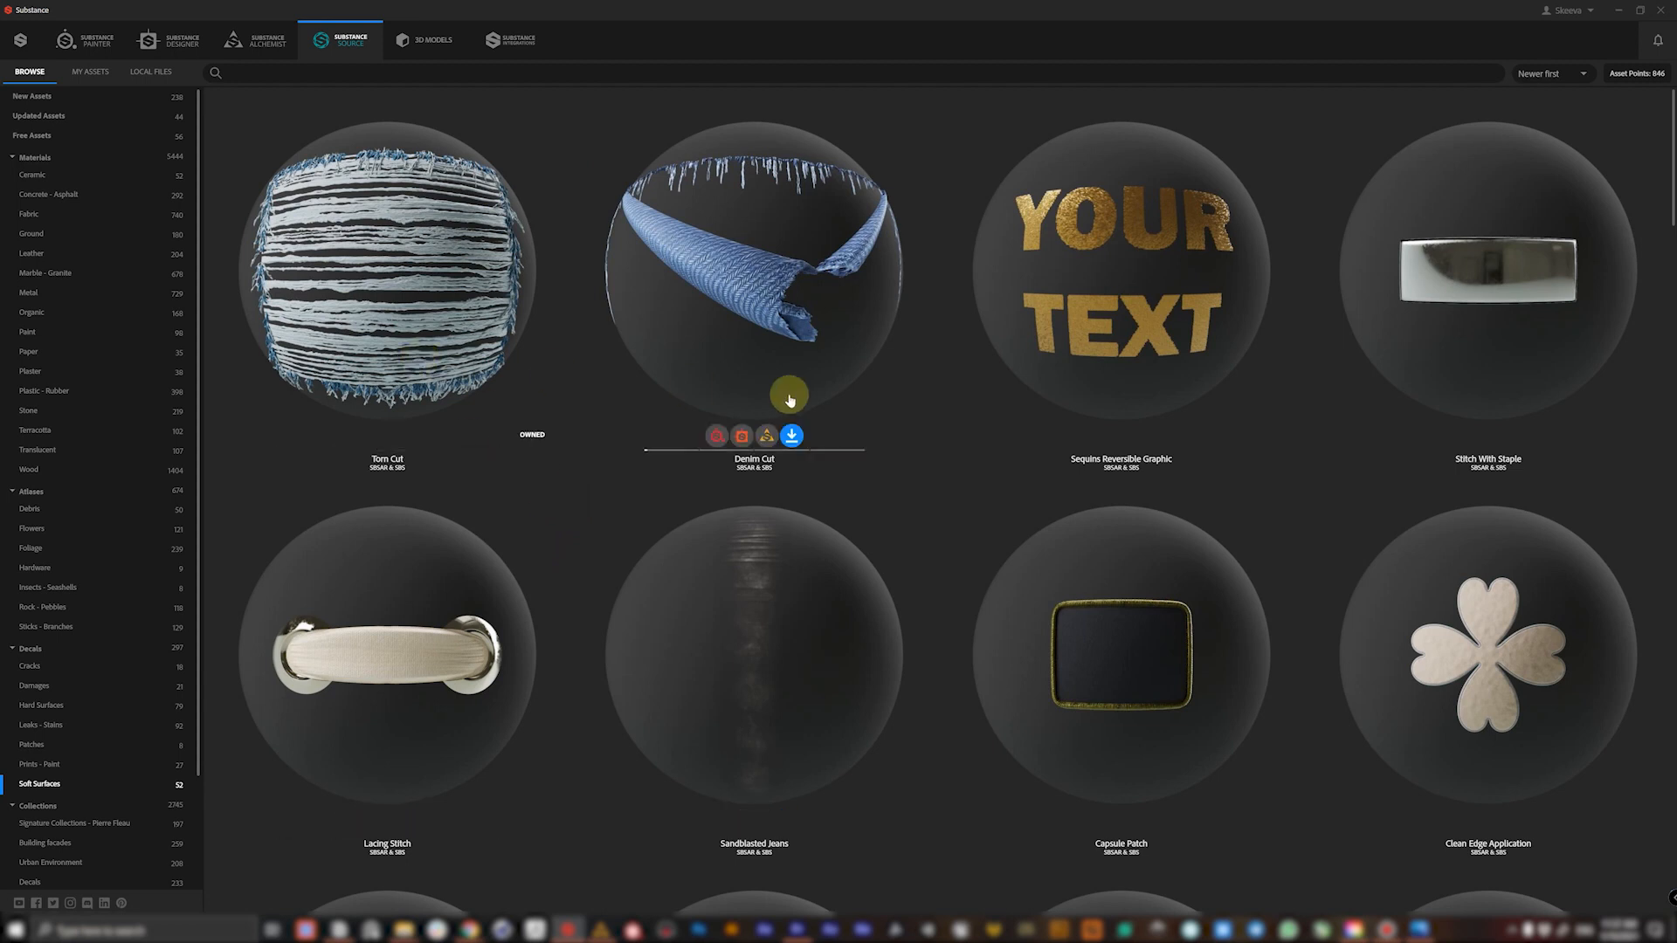
scroll(down, 3)
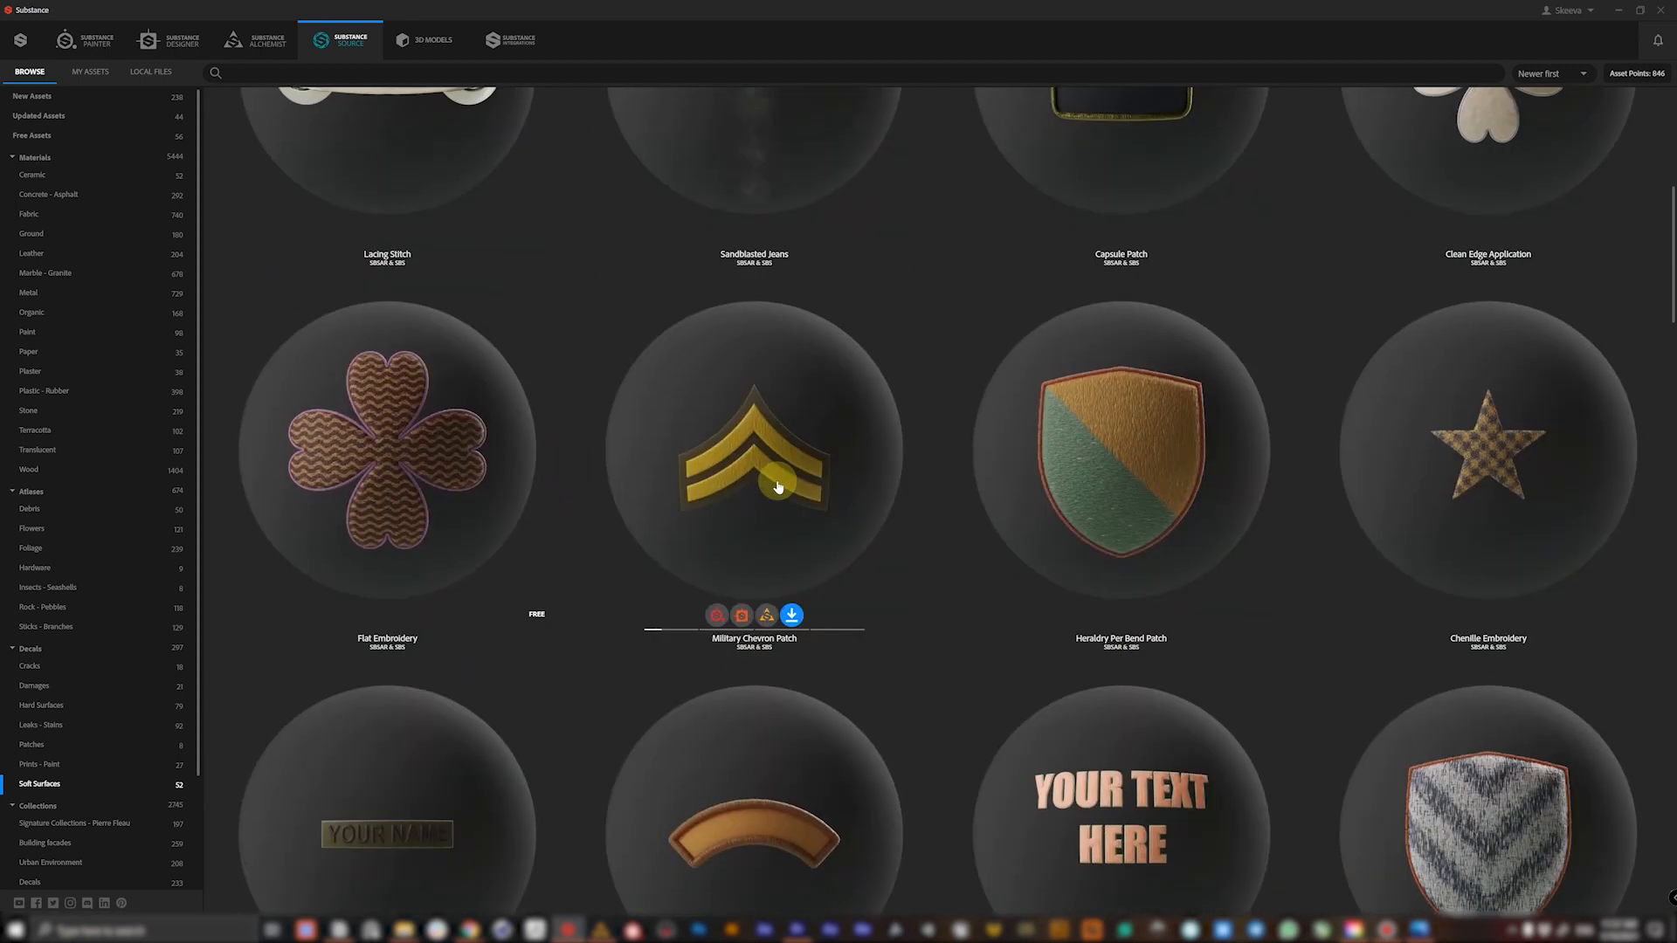
scroll(down, 3)
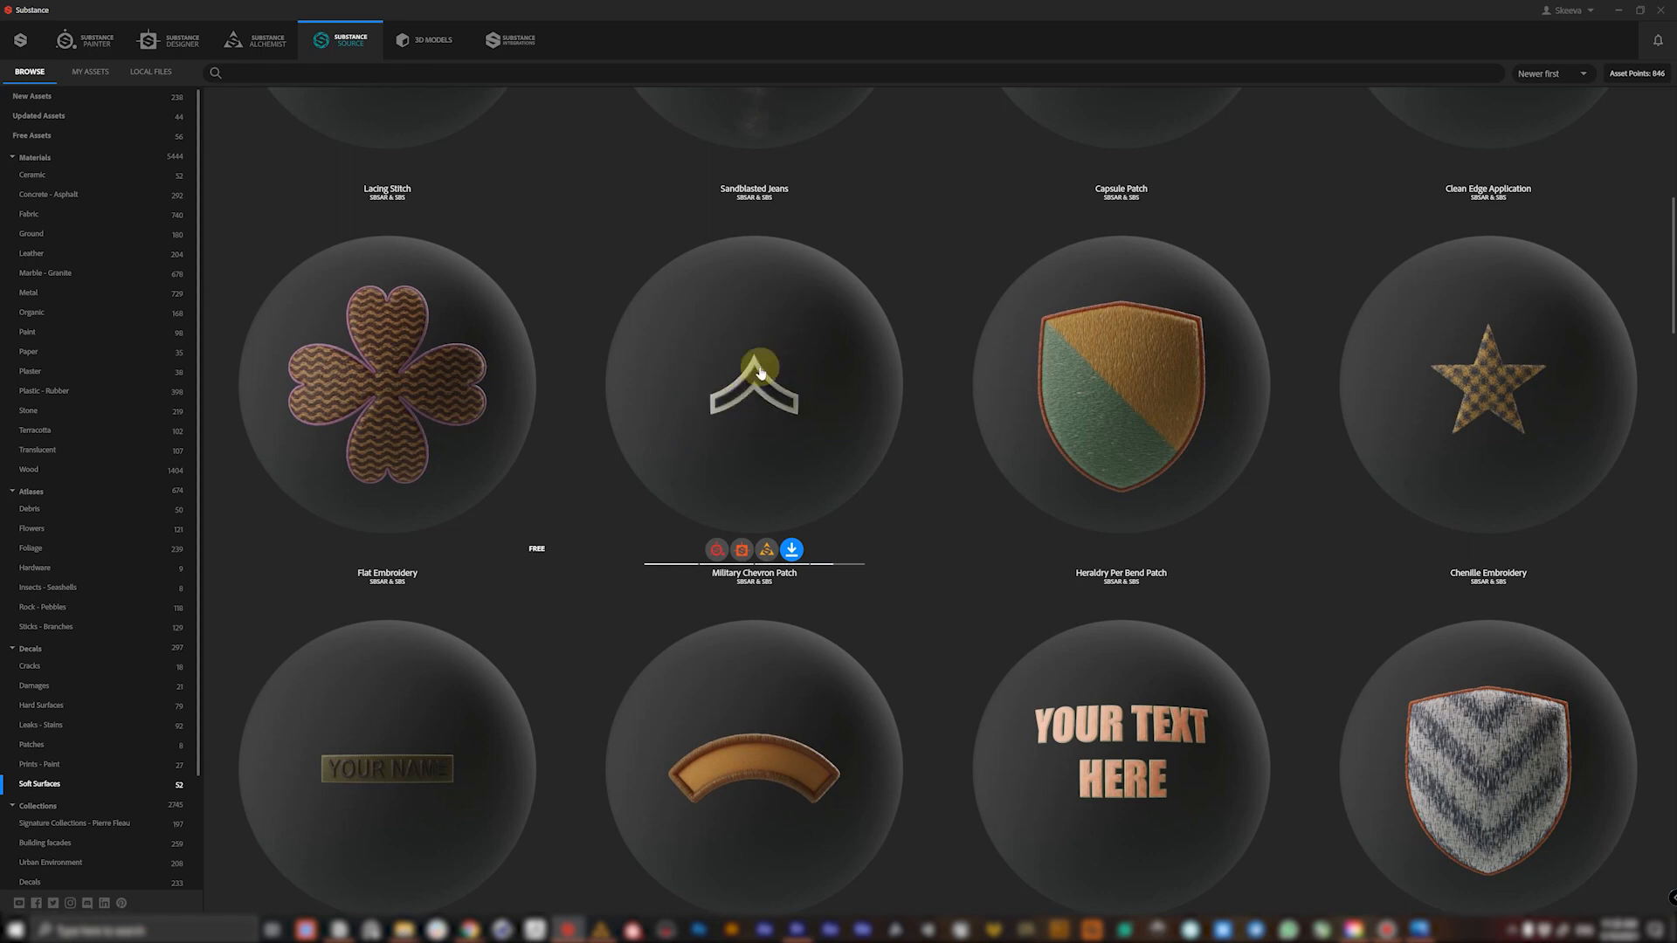
- Browse further from Military Name Patch down to heraldry patches like Heraldry Checky Patch
scroll(down, 3)
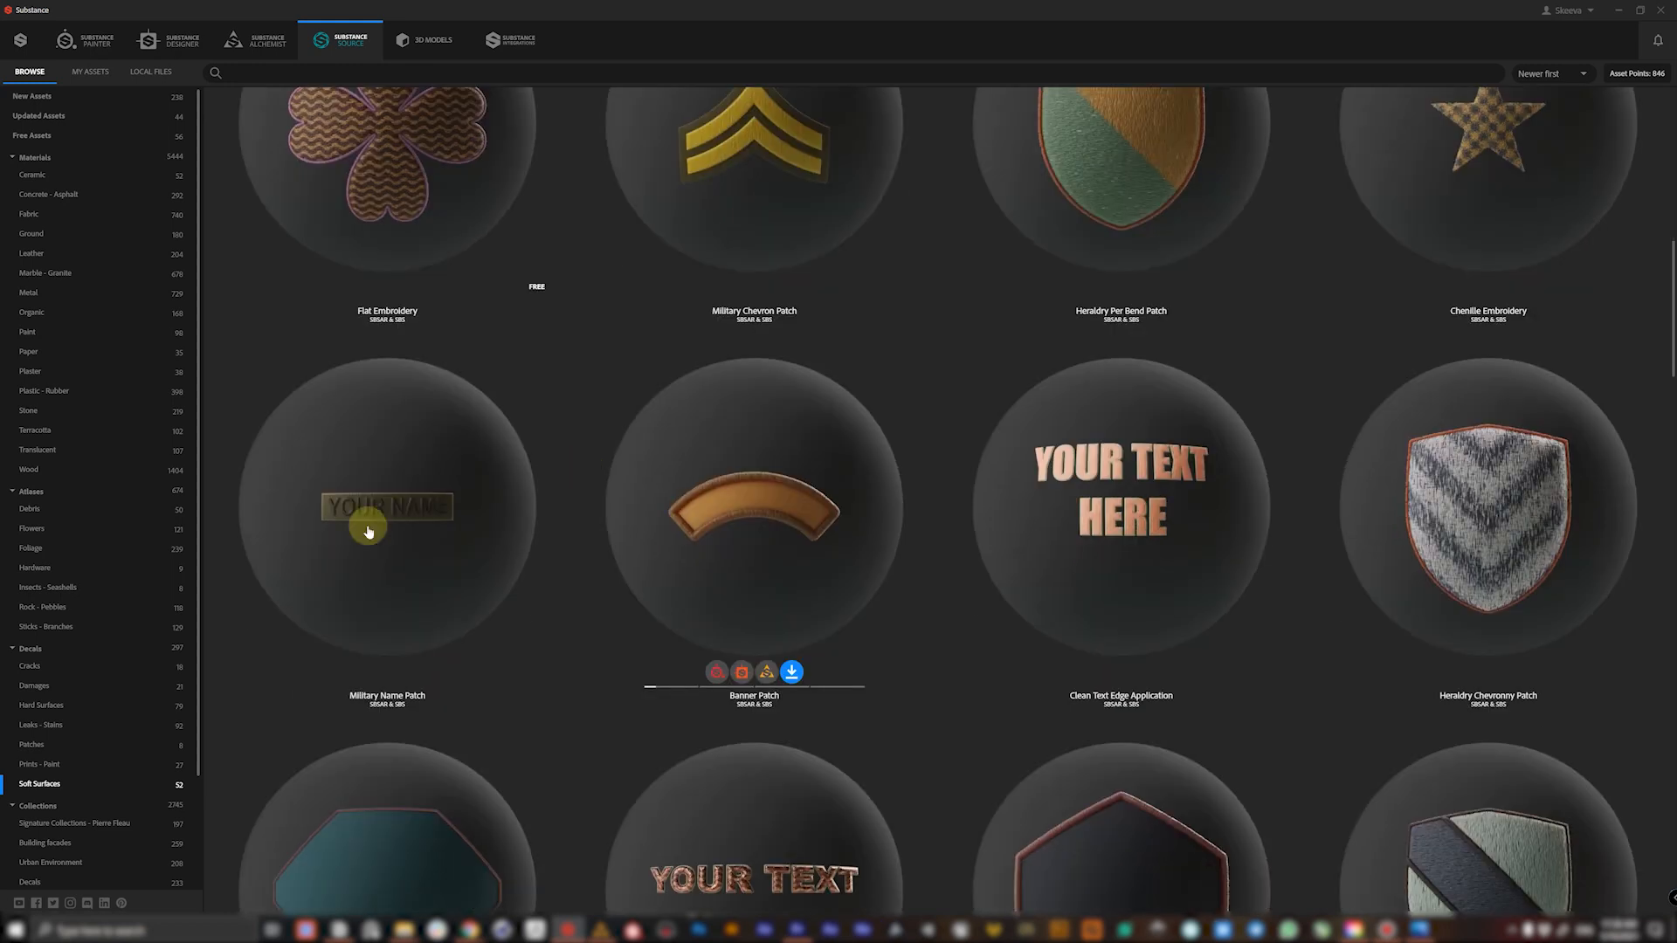
mouse_move(356, 493)
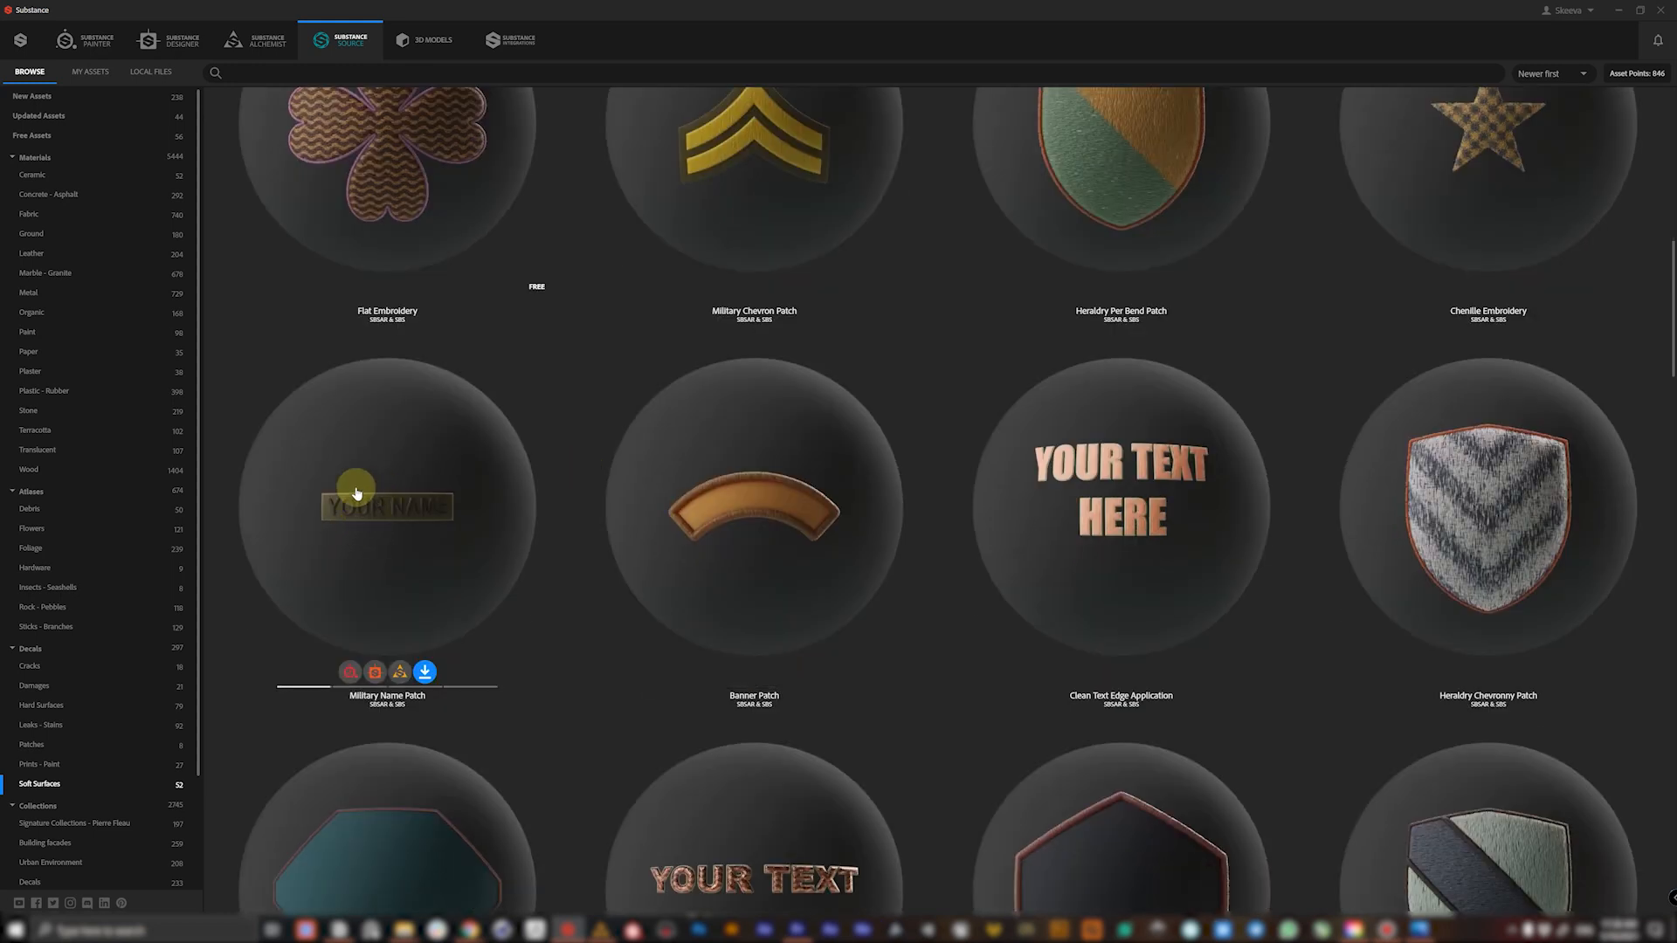
mouse_move(524, 508)
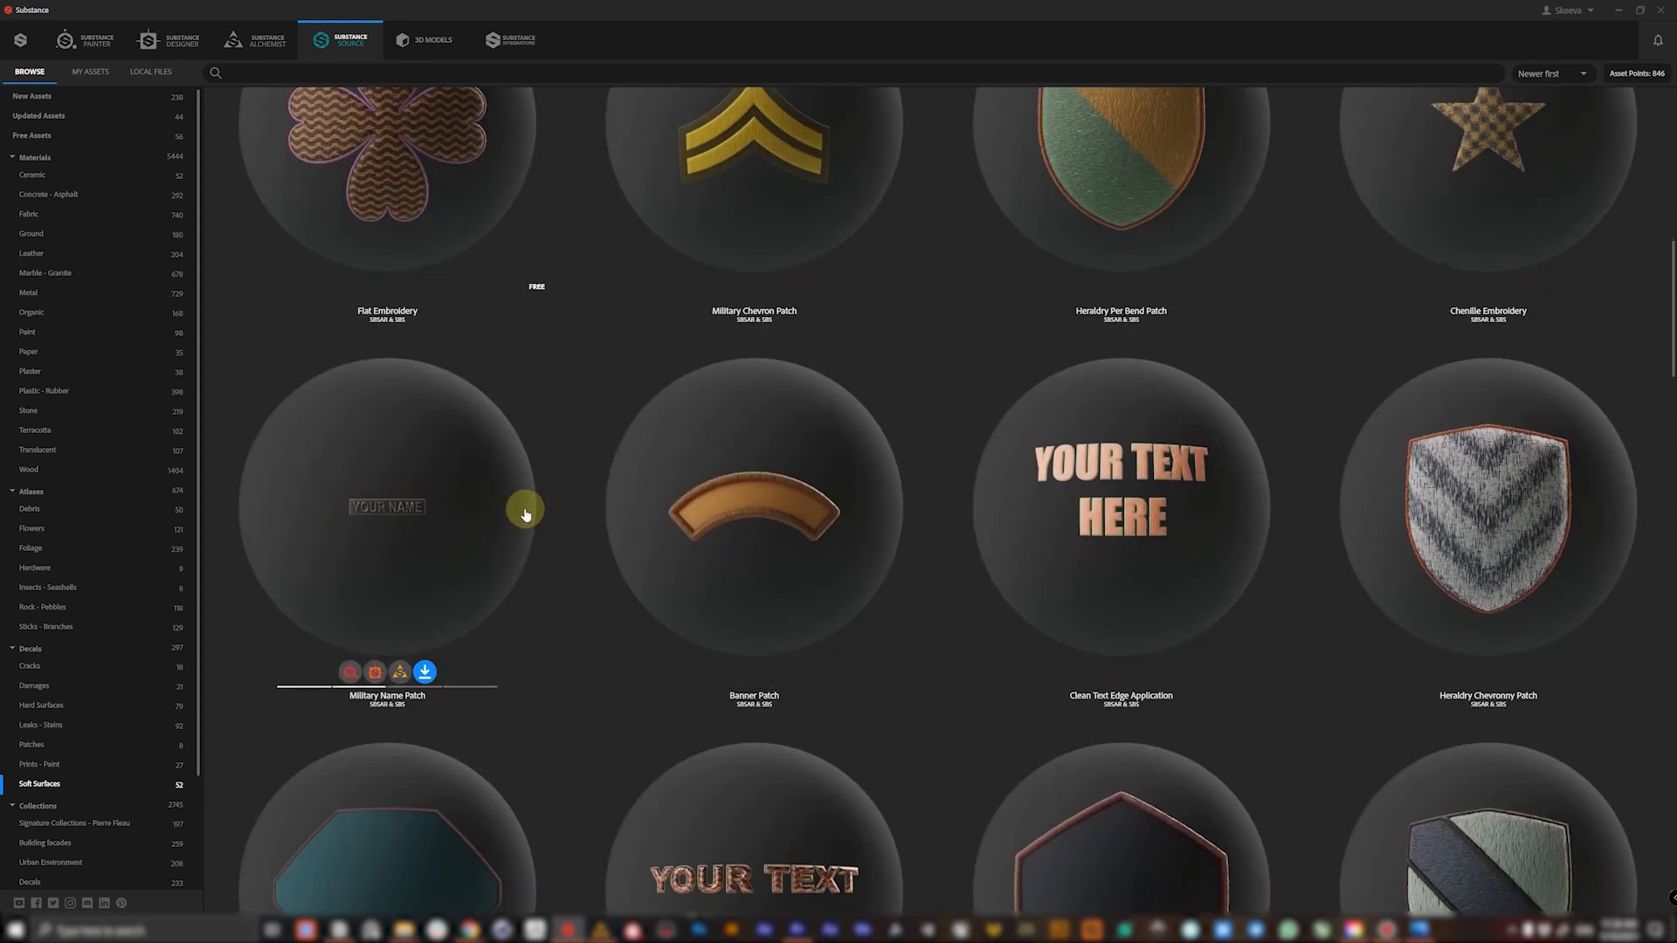
mouse_move(387, 573)
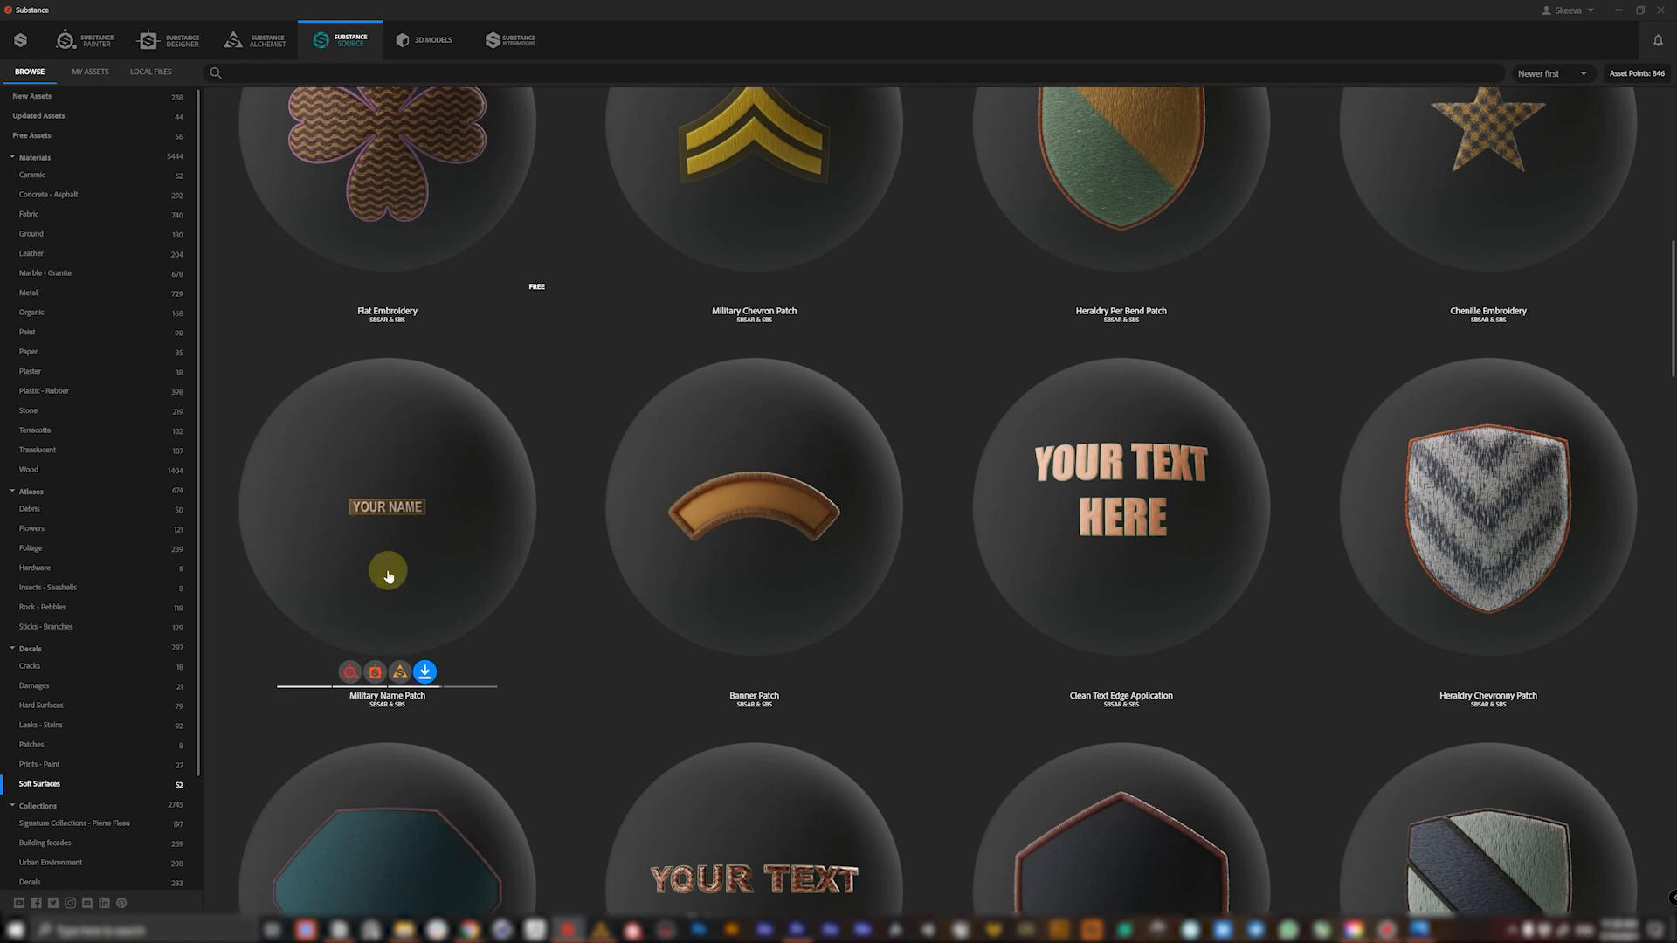
scroll(down, 3)
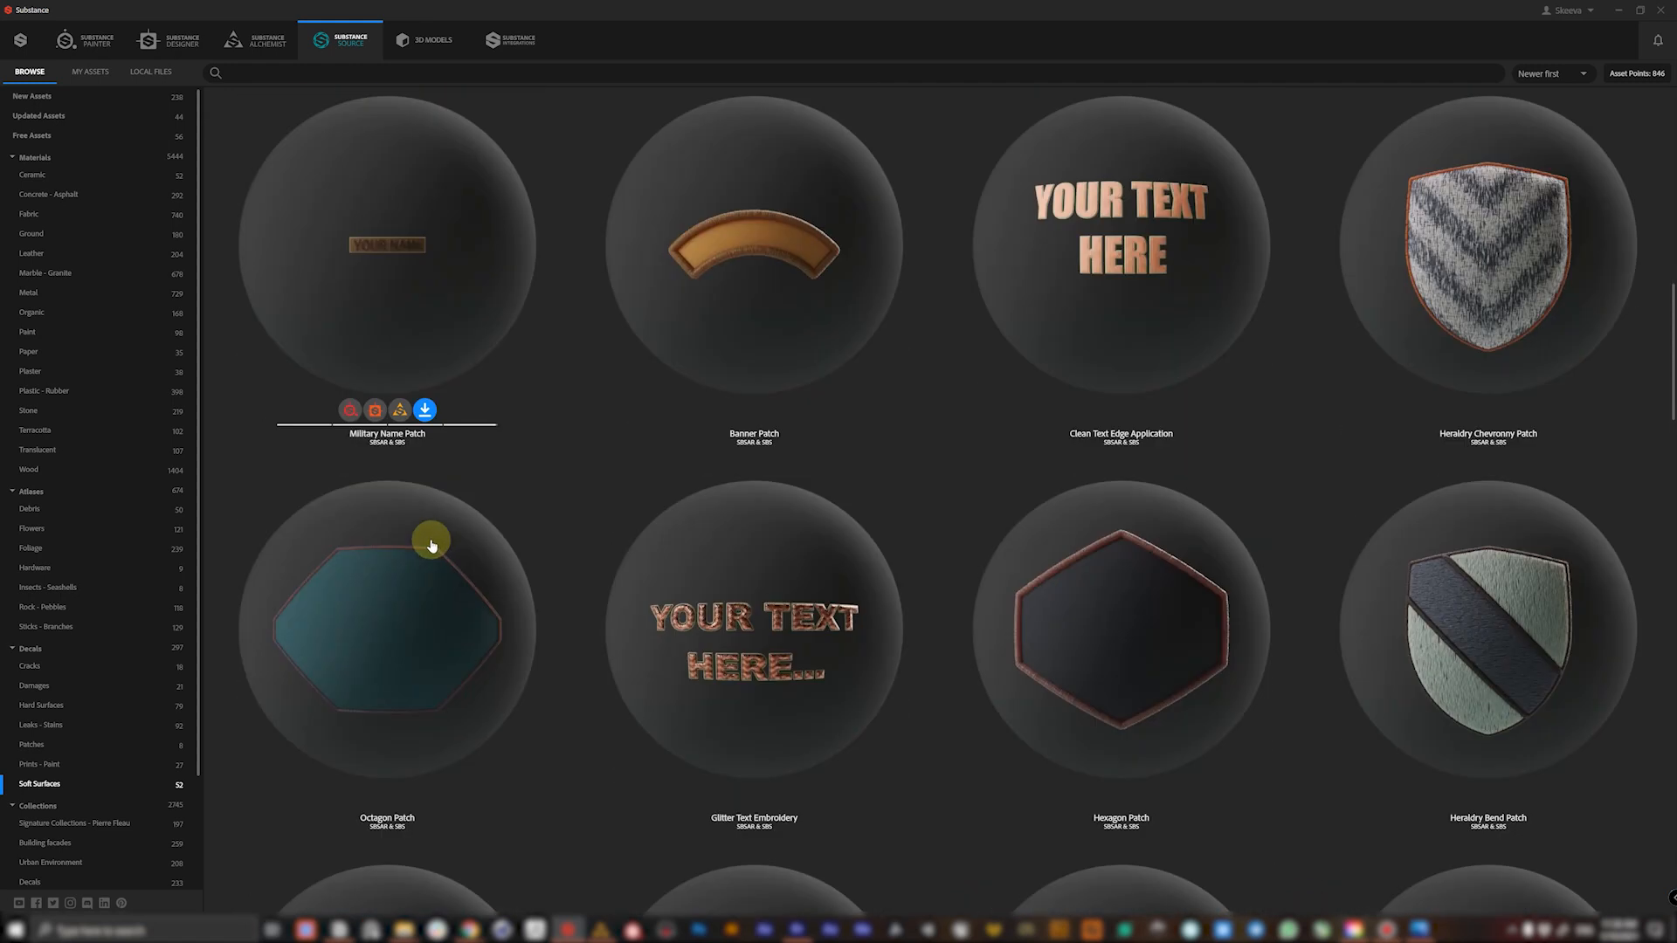
scroll(down, 3)
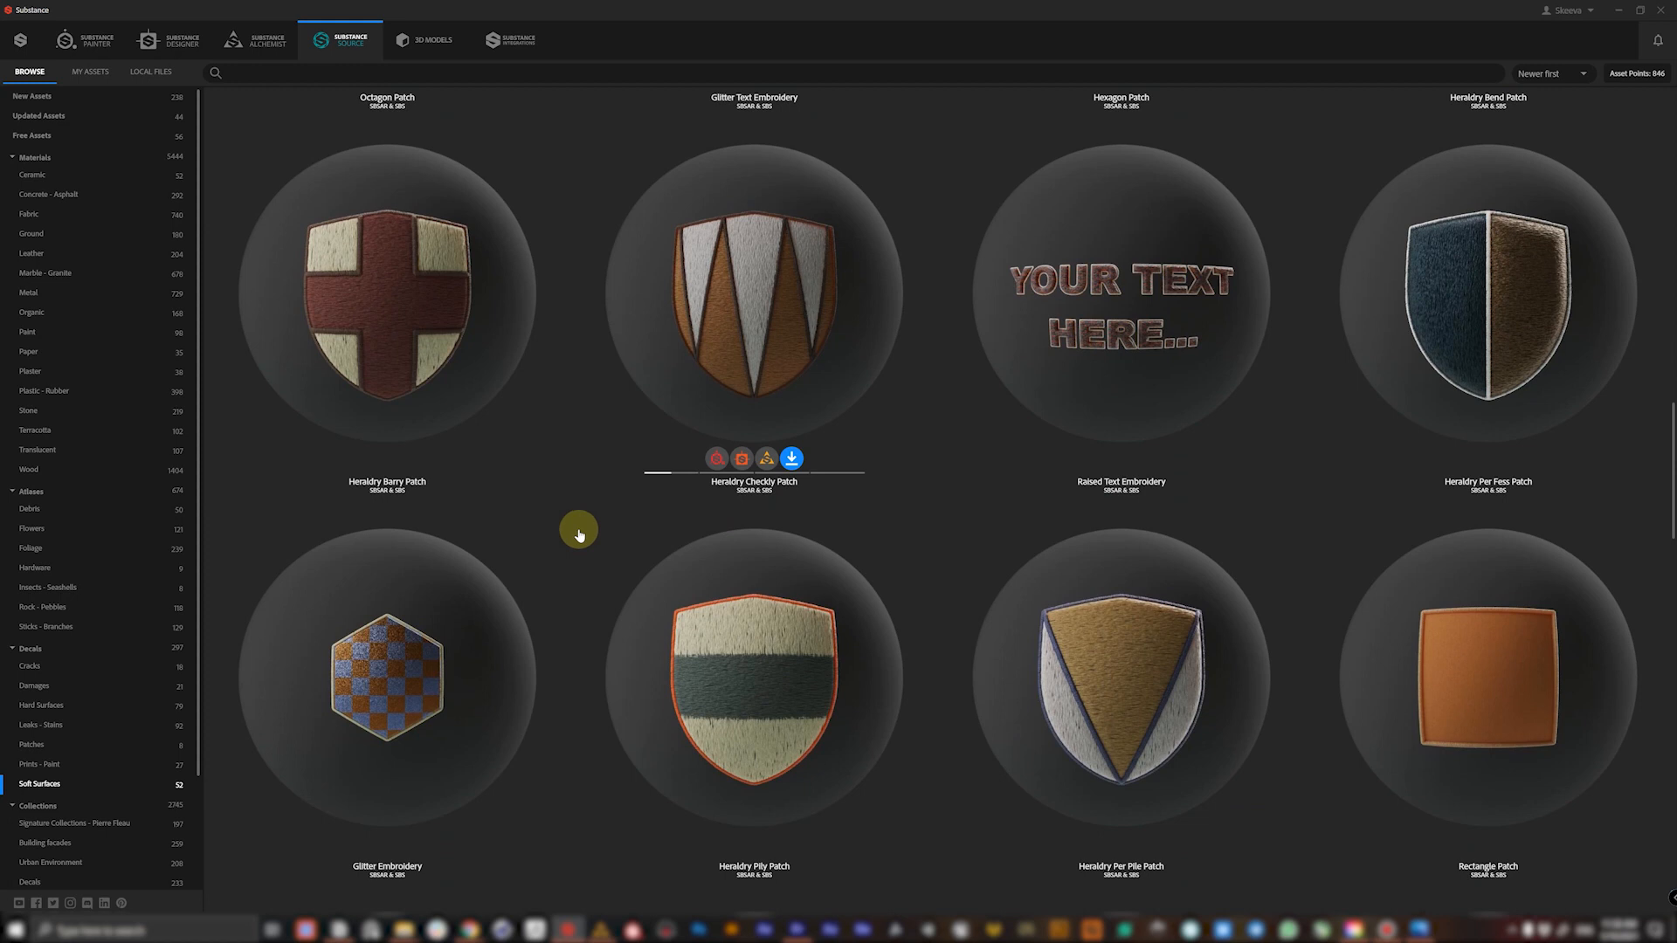
- Scroll down to the zipper and seam decals, then back up to Sequins and Chenille patches
scroll(down, 3)
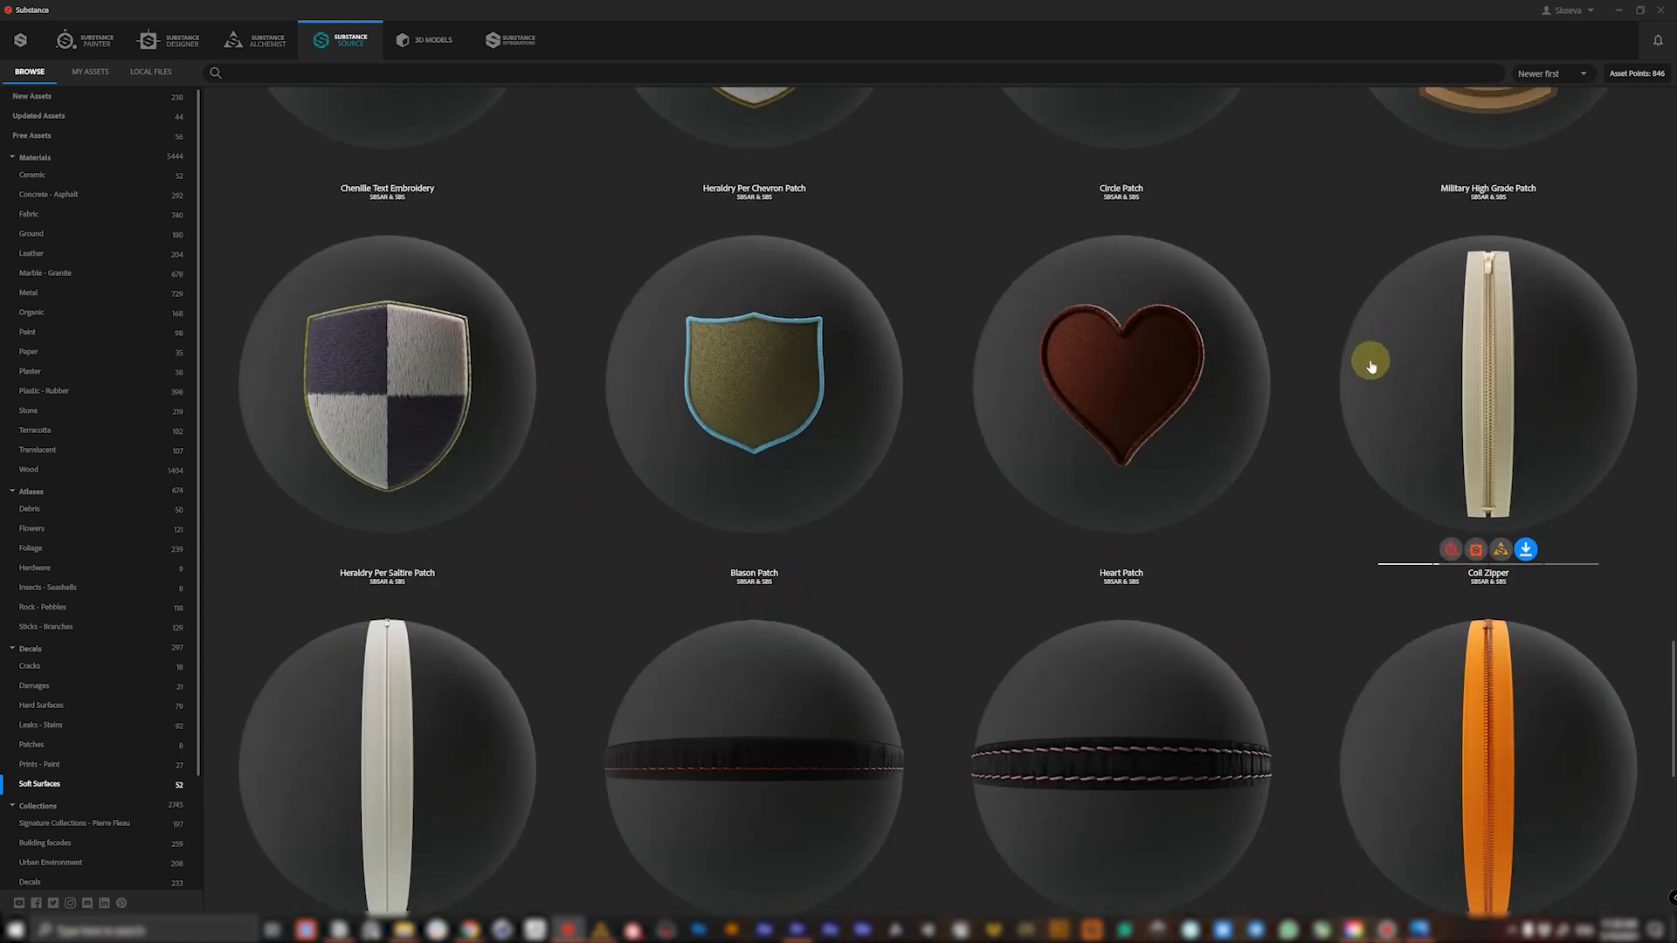
scroll(down, 3)
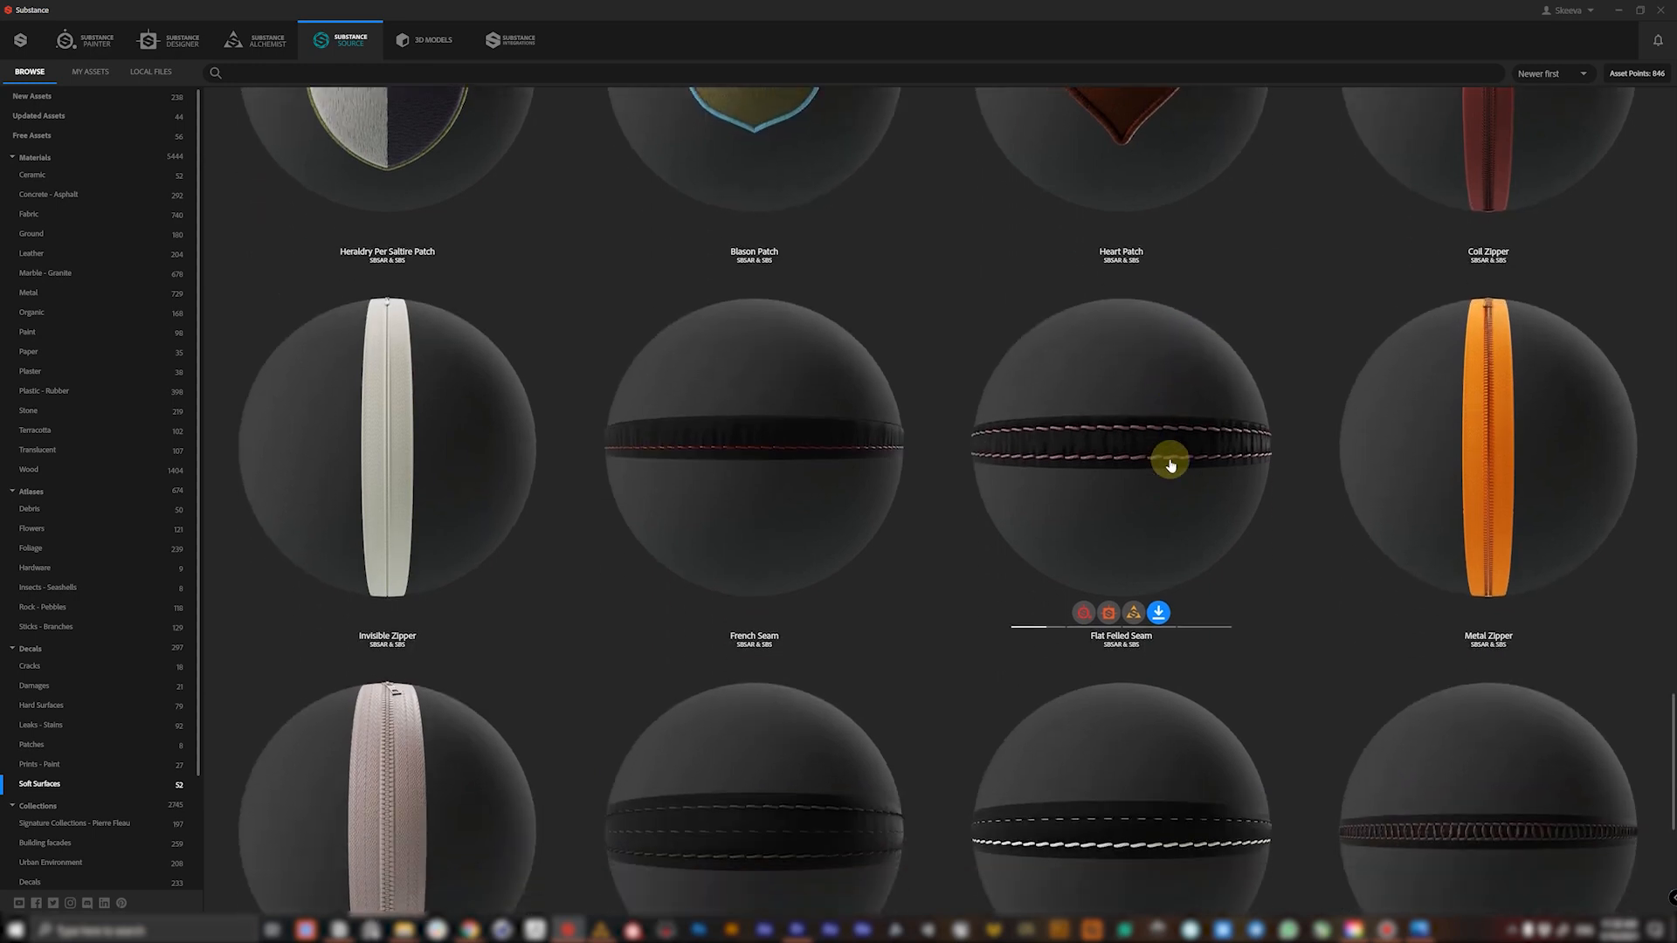
mouse_move(1324, 535)
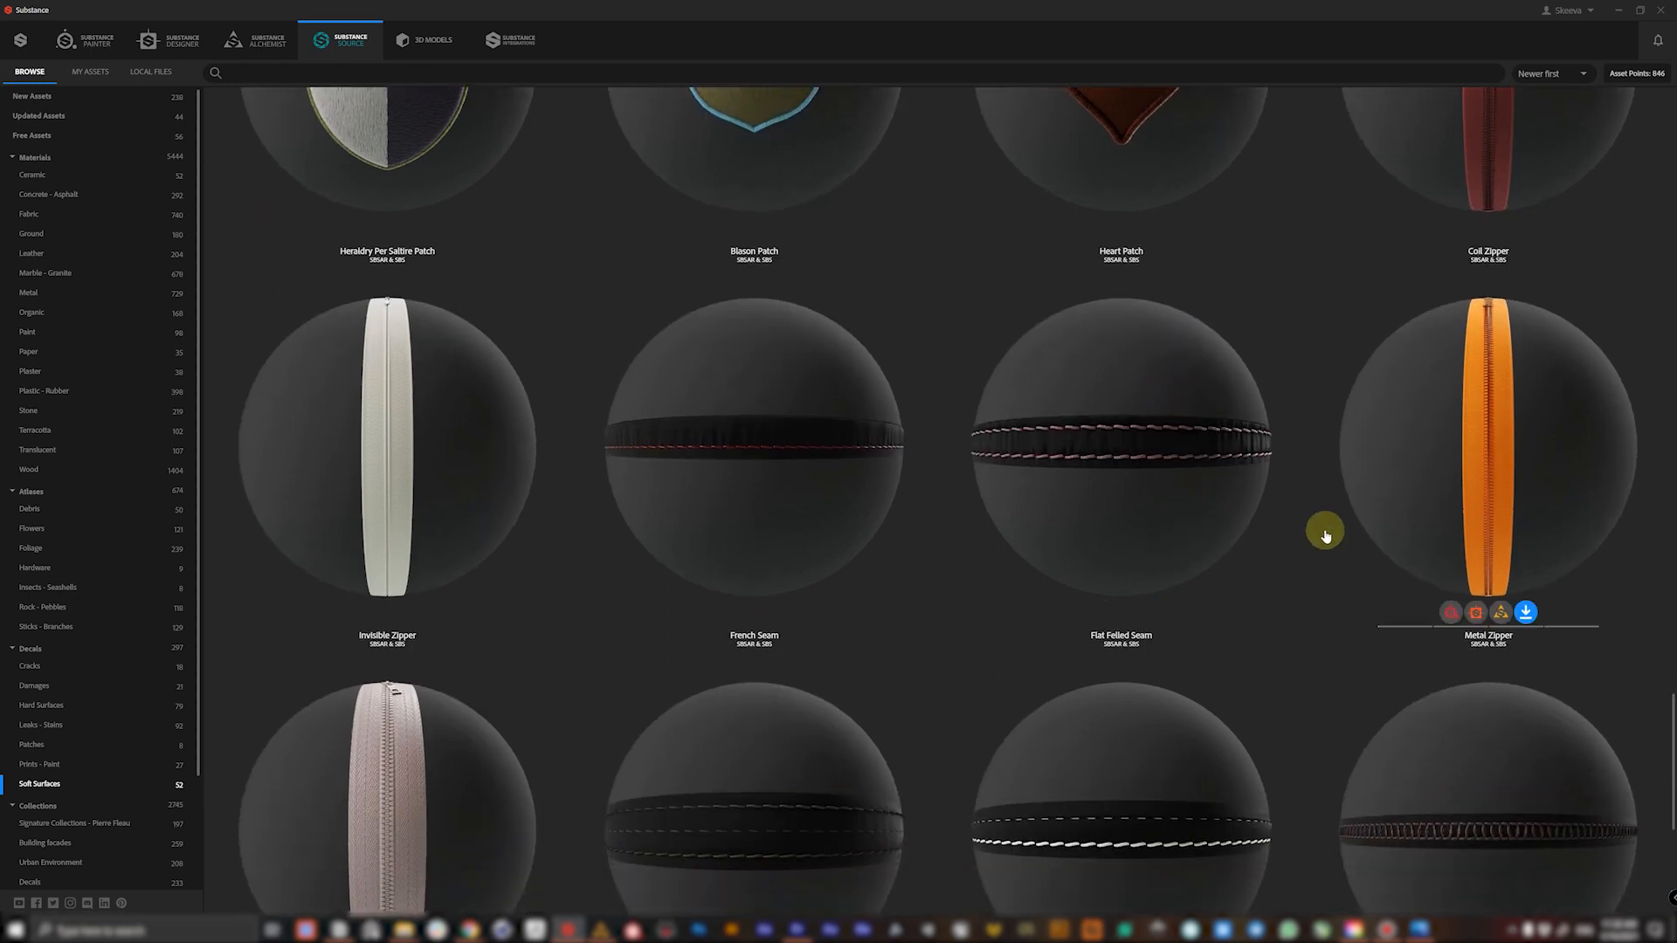
scroll(down, 3)
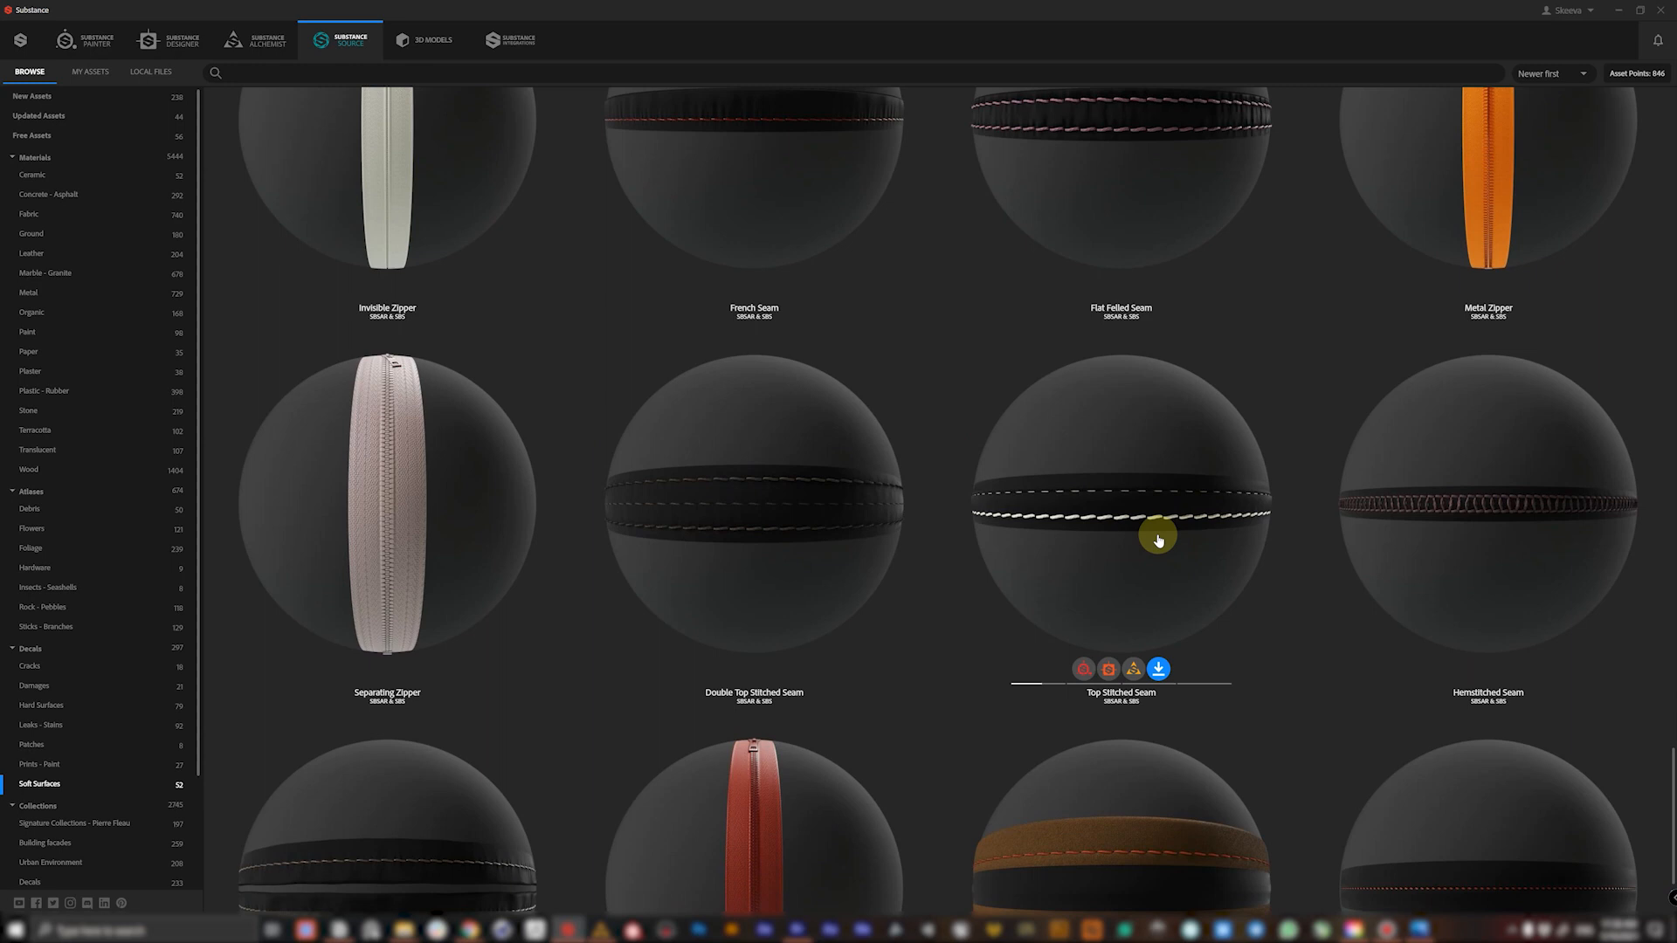
scroll(down, 3)
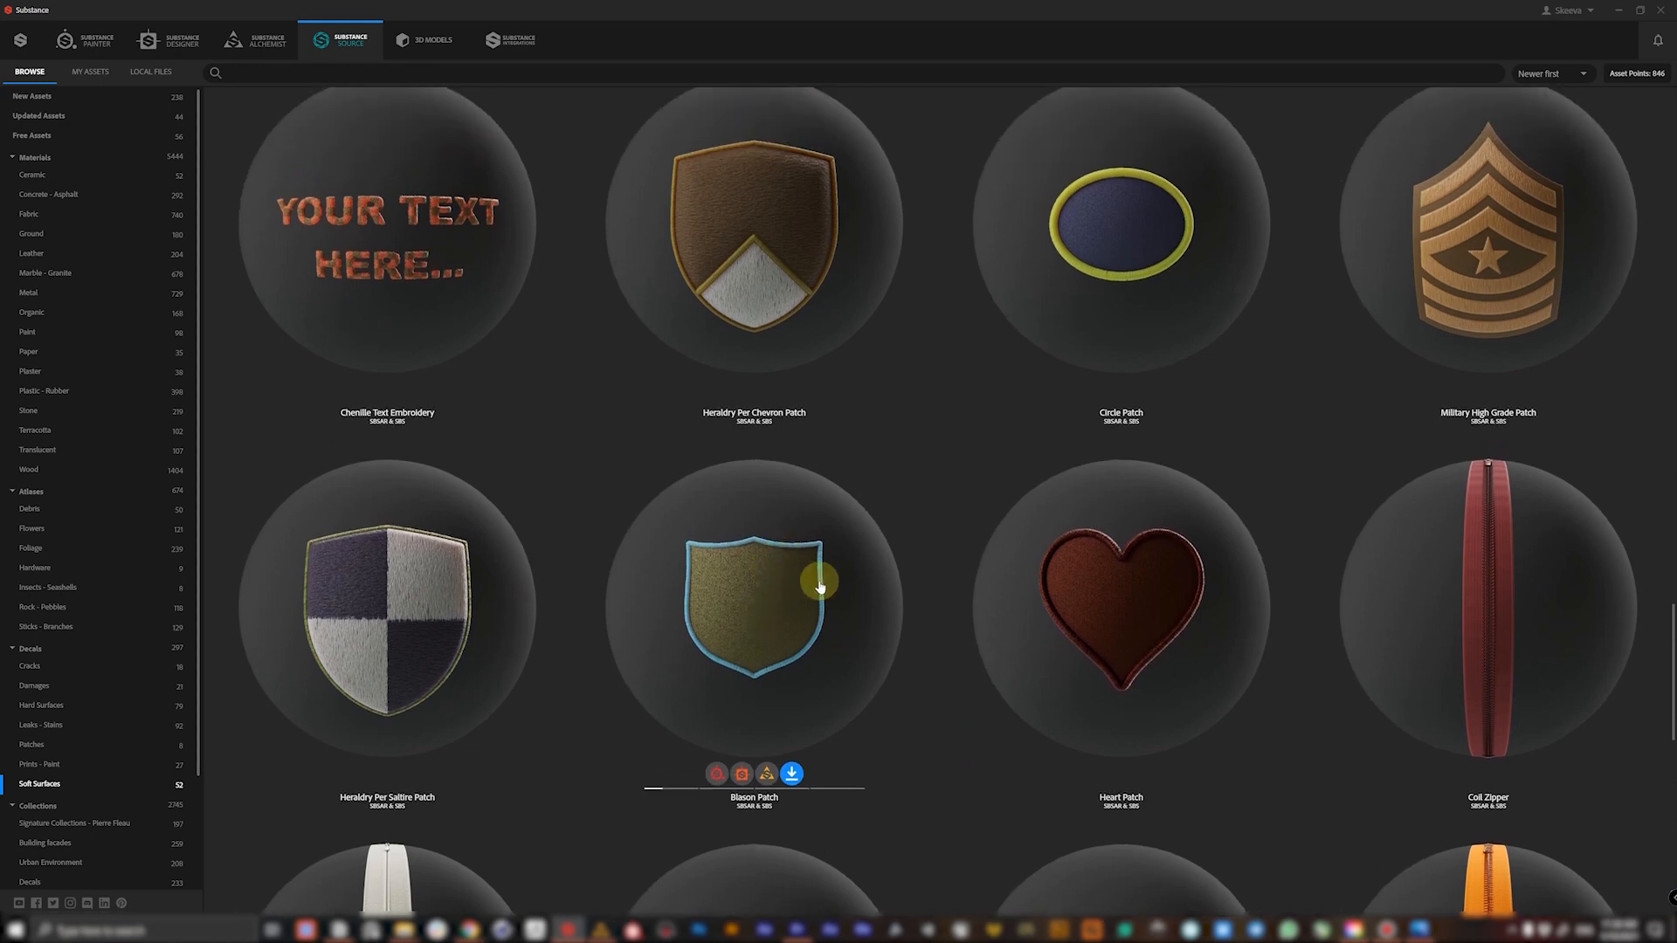
scroll(up, 3)
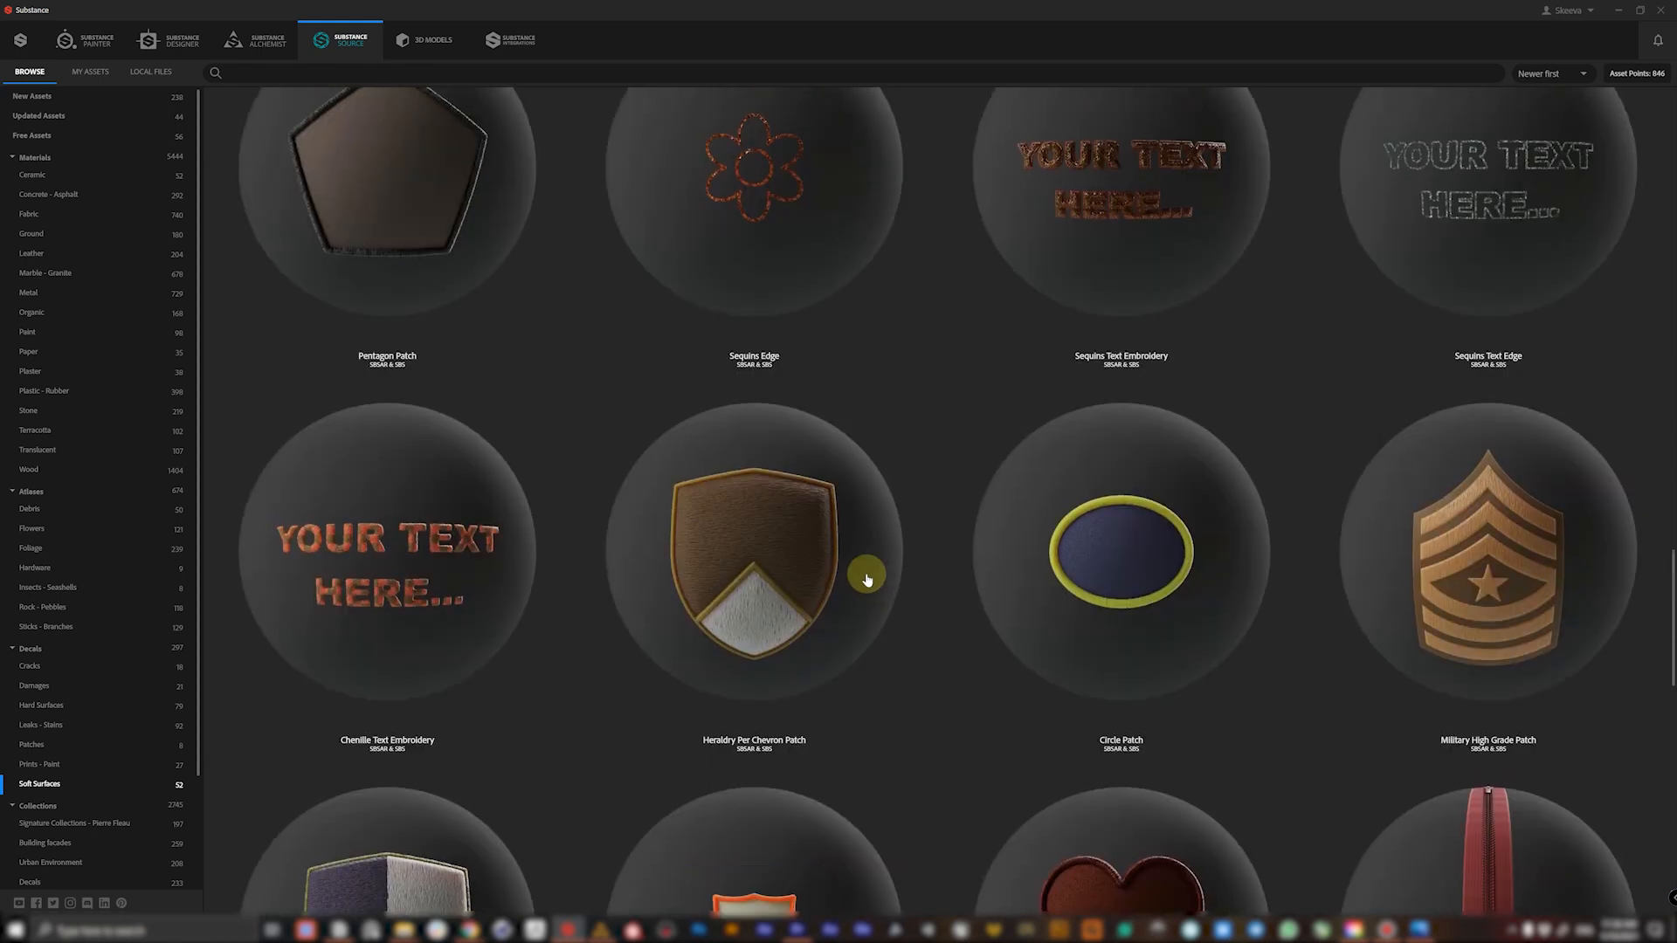